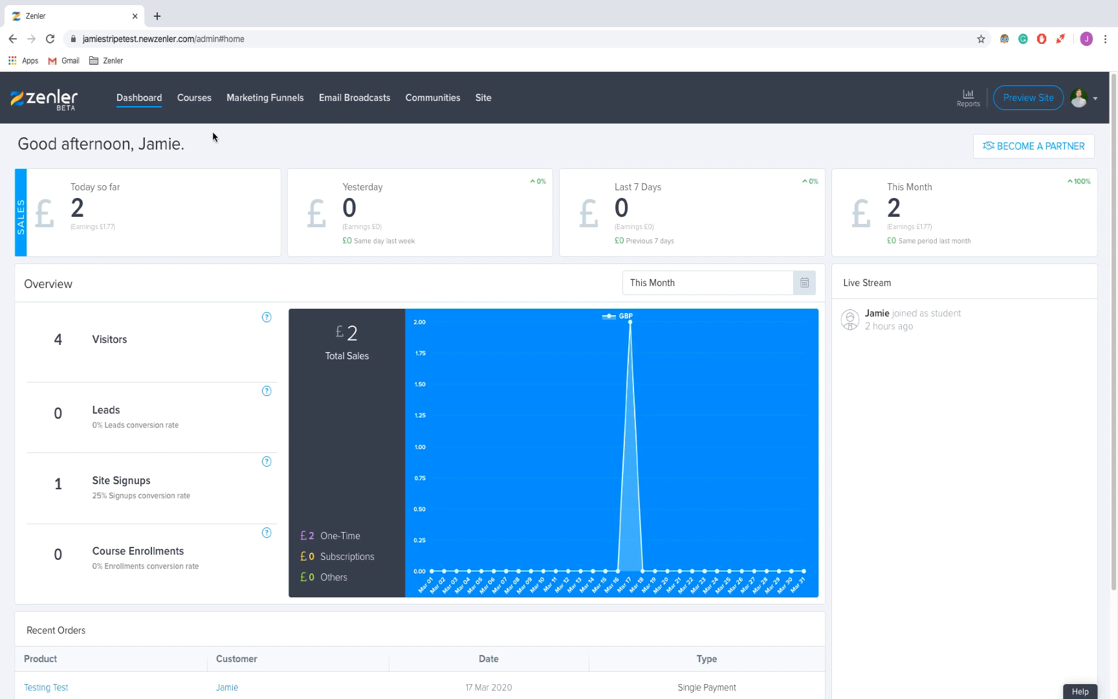
mouse_move(194, 98)
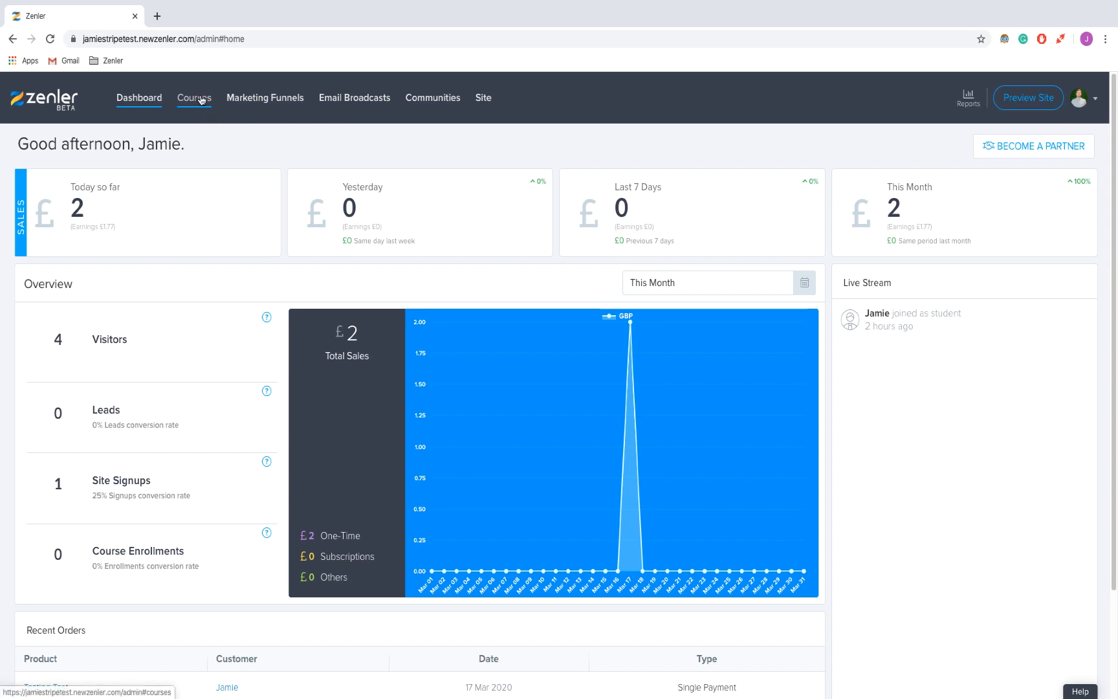
Step: Open the Testing Test course from Courses and show its empty Pricing tab
left_click(194, 98)
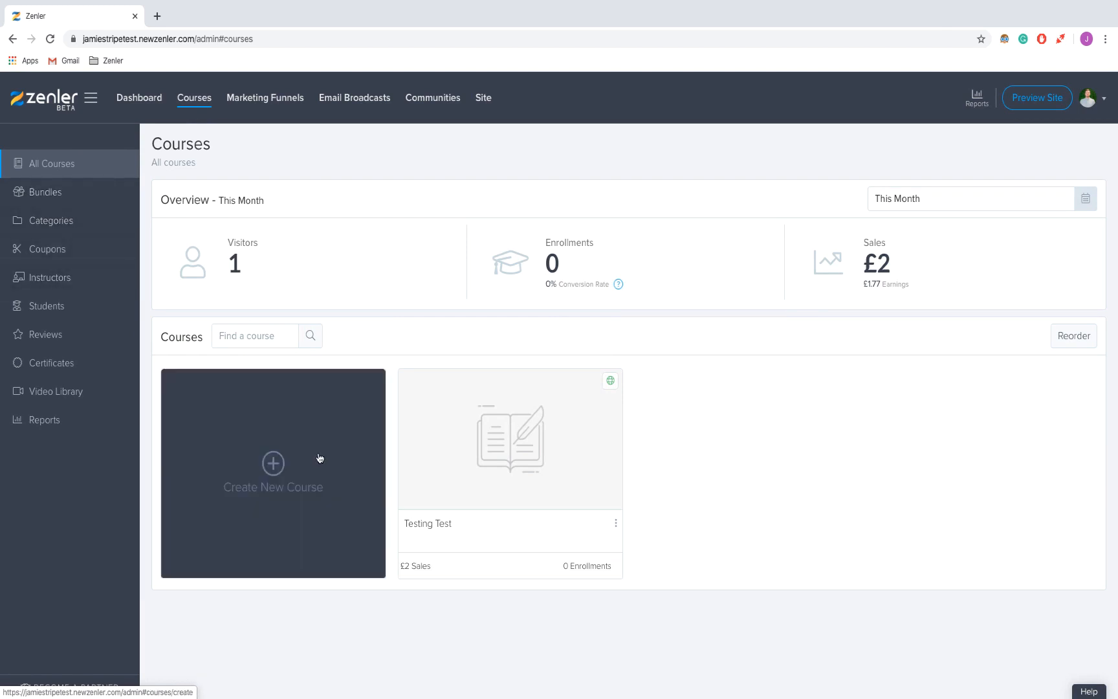
left_click(509, 439)
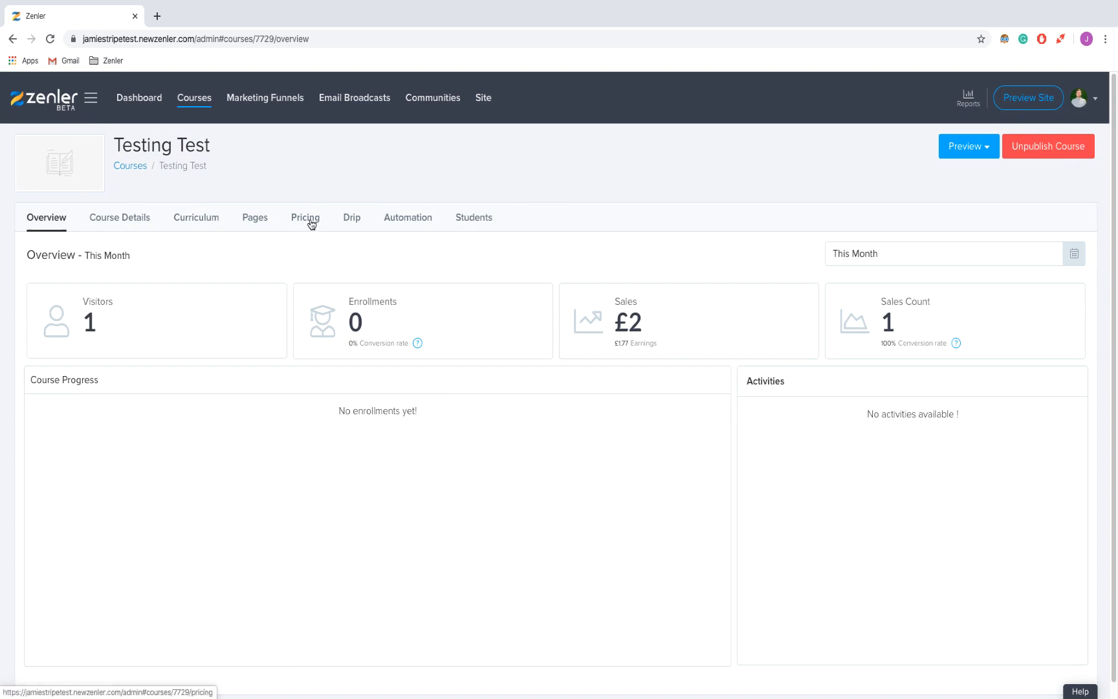
left_click(305, 217)
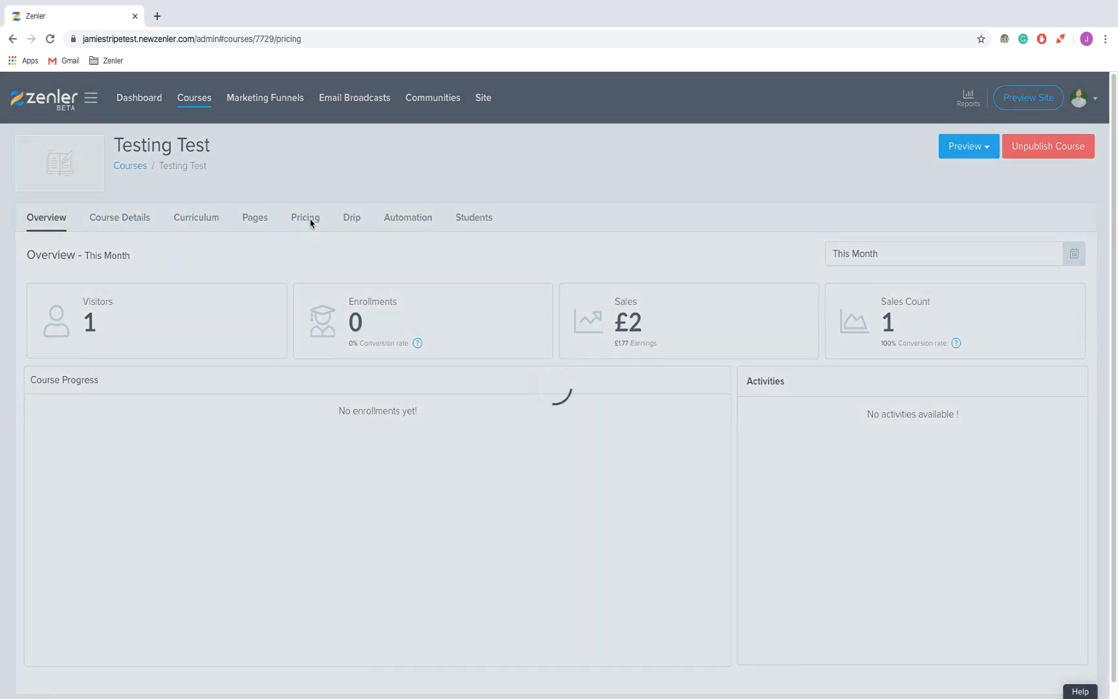
left_click(305, 217)
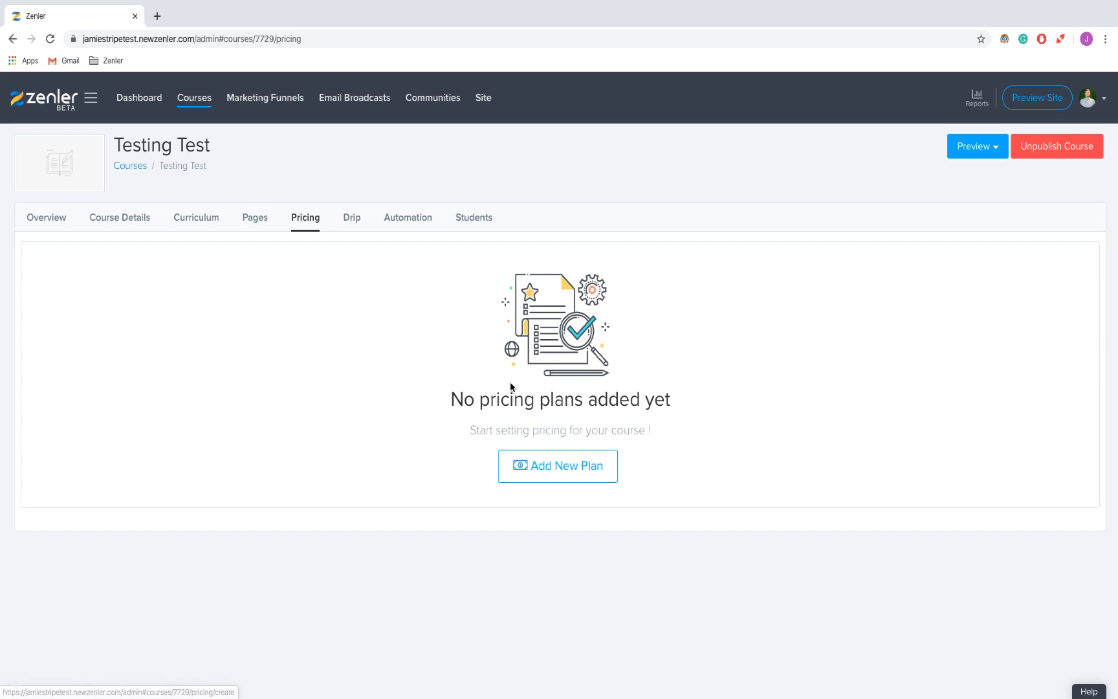
mouse_move(558, 466)
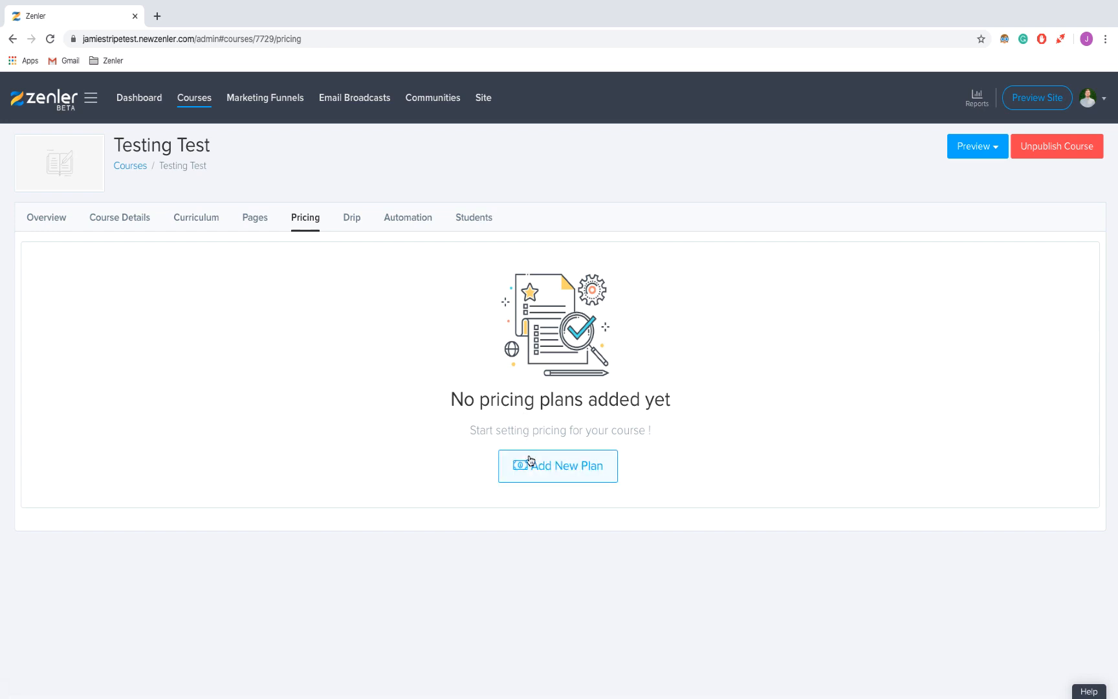
mouse_move(558, 466)
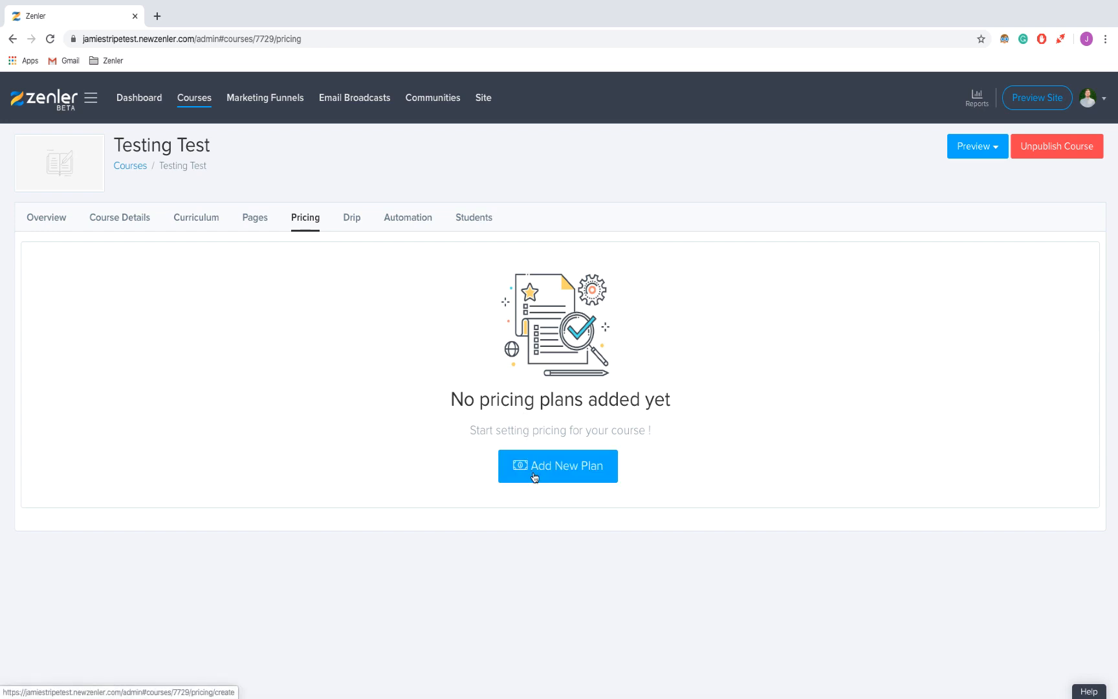
Step: Add a new plan, choose the Payment Plan type, and continue to its details form
left_click(558, 466)
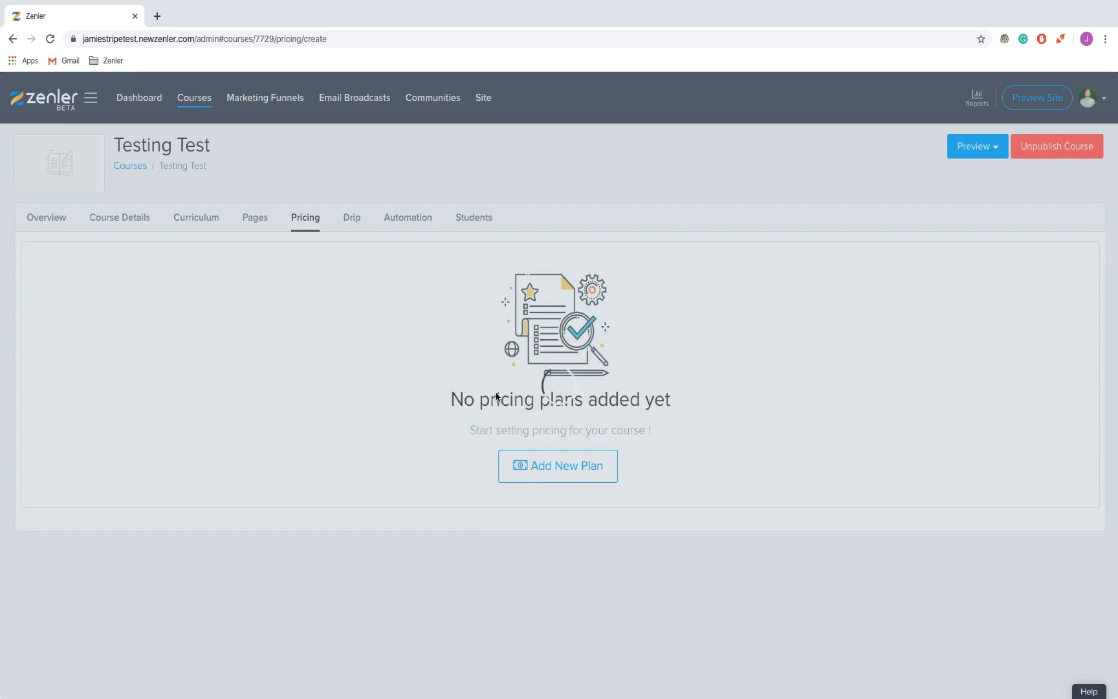
left_click(558, 466)
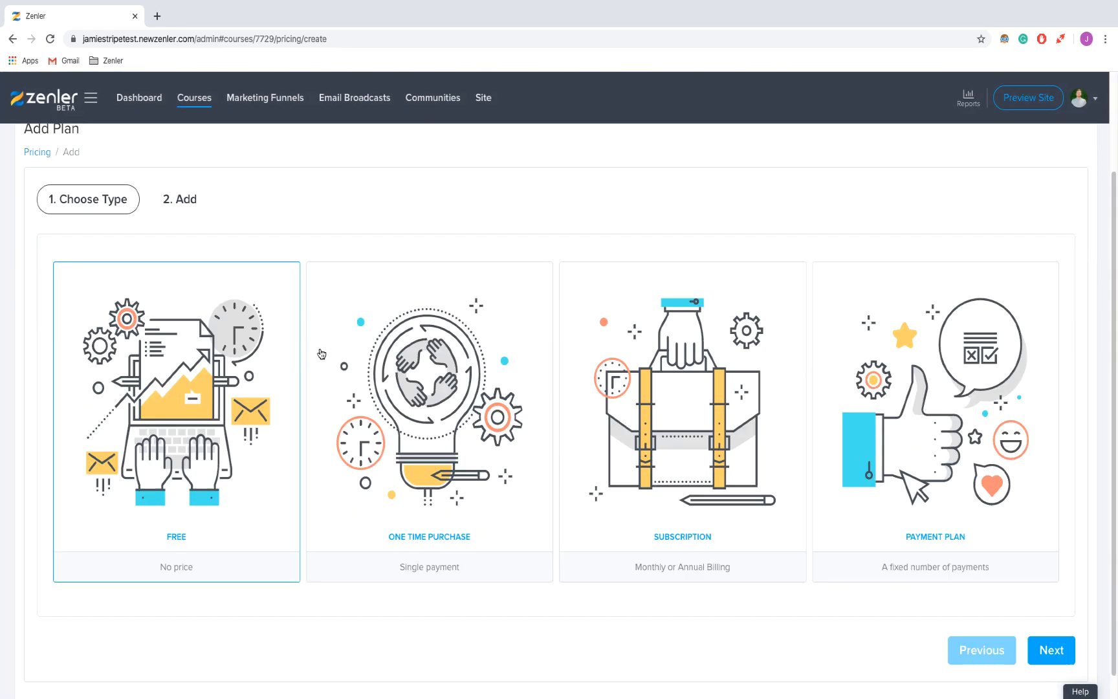
mouse_move(788, 444)
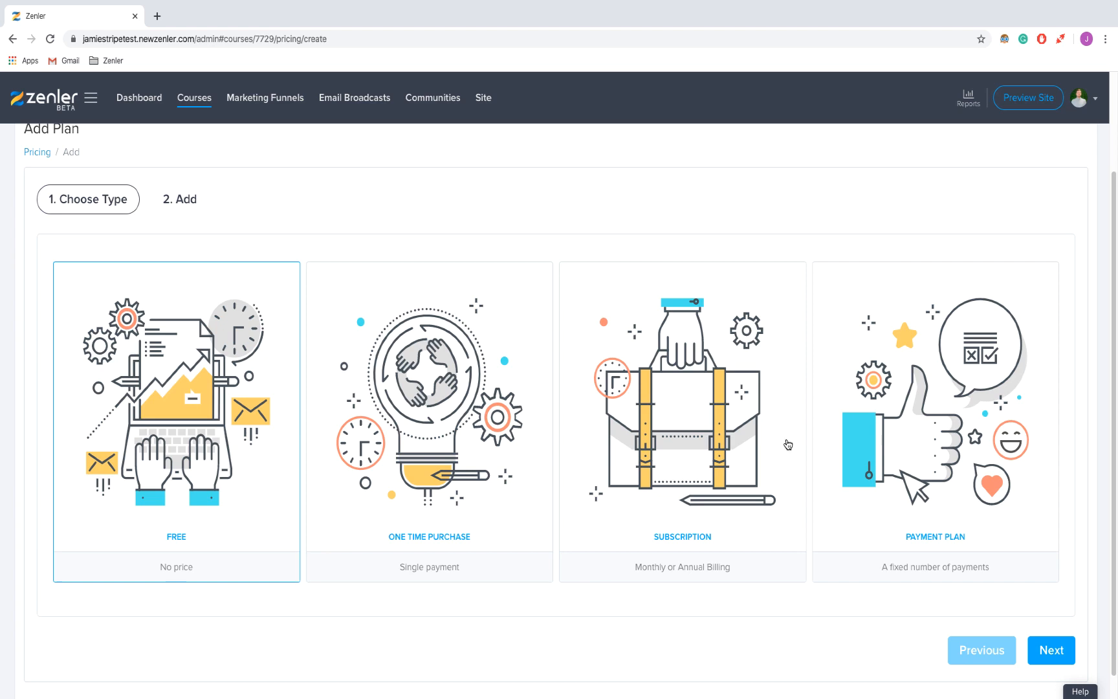
left_click(934, 414)
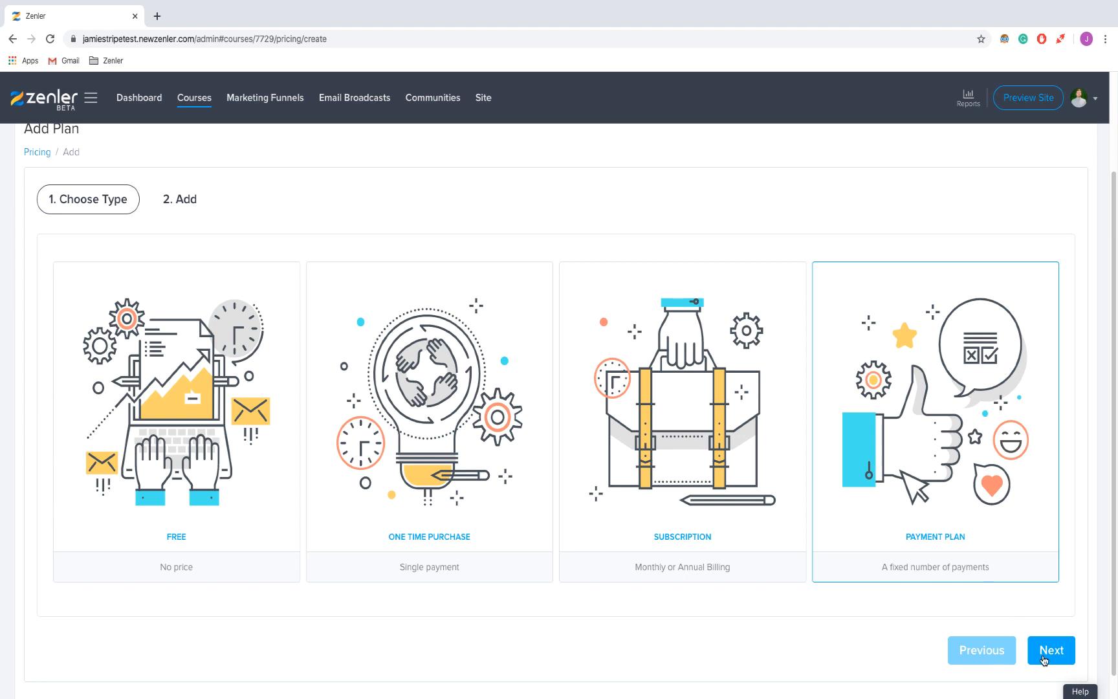
left_click(1050, 650)
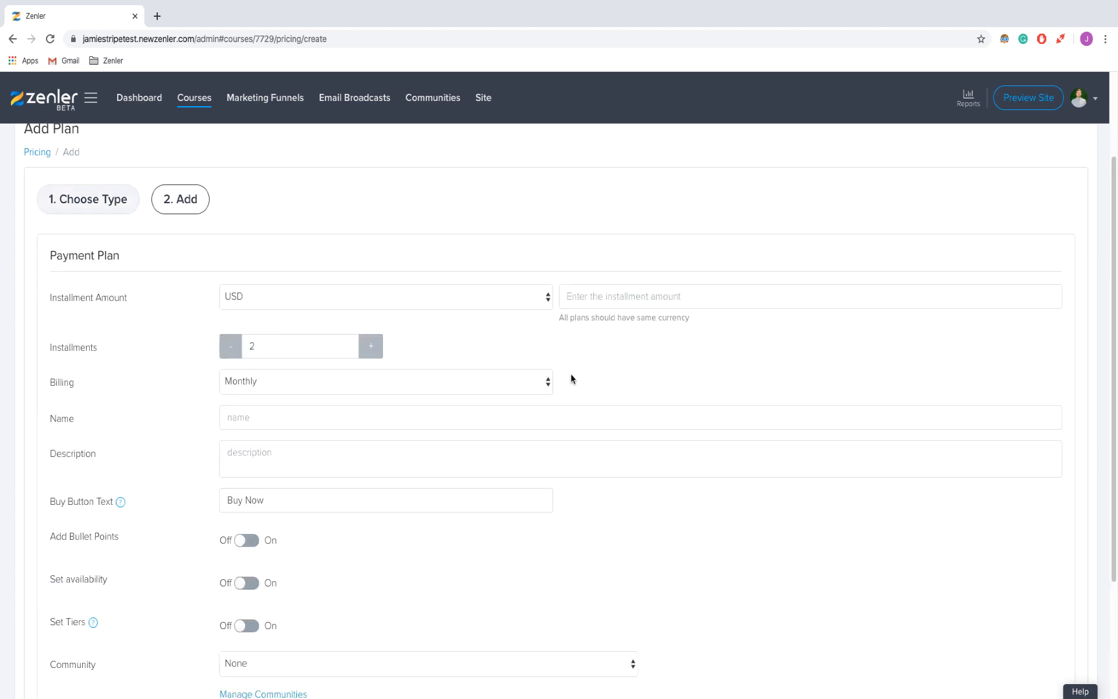
Step: Set currency GBP, installment amount 2, three monthly installments, and name 'Monthly Payment Plan'
left_click(385, 296)
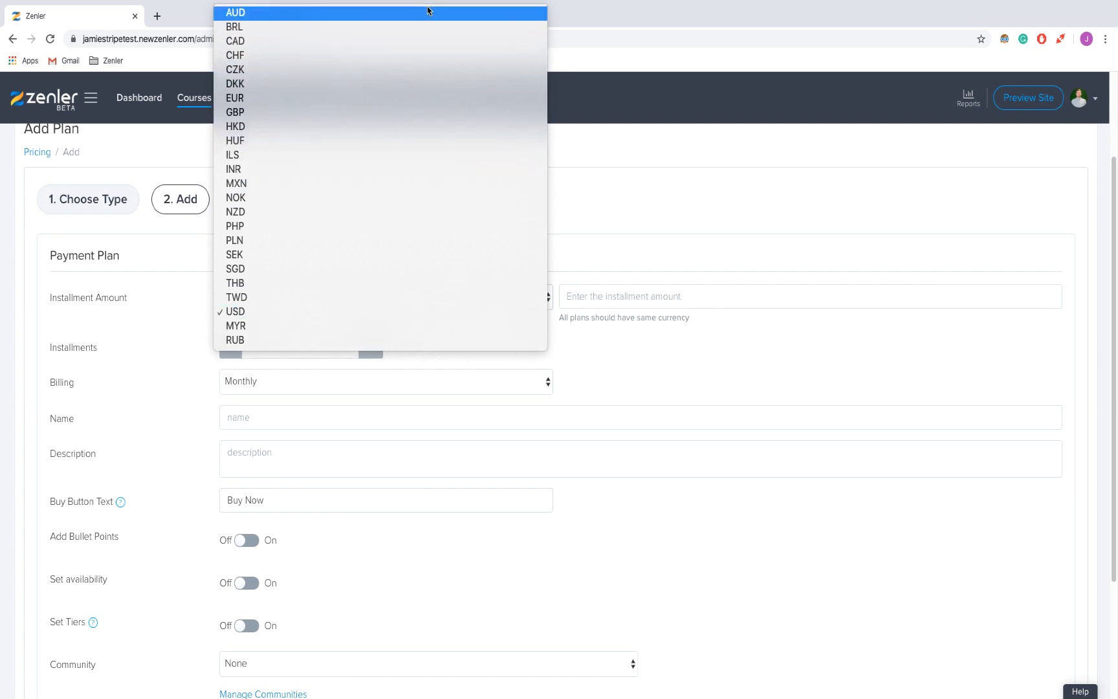
left_click(234, 112)
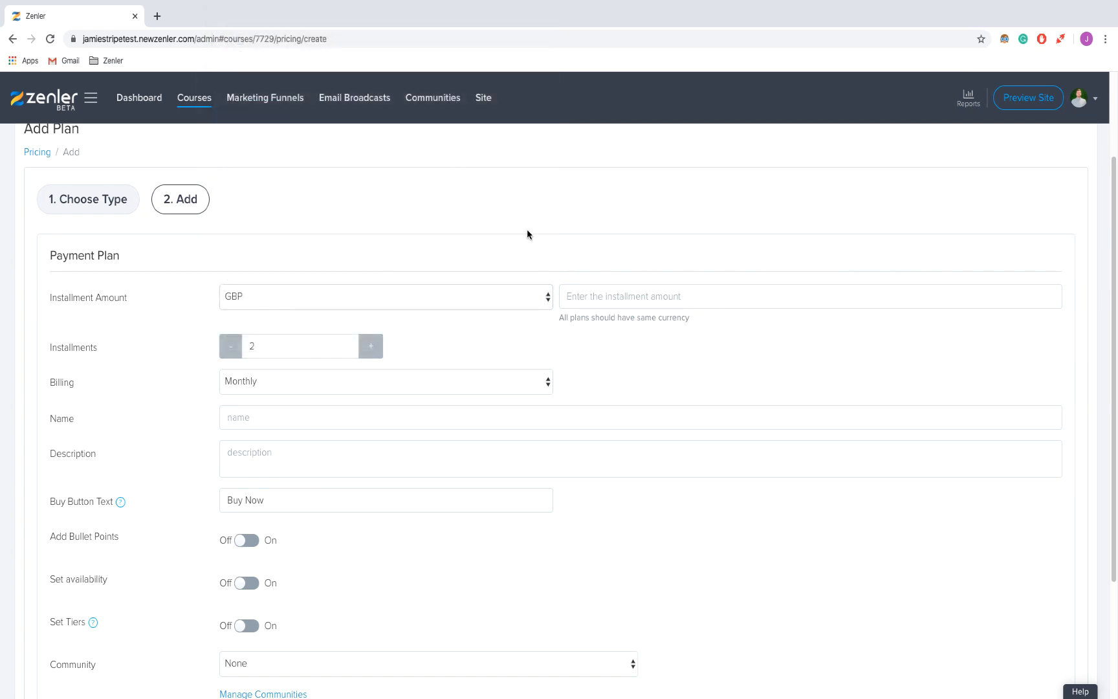
left_click(810, 297)
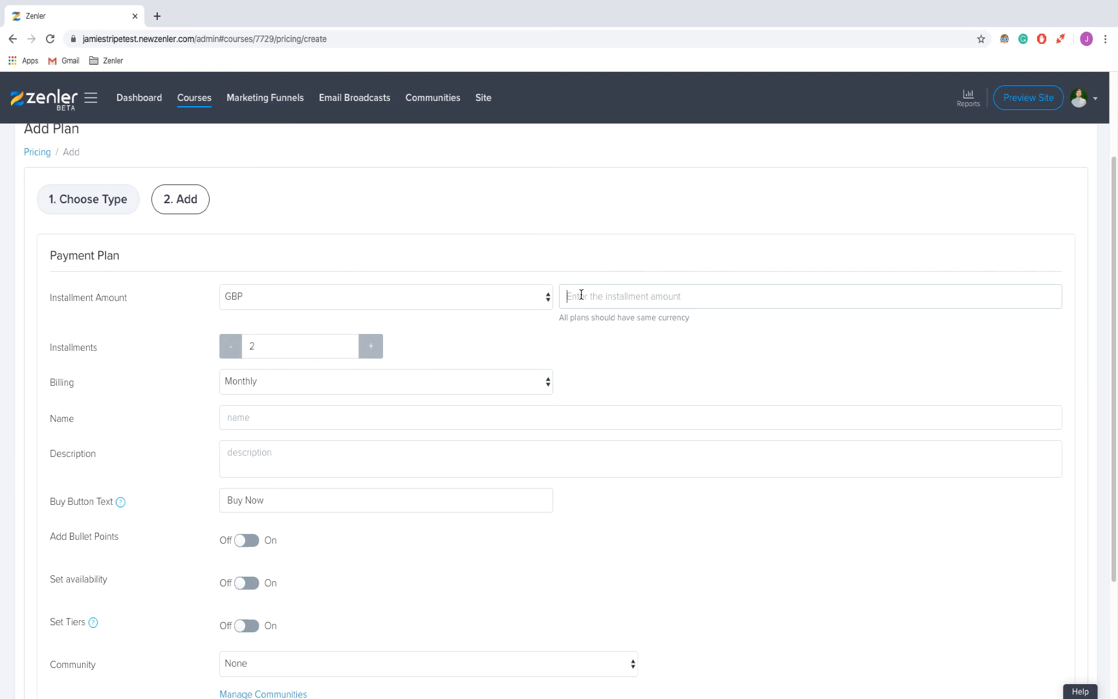
type("2")
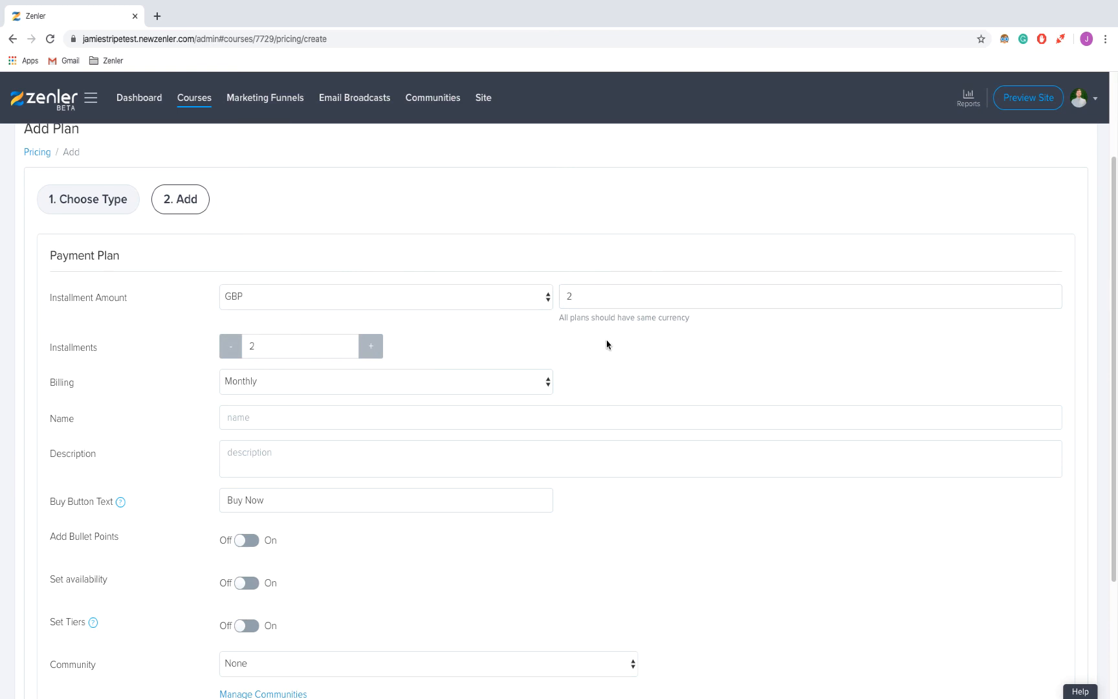
mouse_move(370, 347)
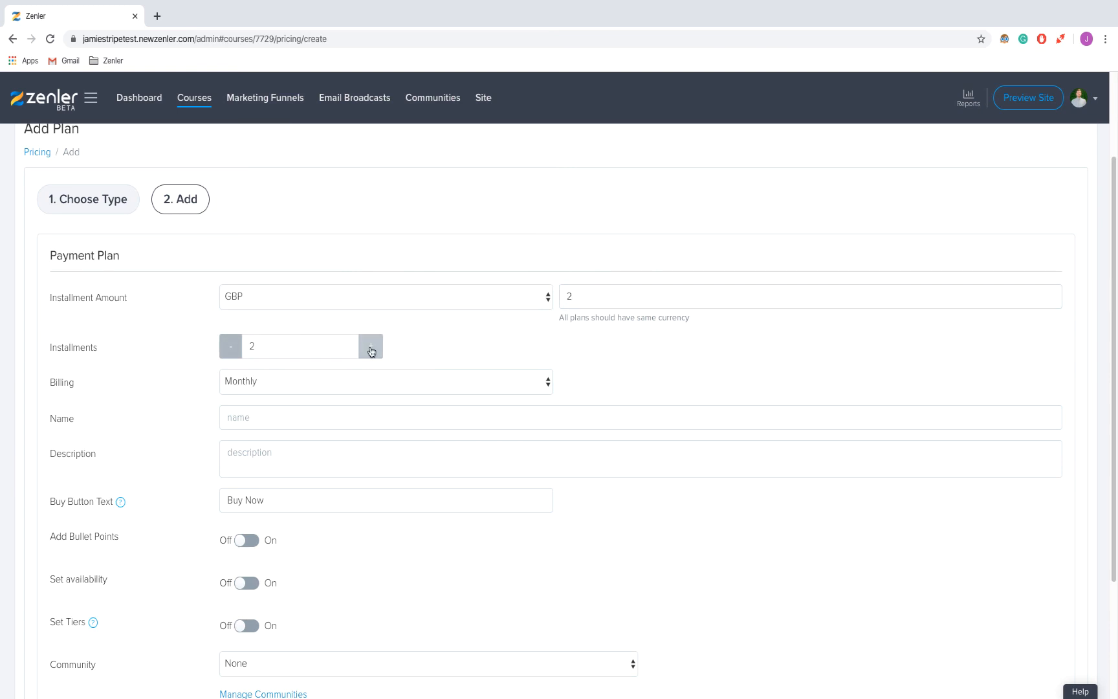
left_click(371, 346)
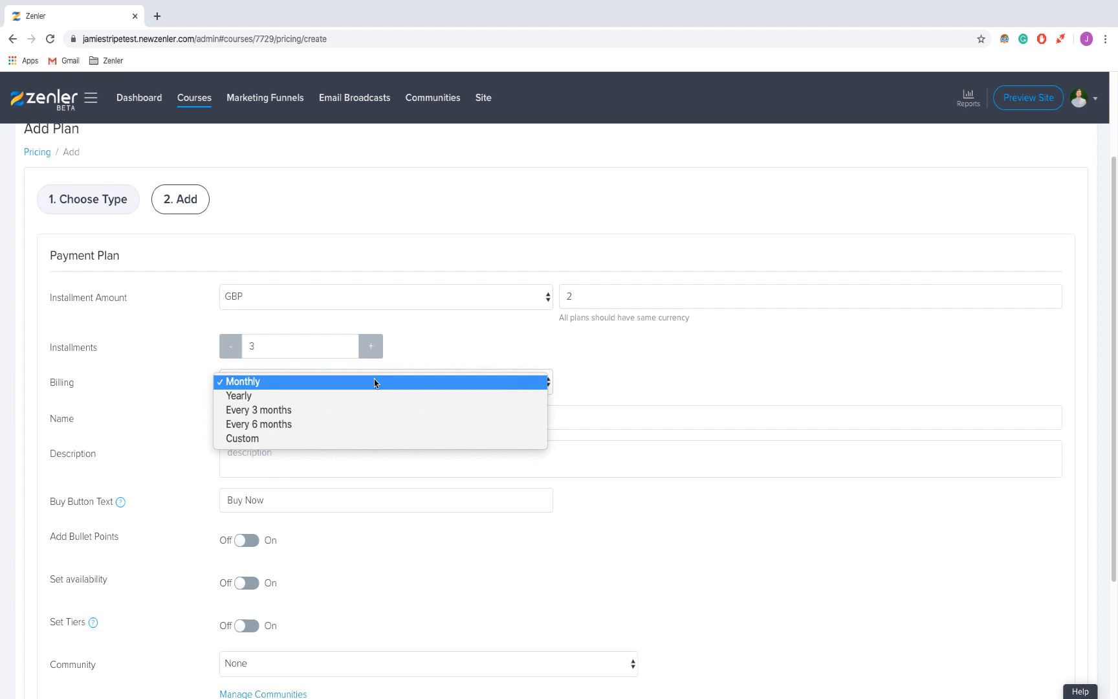
mouse_move(372, 438)
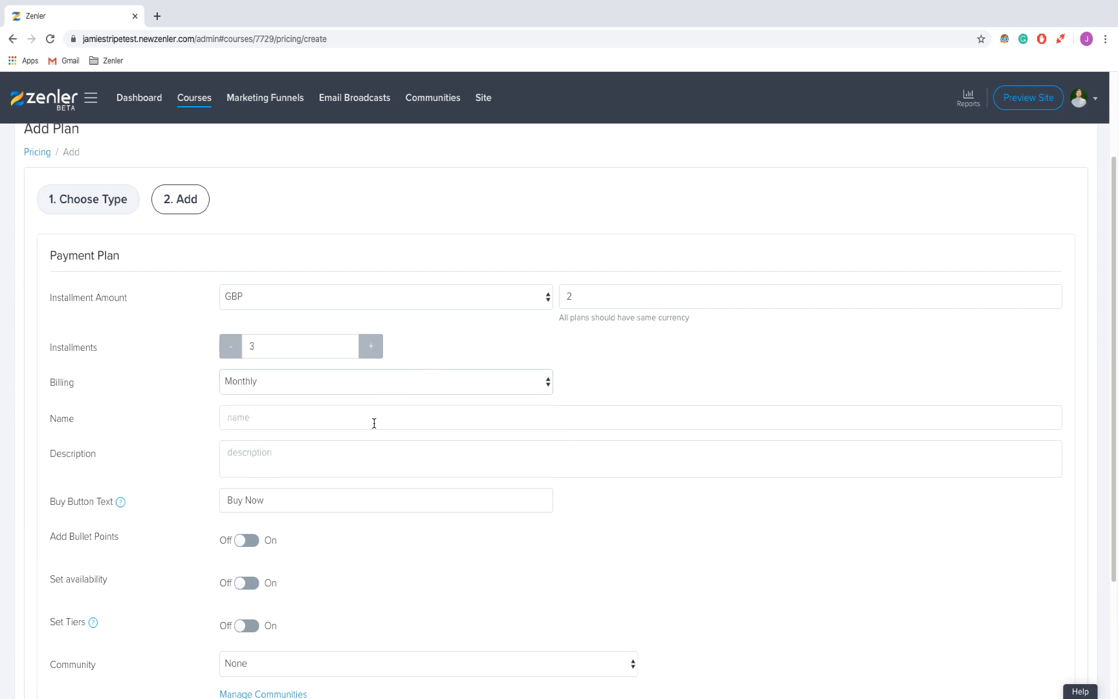
type("Monthly Payment Plan")
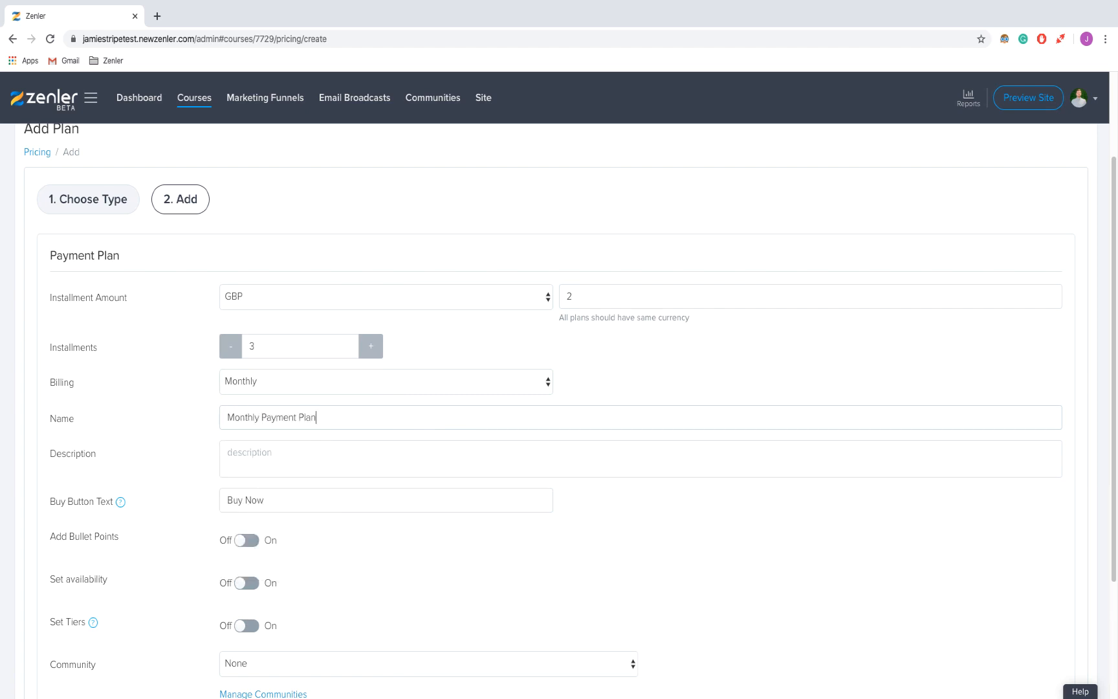
mouse_move(376, 426)
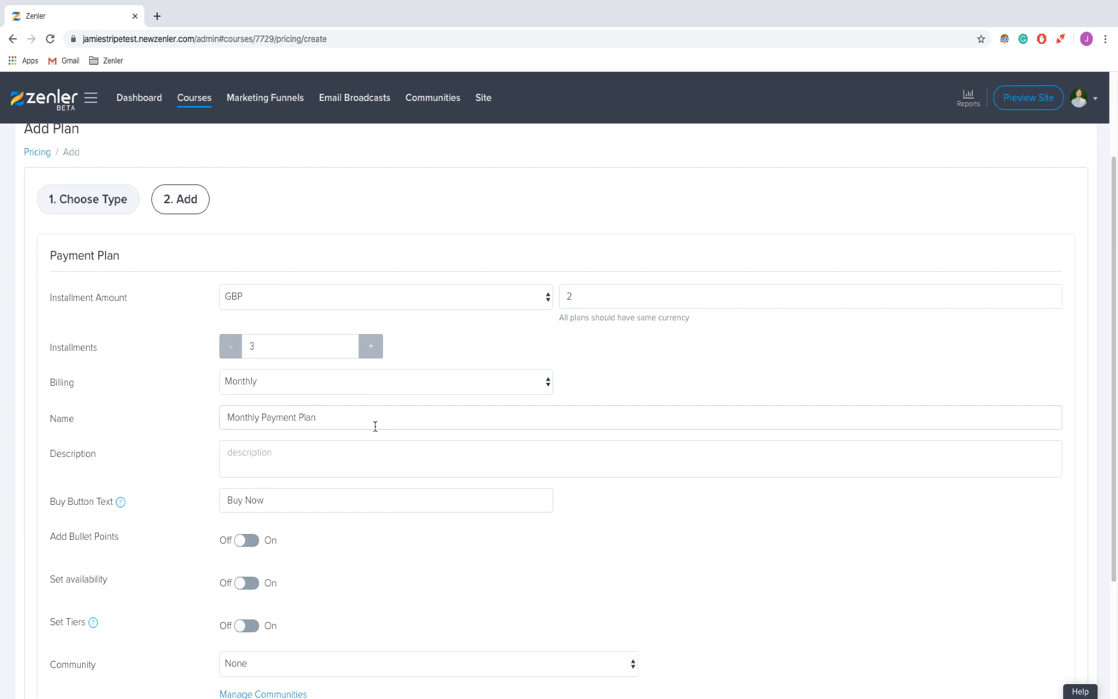
Step: Write the plan description '3 months of unrestricted access to all my courses'
left_click(385, 458)
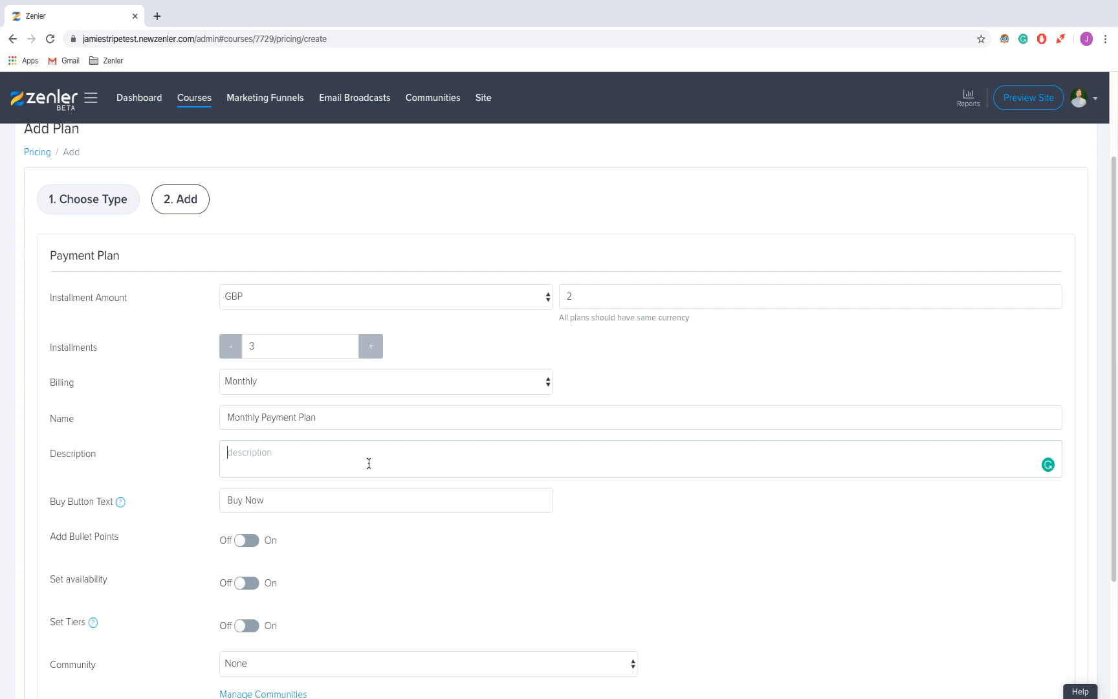
type("3 months of u")
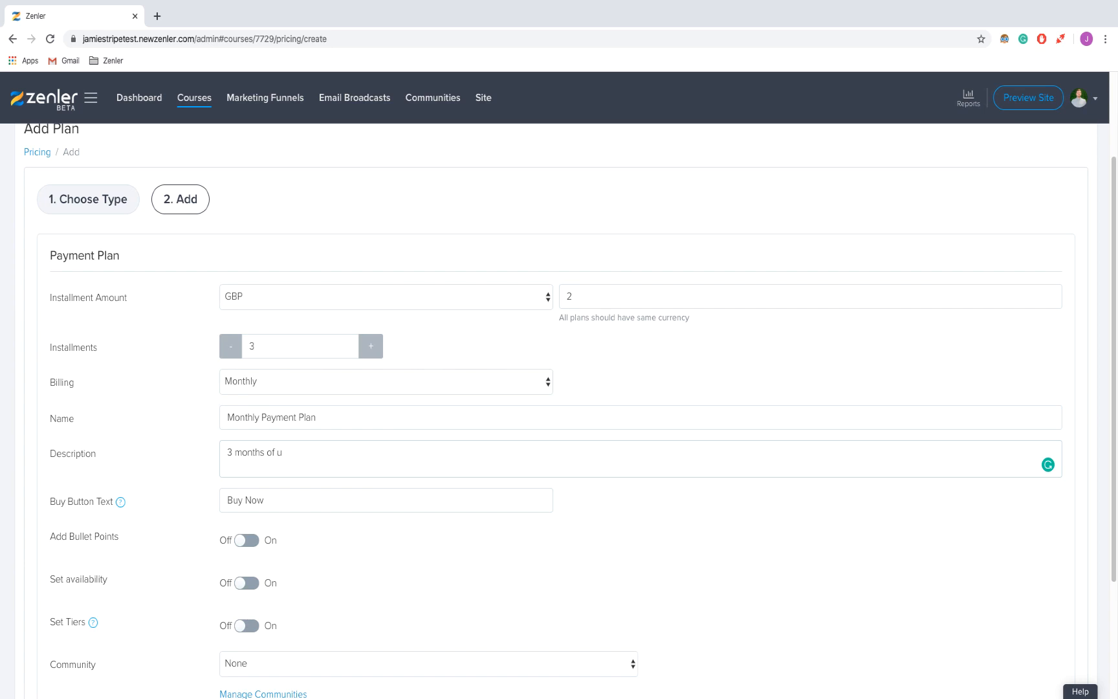
type("nreastrcted access")
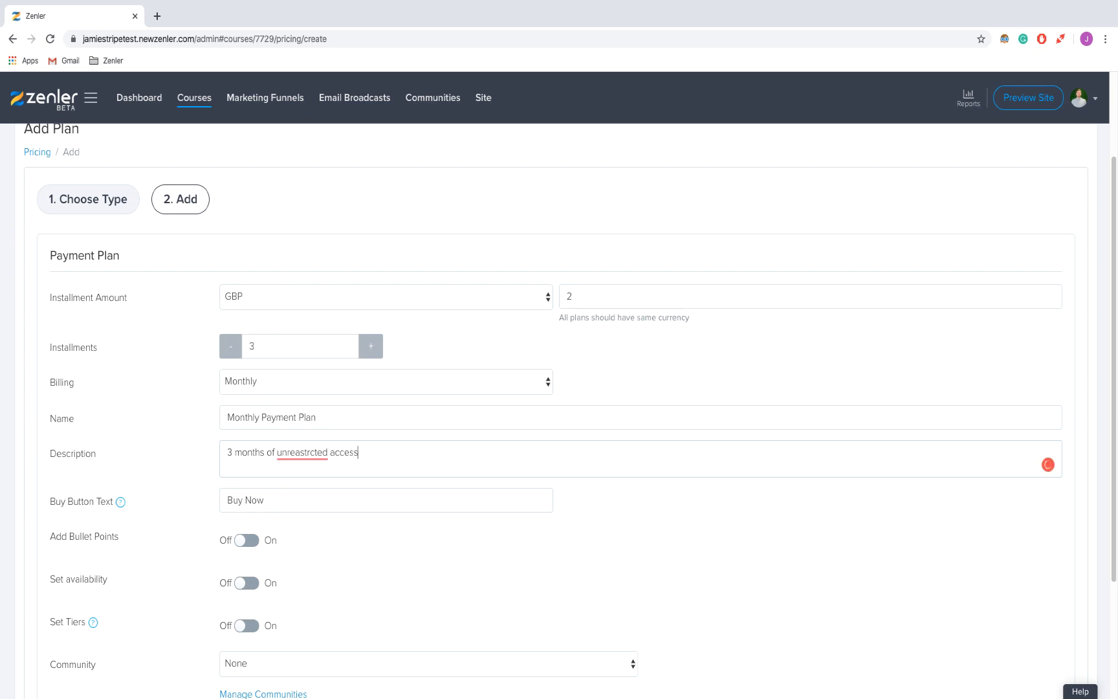
type("to all your")
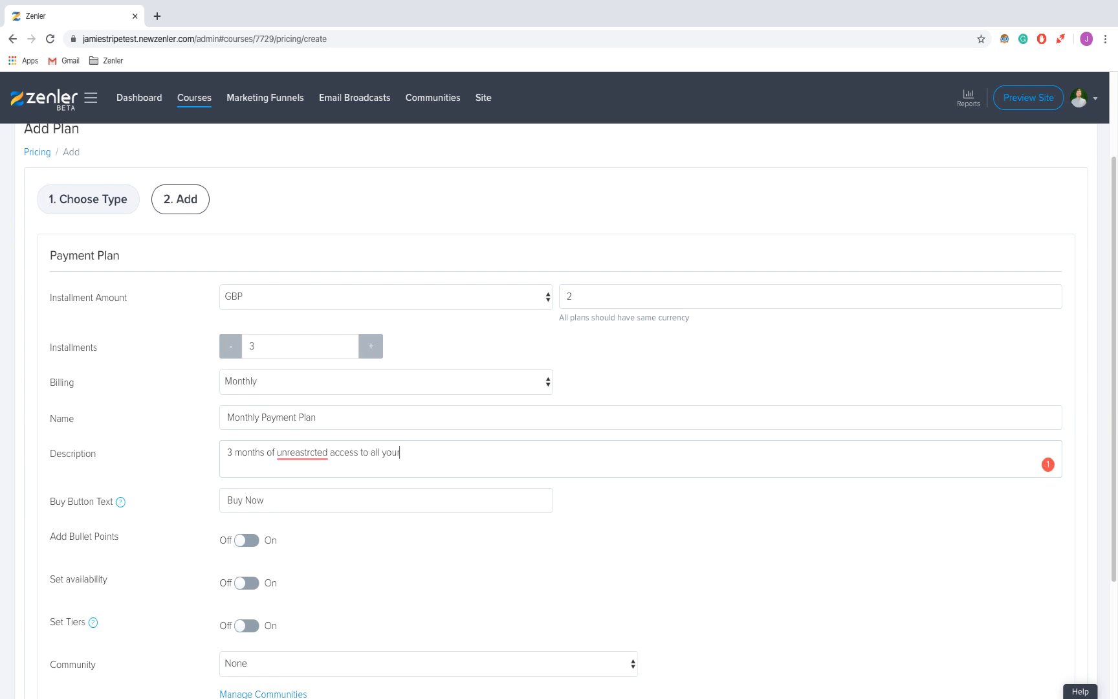
key("Backspace")
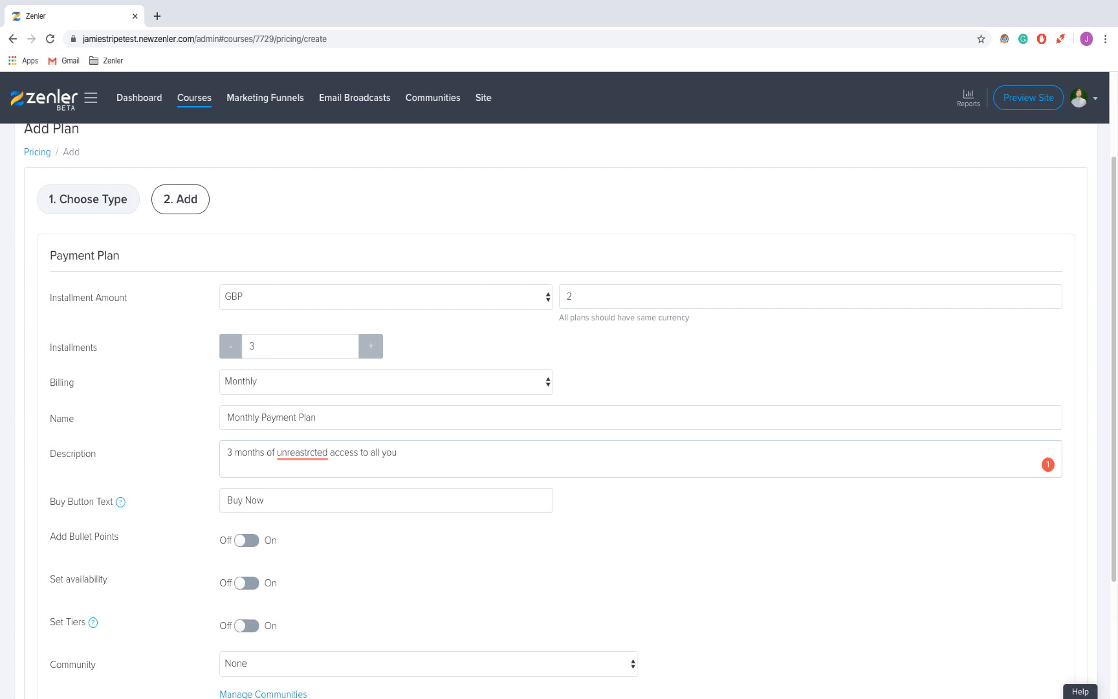
type("my cour")
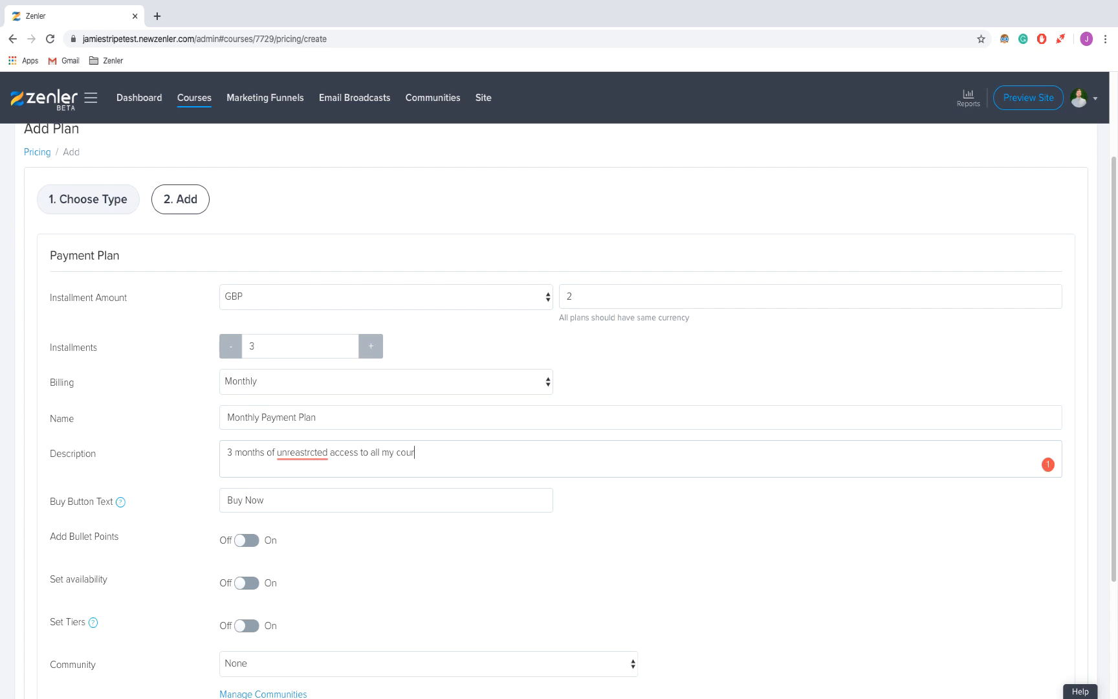
type("ses")
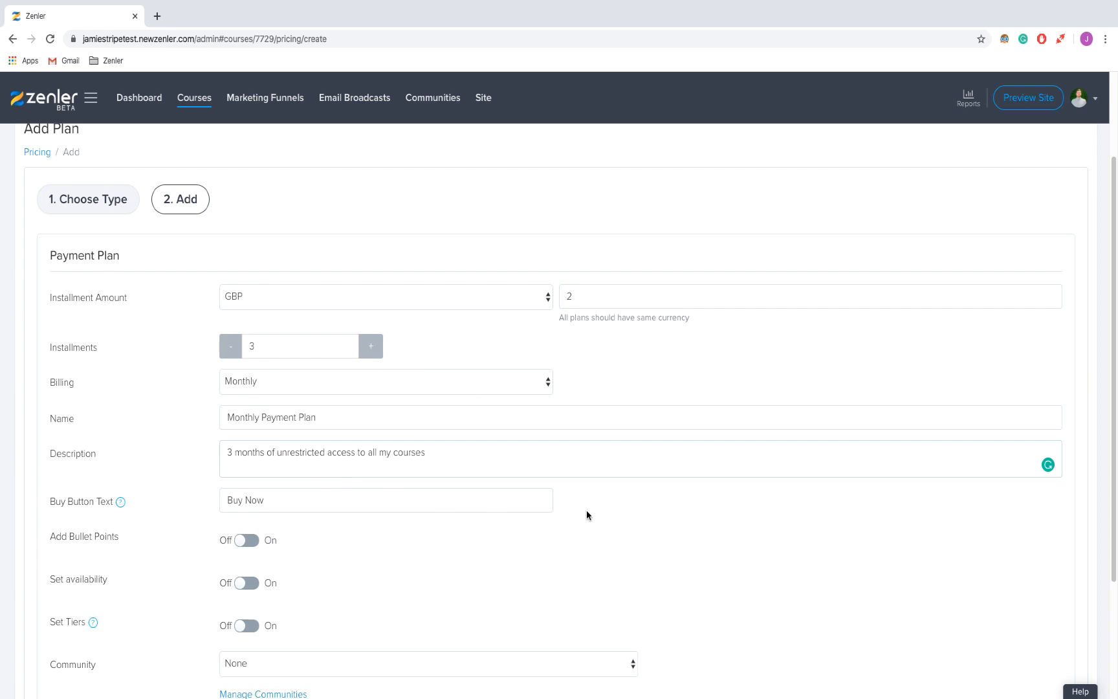
Step: Set the buy button text to 'Get Started'
scroll("down", 3)
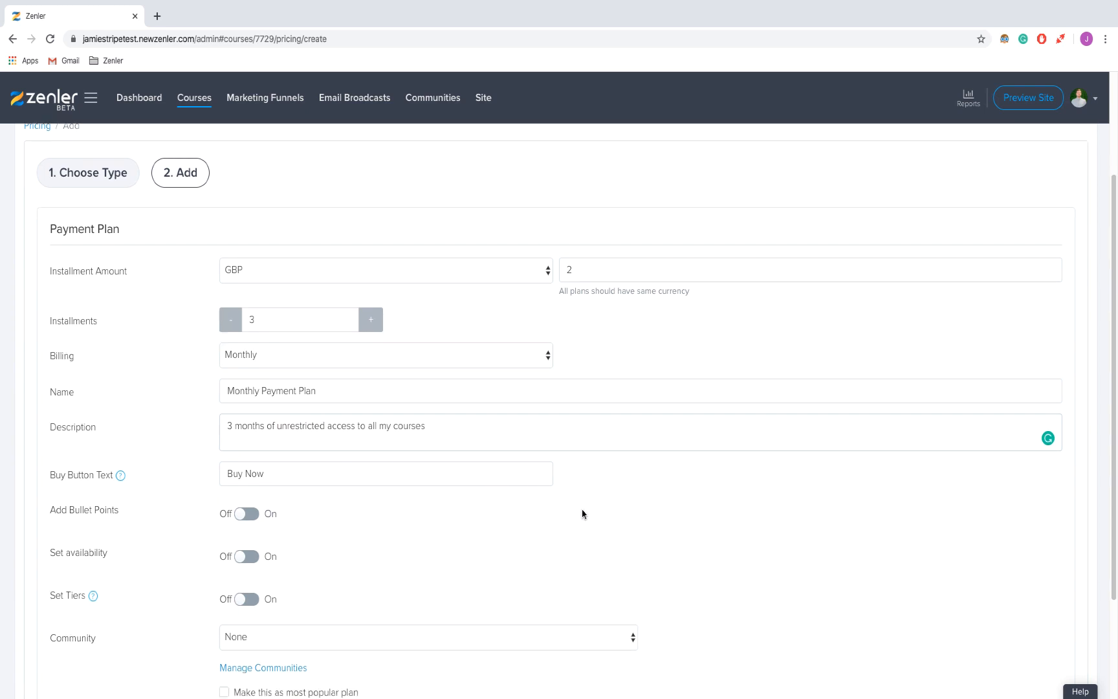
scroll("down", 3)
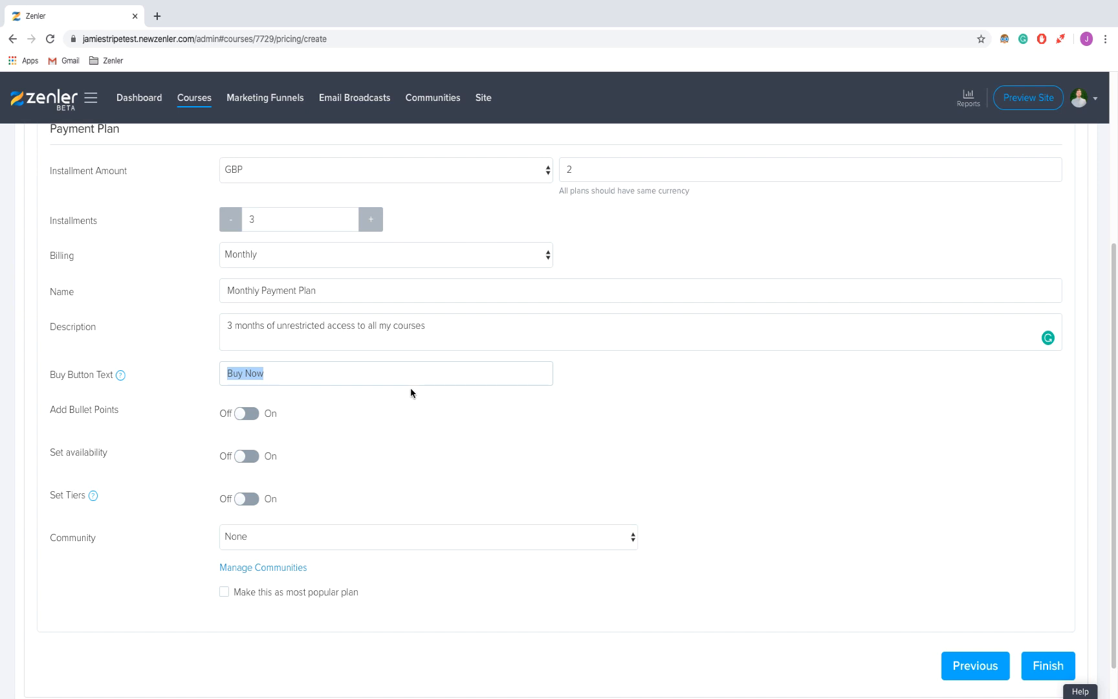
type("Get")
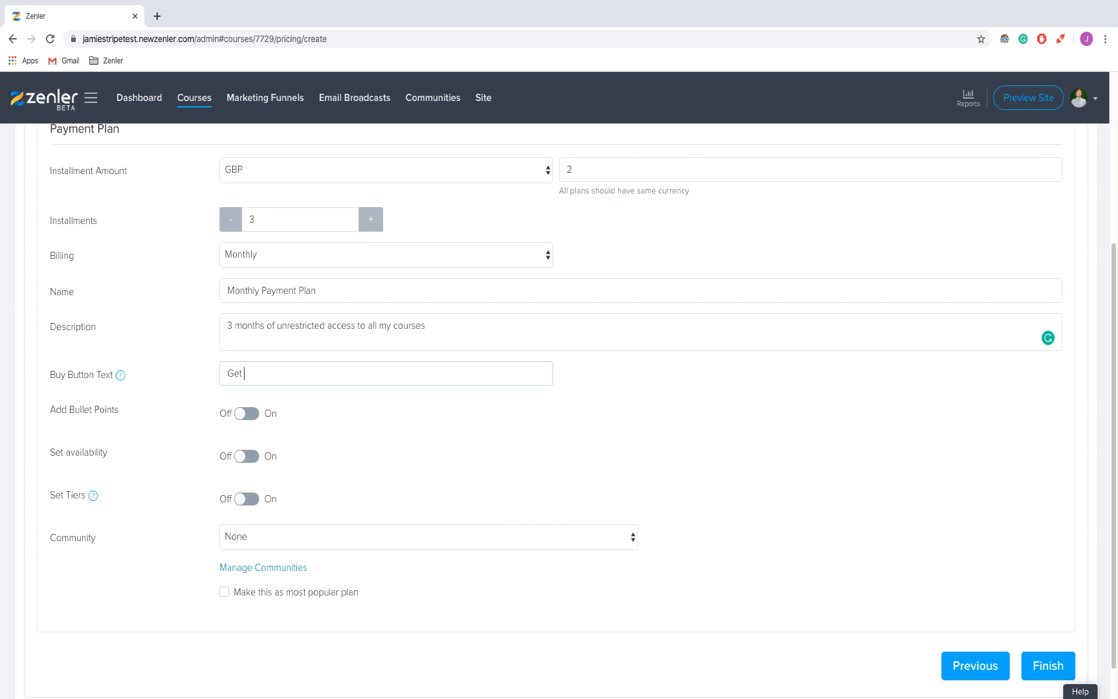
type("Started")
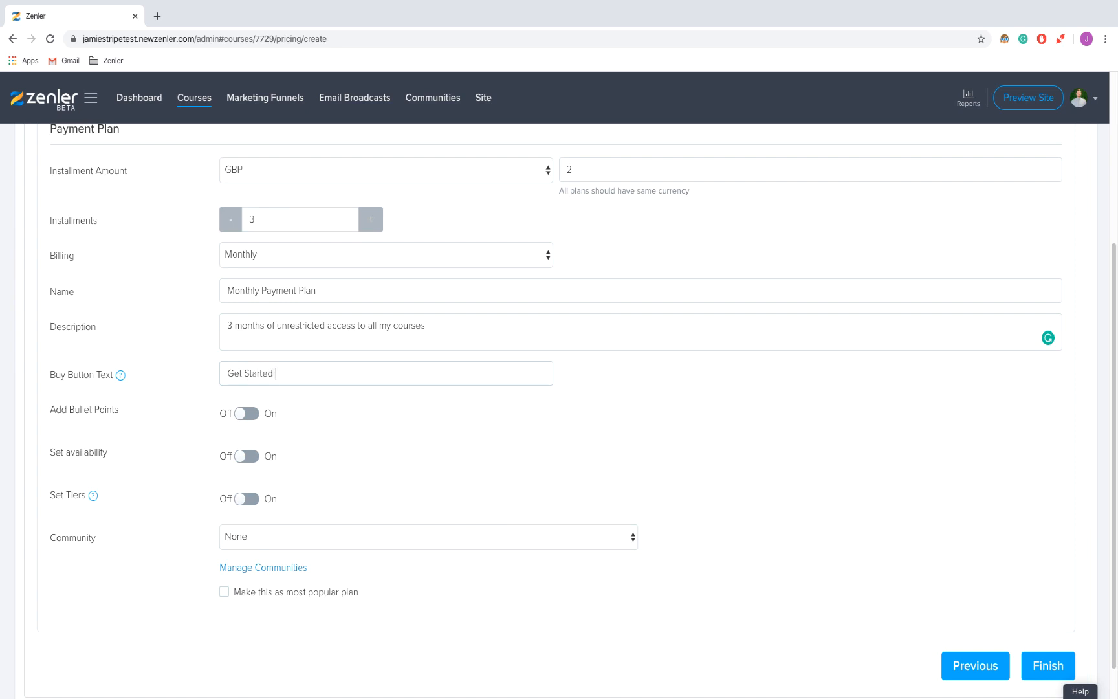
Step: Enable bullet points and availability, keeping tiers off and Community set to None
left_click(246, 413)
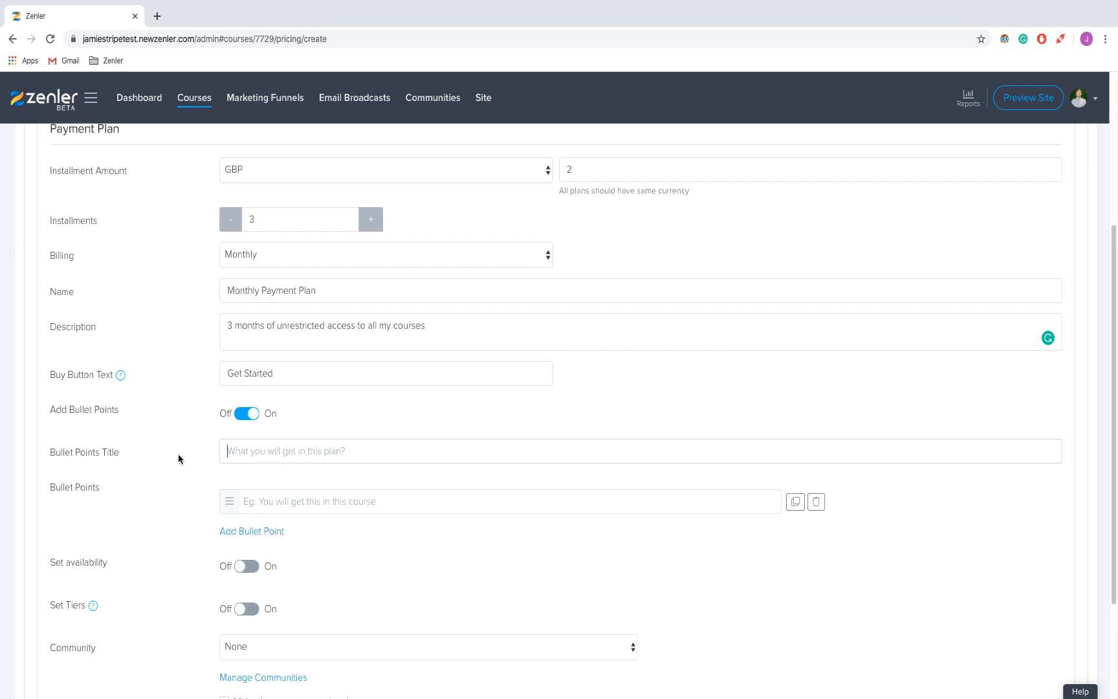
scroll("down", 3)
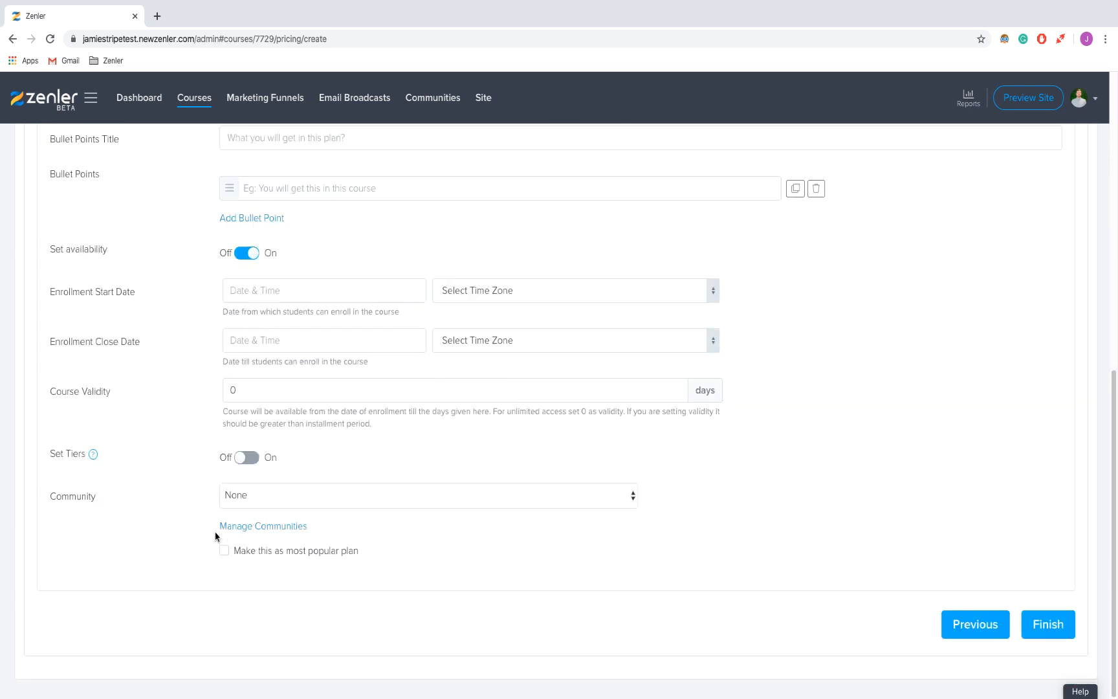
scroll("up", 3)
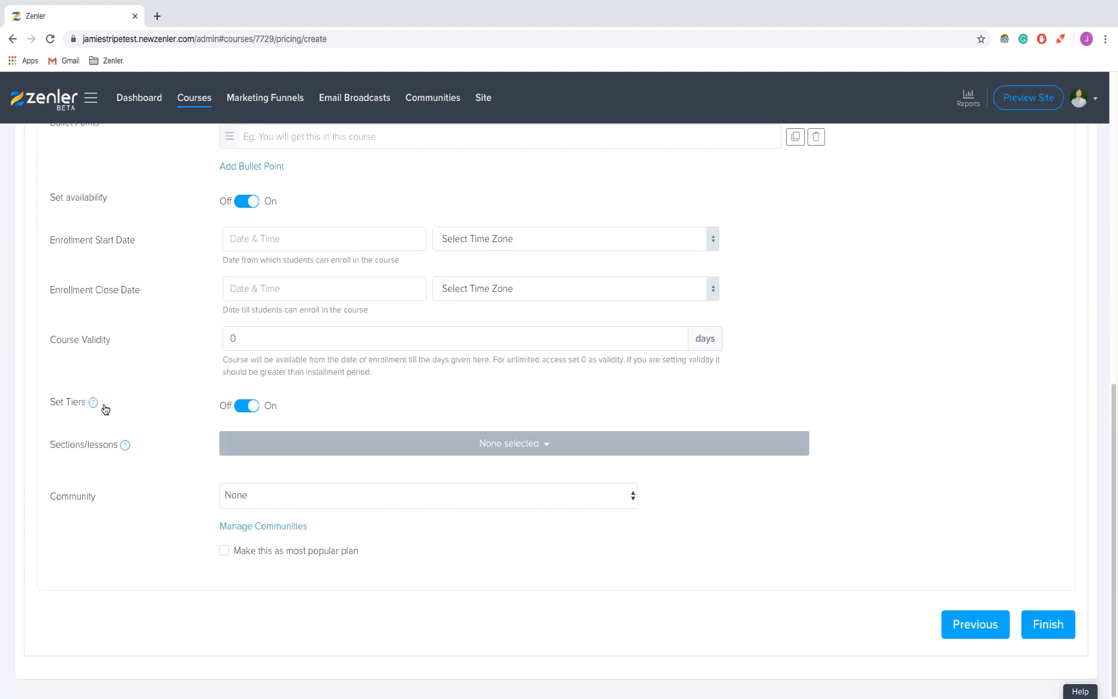
mouse_move(91, 401)
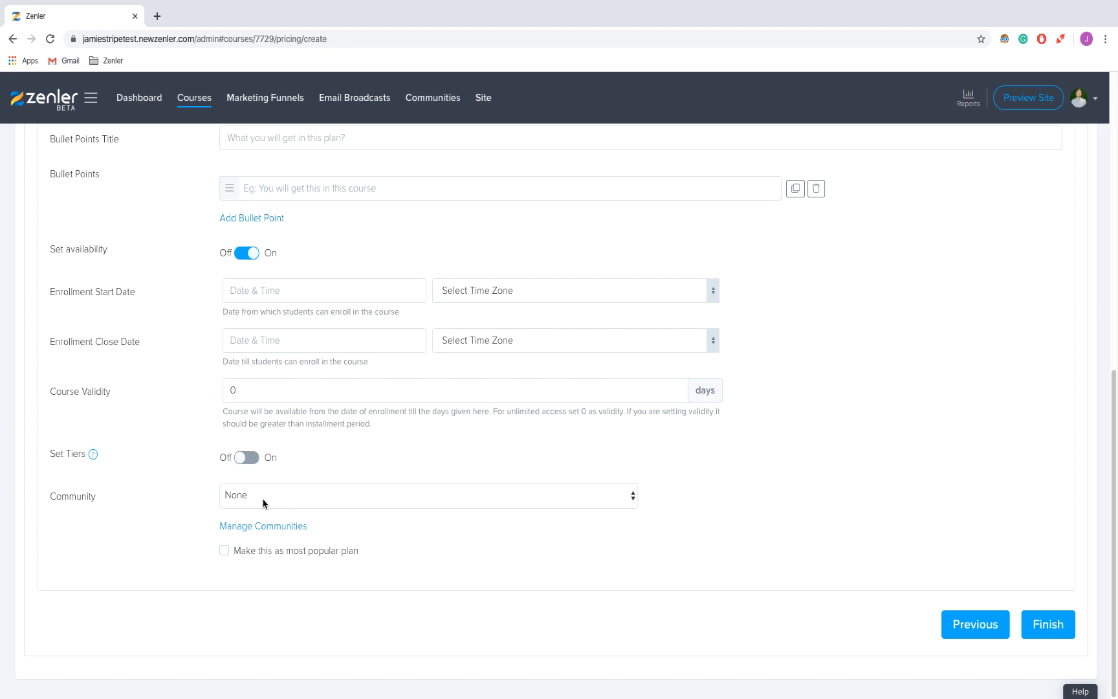
left_click(428, 495)
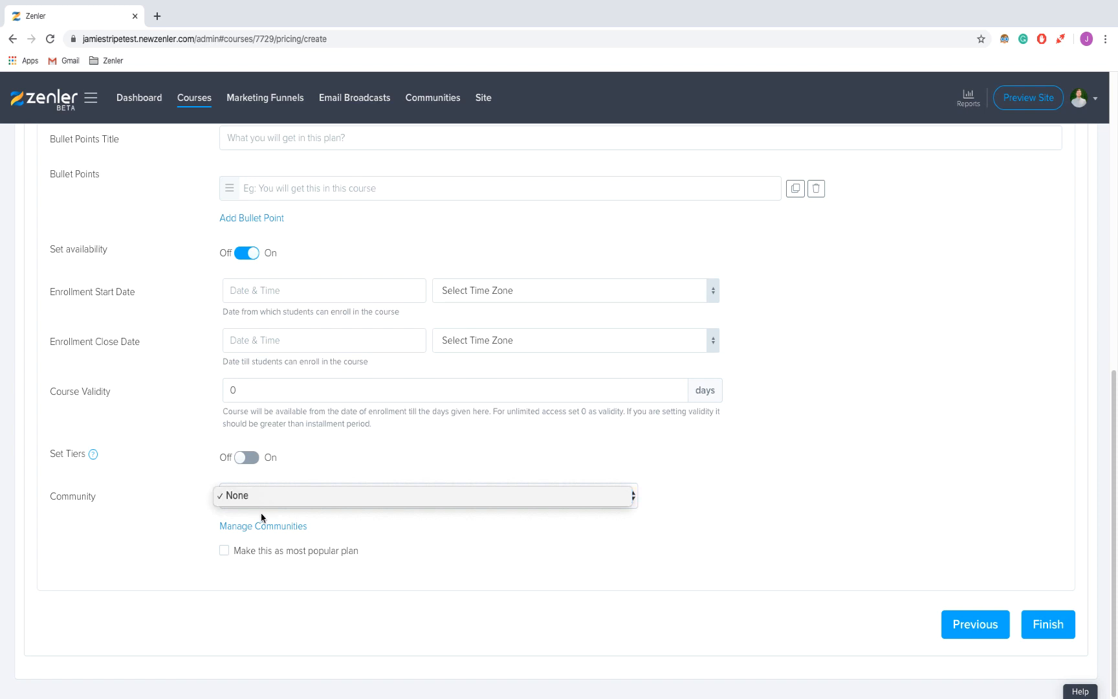
mouse_move(270, 518)
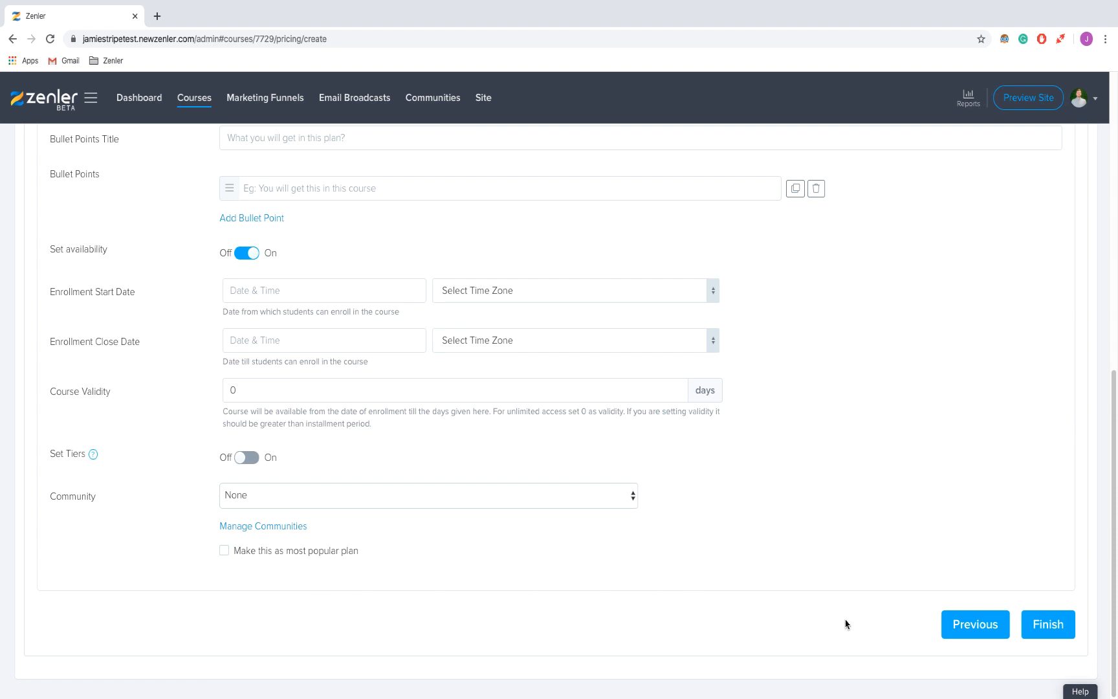
Step: Finish the Monthly Payment Plan so it's listed at £2, recurring, unlimited validity
left_click(1047, 624)
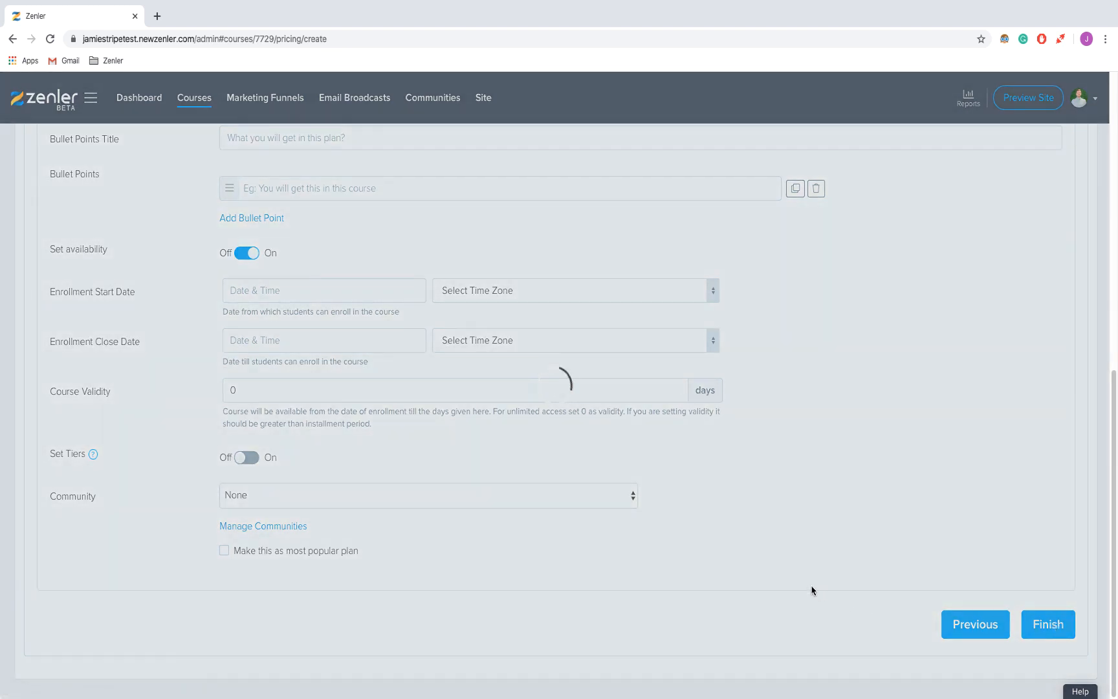
left_click(1047, 624)
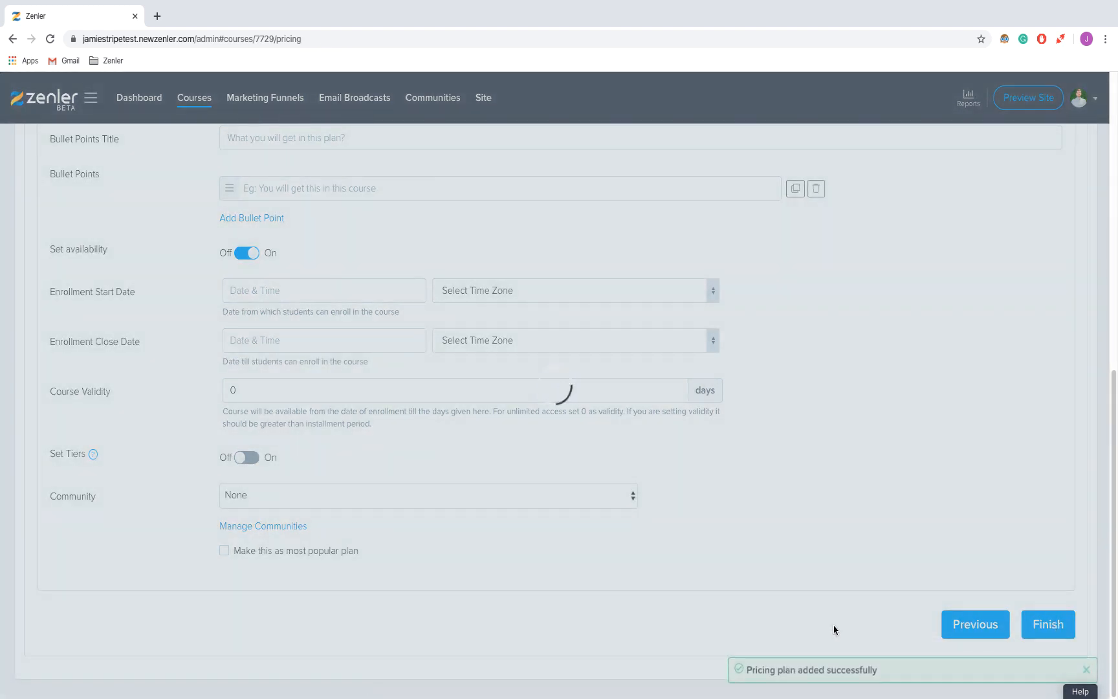
left_click(1046, 624)
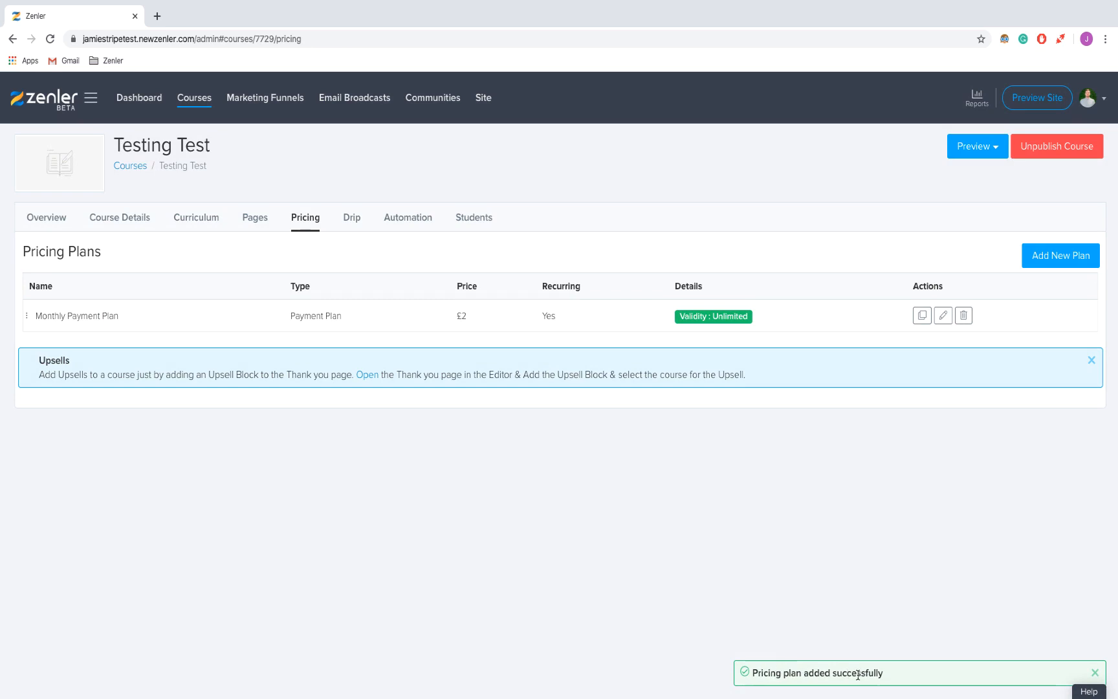
mouse_move(1060, 256)
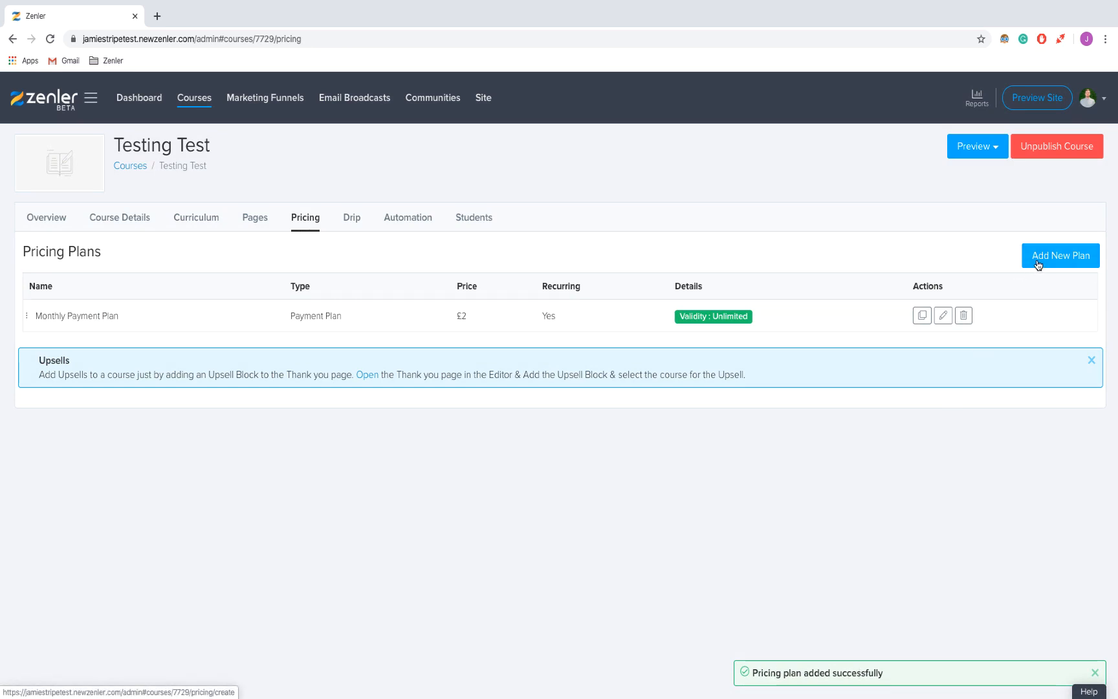
Step: Add another plan of the Subscription type and continue to its details
left_click(1060, 256)
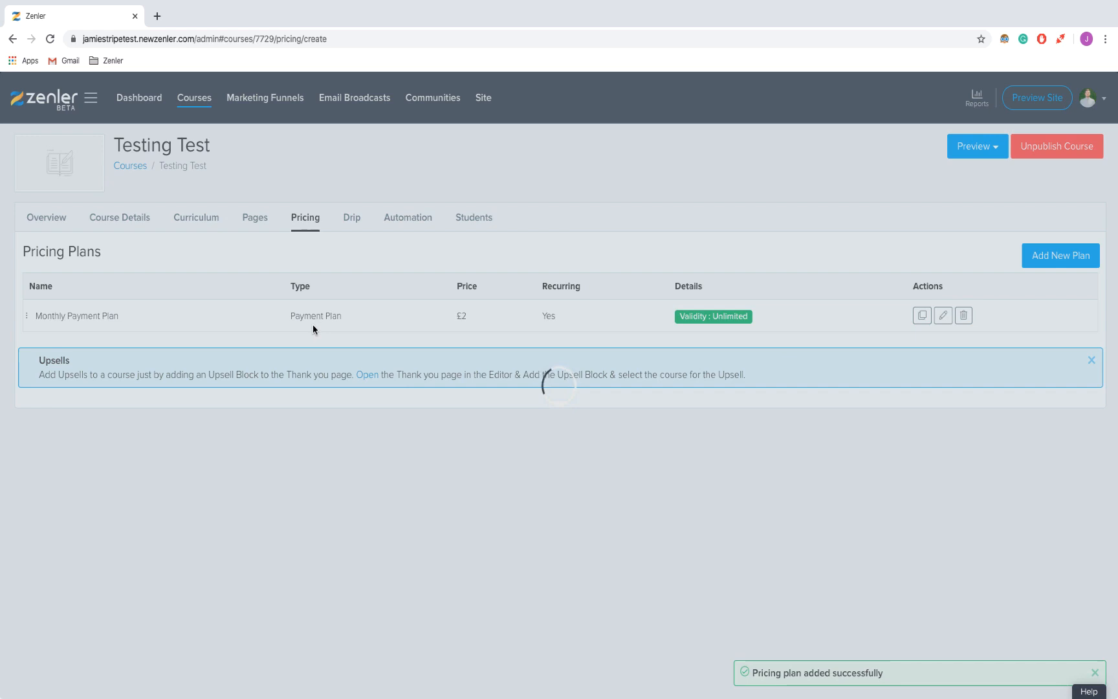
left_click(1059, 256)
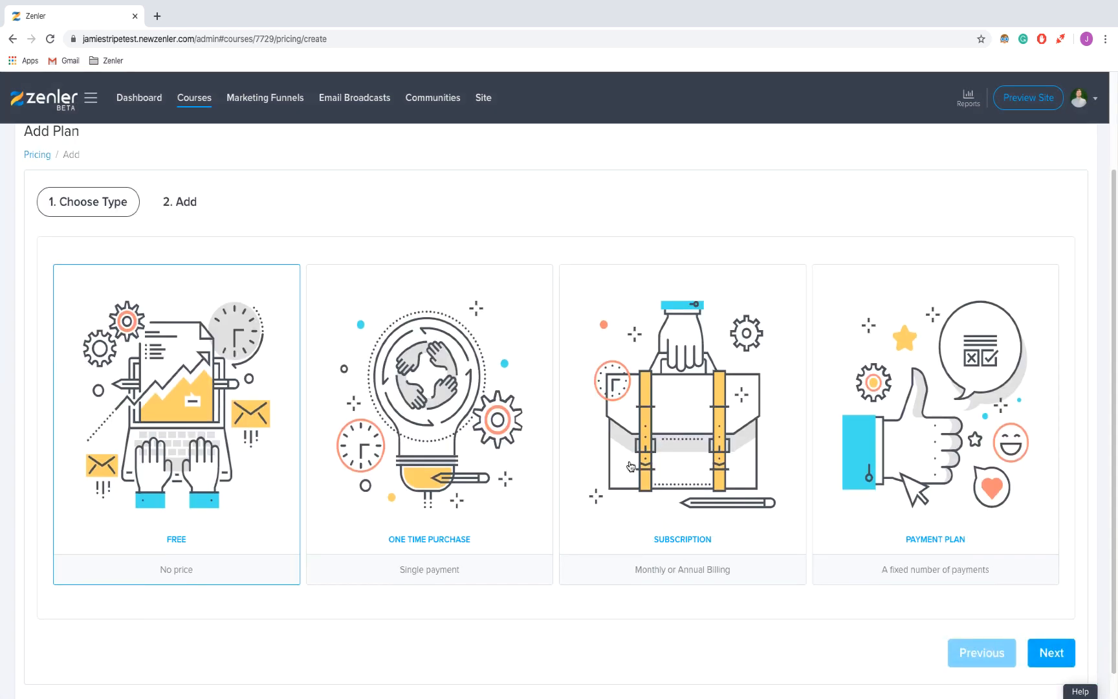
left_click(681, 417)
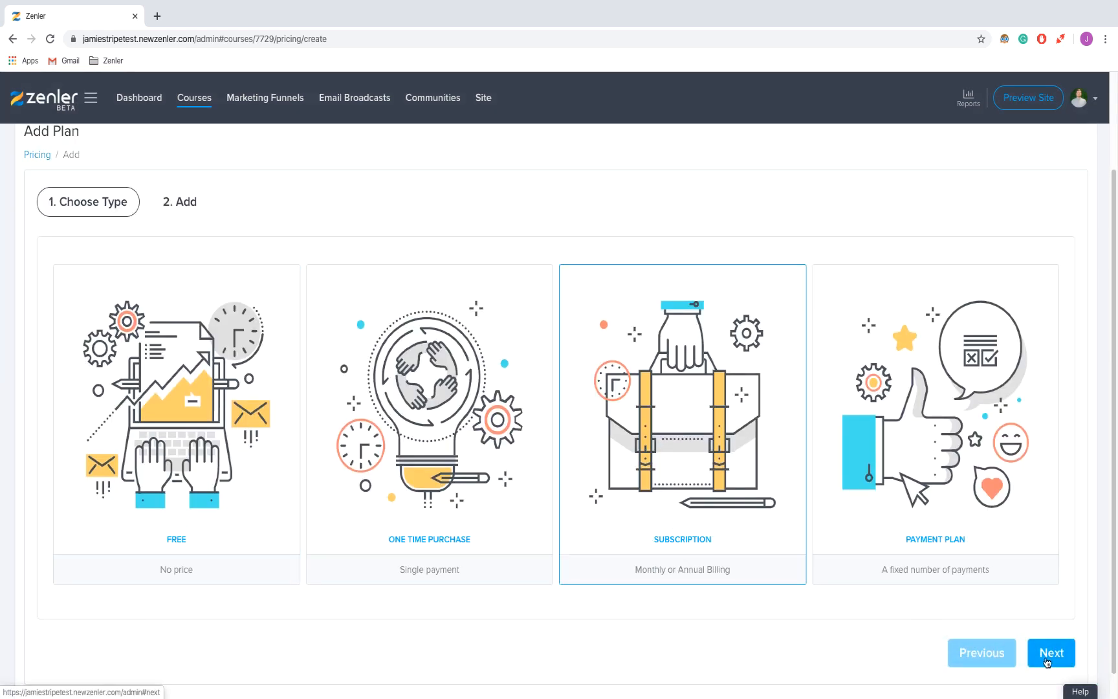
mouse_move(700, 578)
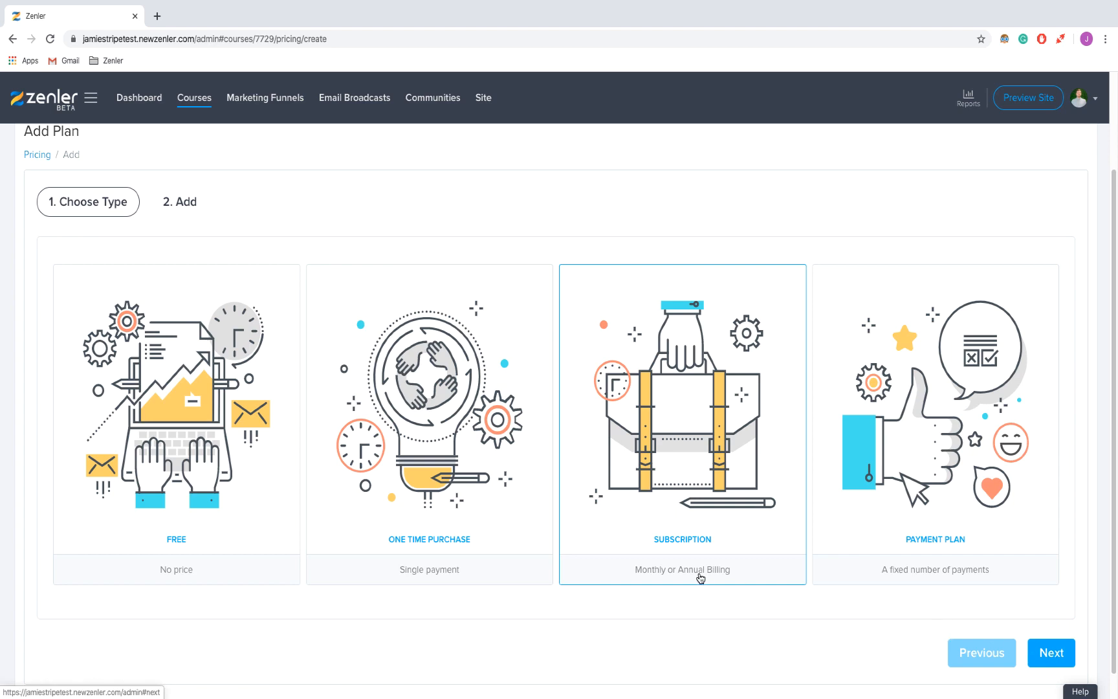
left_click(1049, 652)
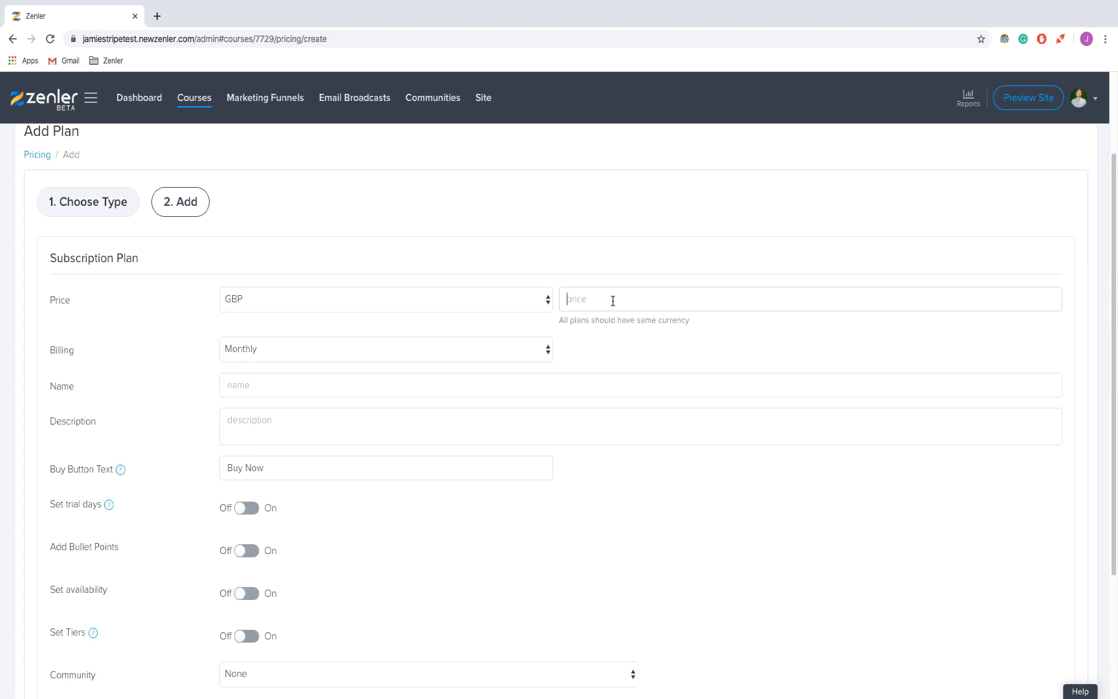
Step: Enter price 5 billed monthly, name 'Monthly subscription', and a 7-day free trial
type("5")
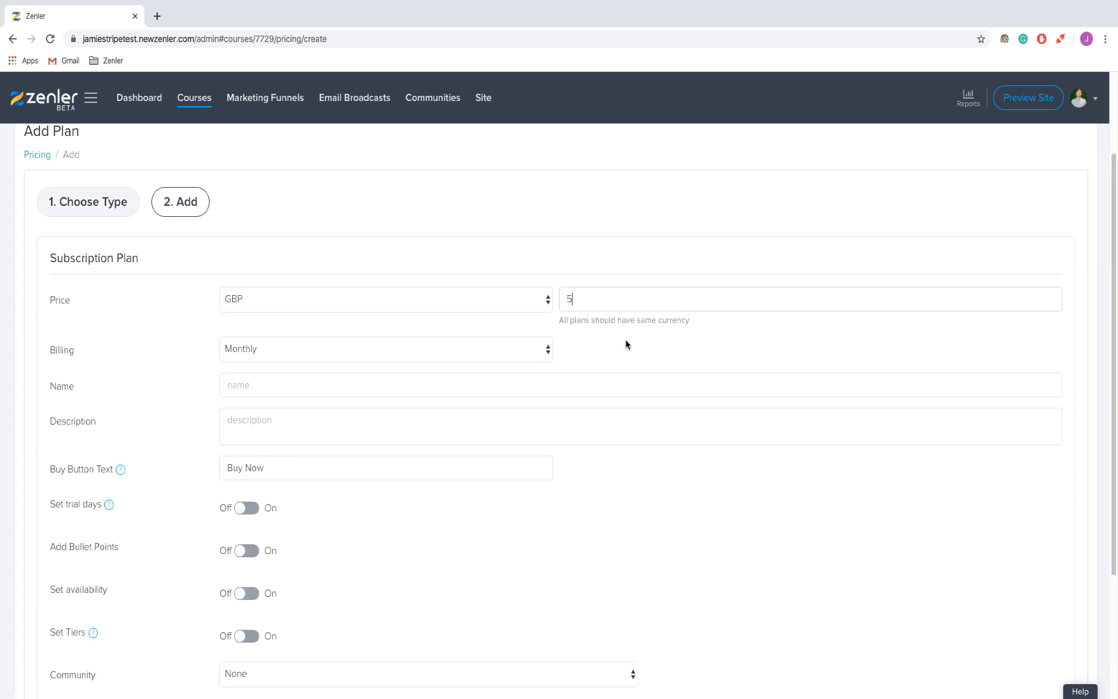
left_click(385, 349)
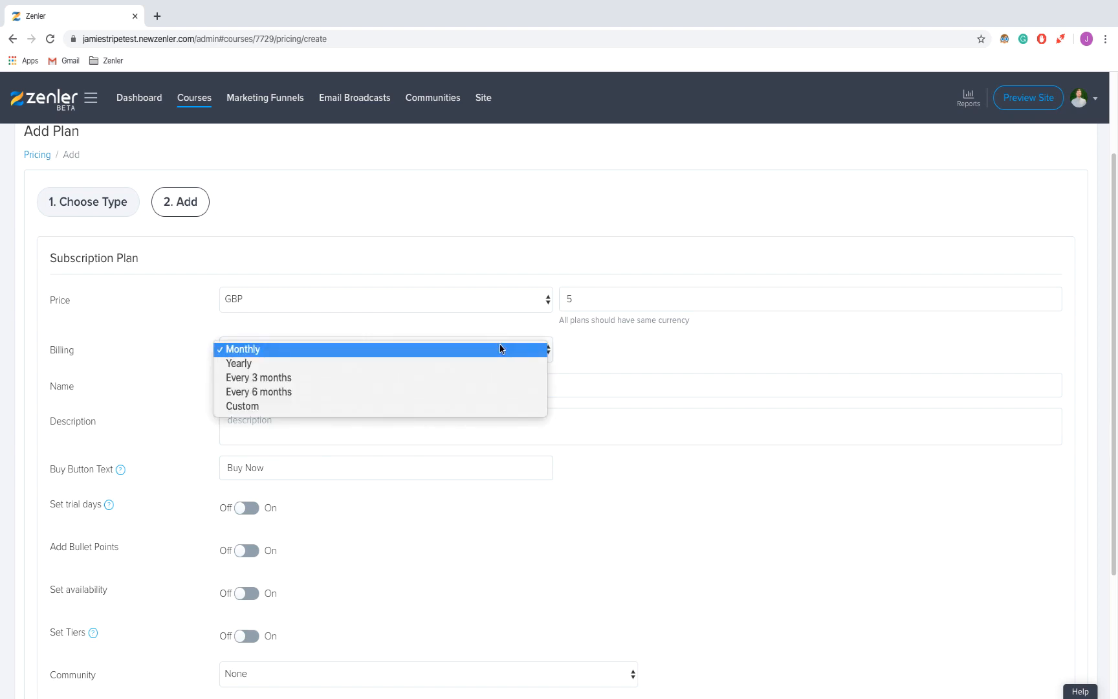
mouse_move(498, 391)
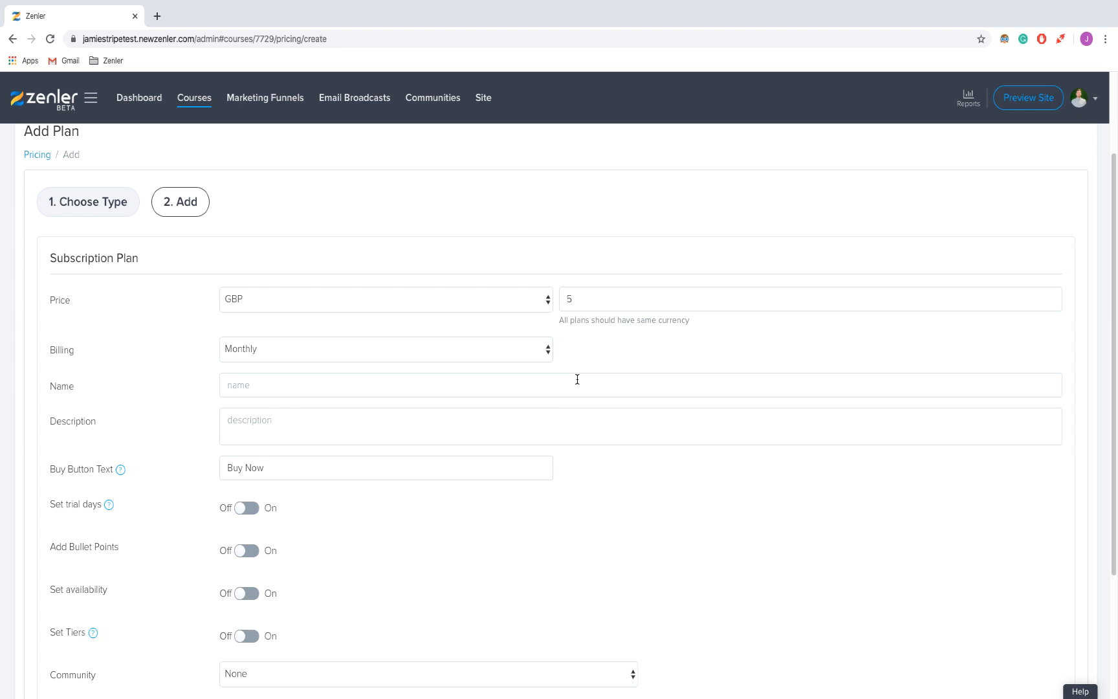
type("Monthly subscription")
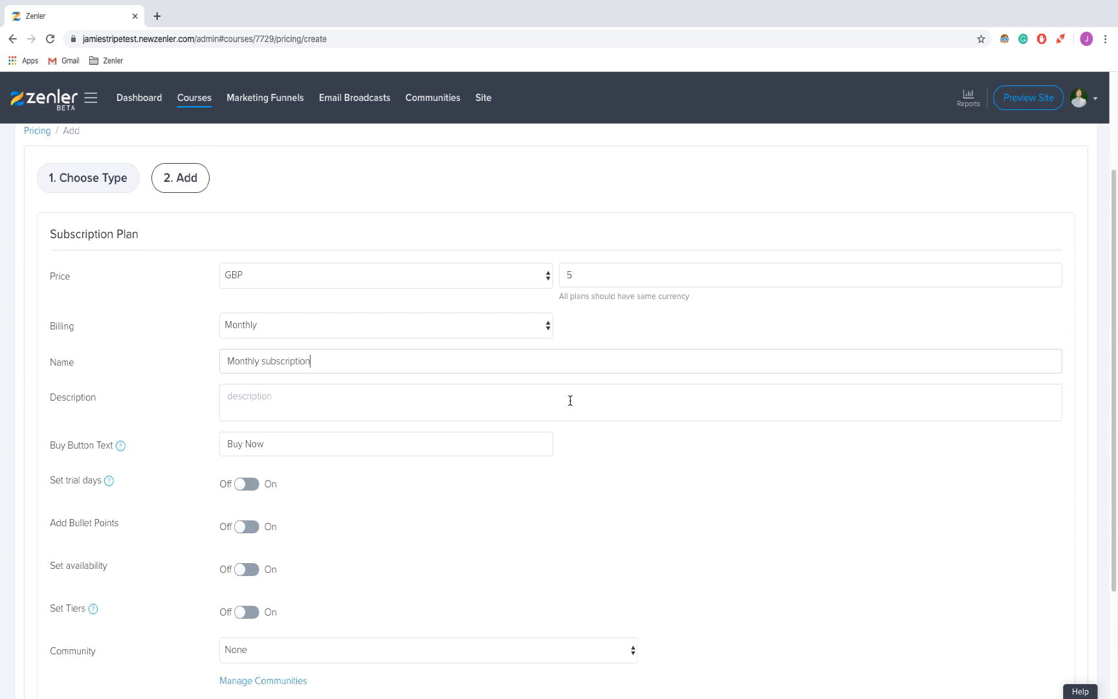
scroll("down", 3)
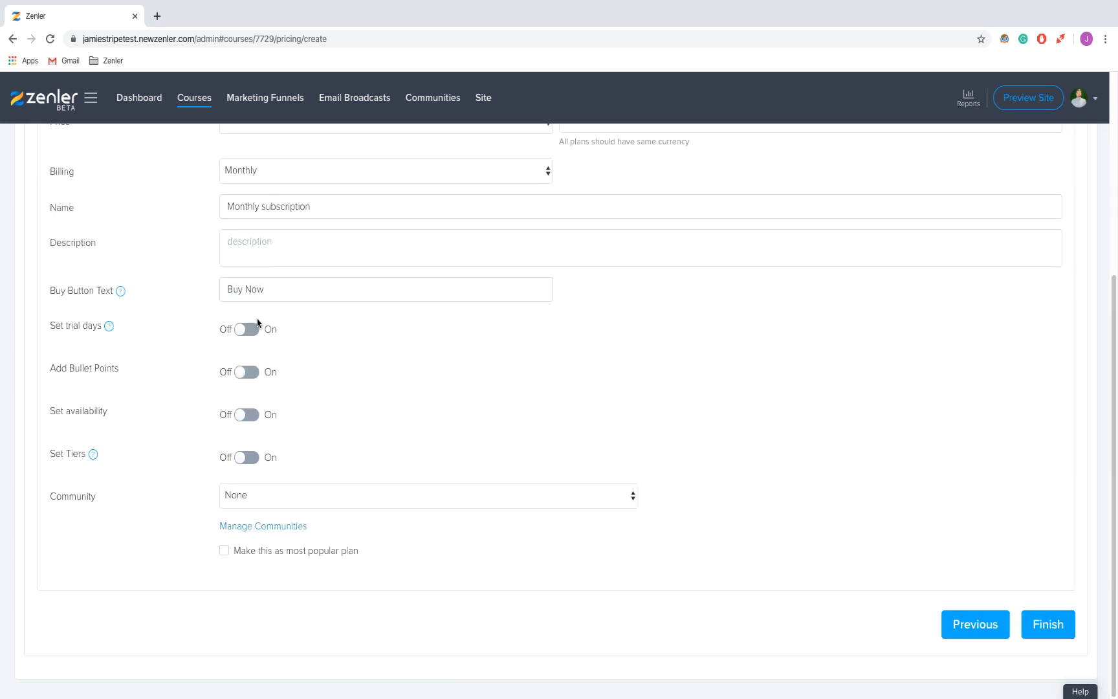
left_click(245, 329)
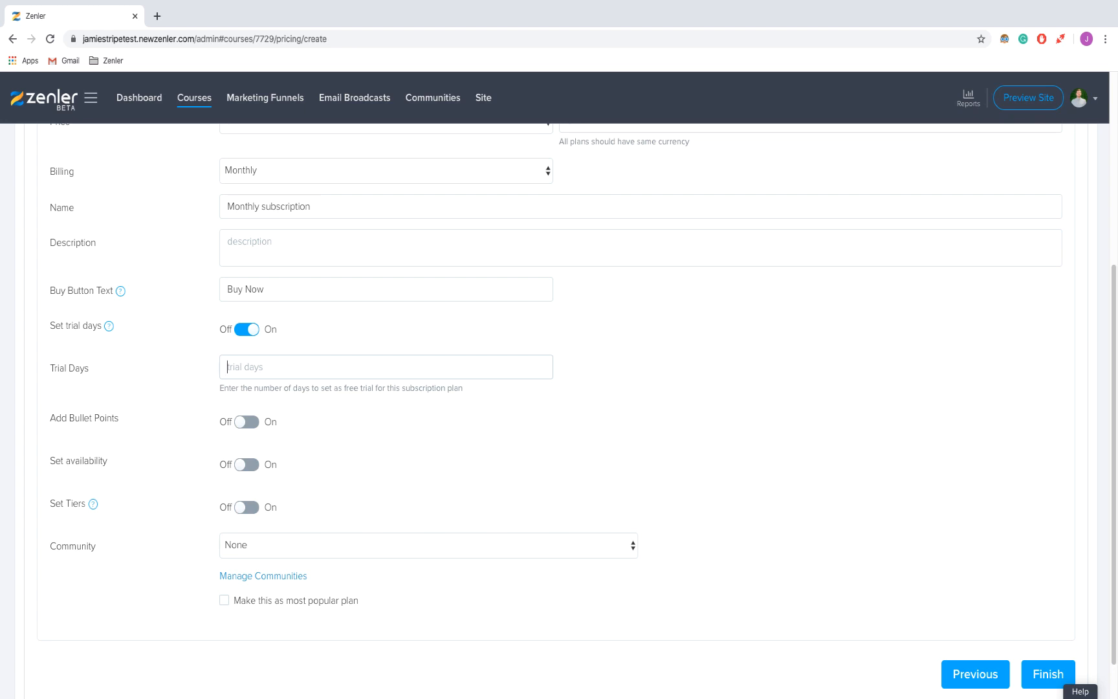
type("7")
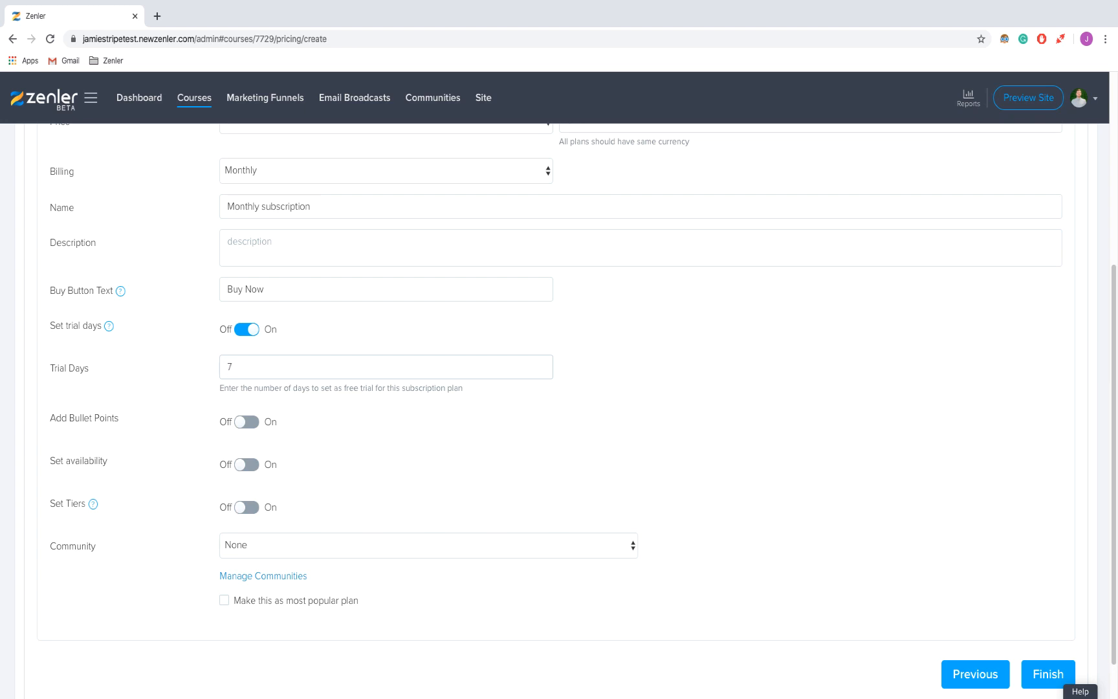
left_click(246, 421)
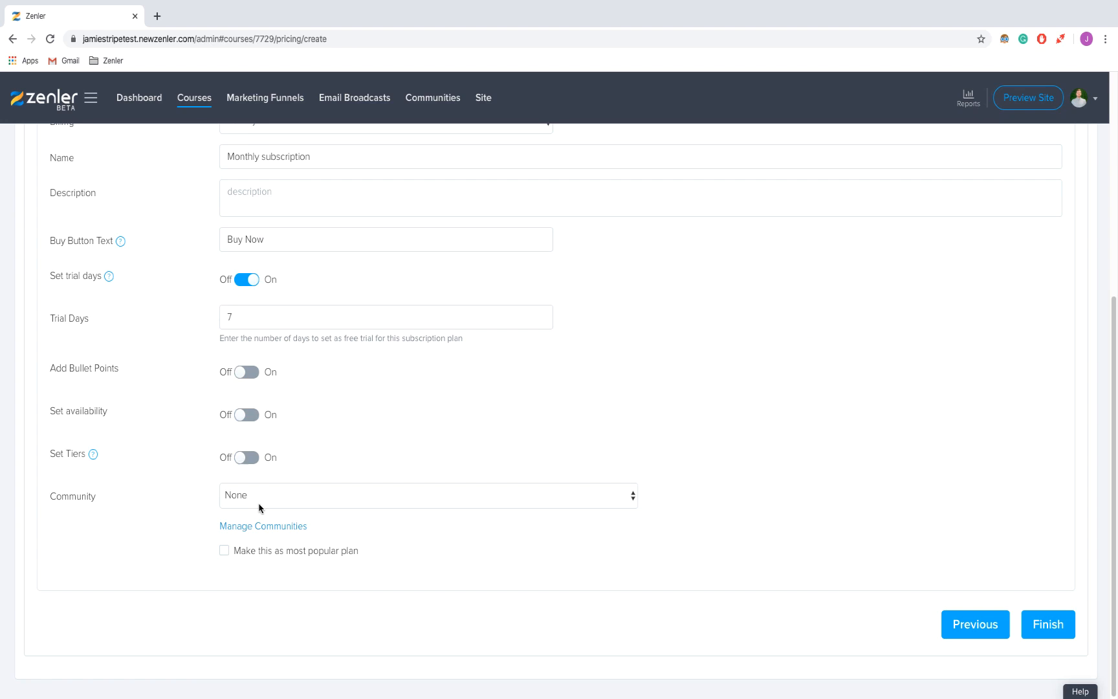
mouse_move(426, 427)
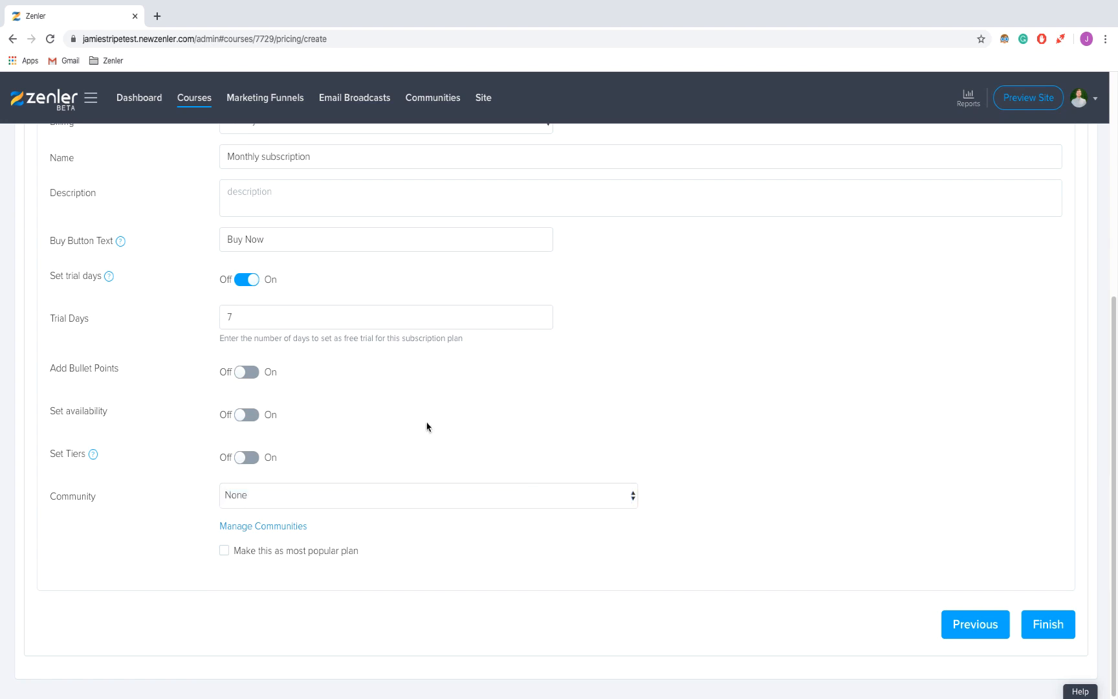
mouse_move(220, 271)
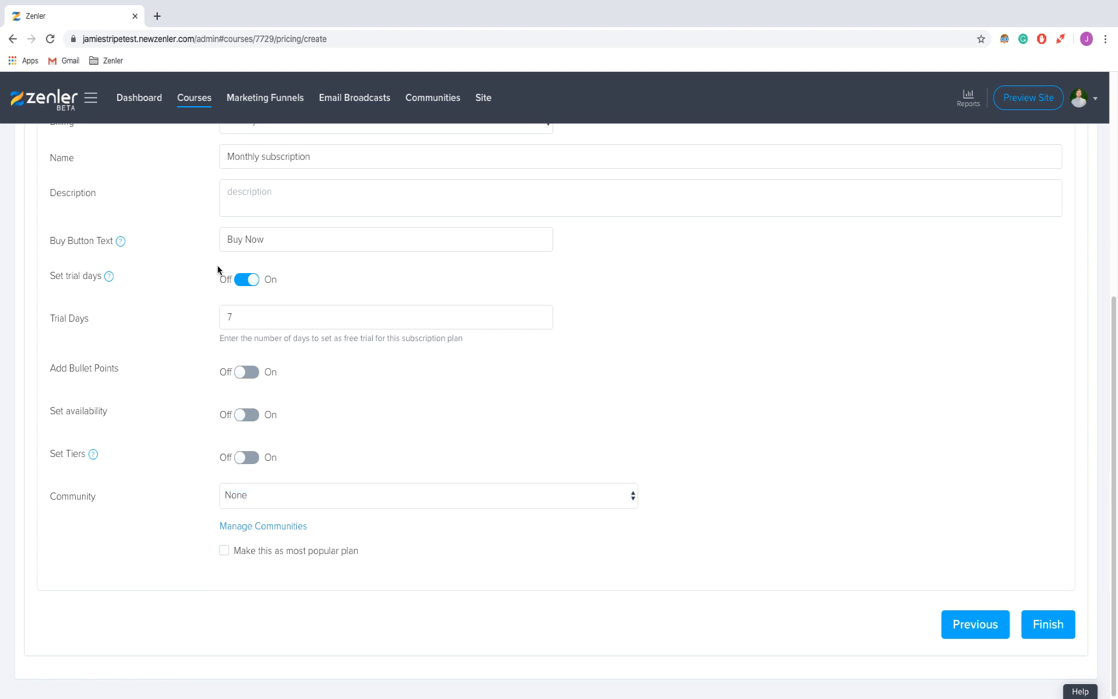
mouse_move(203, 364)
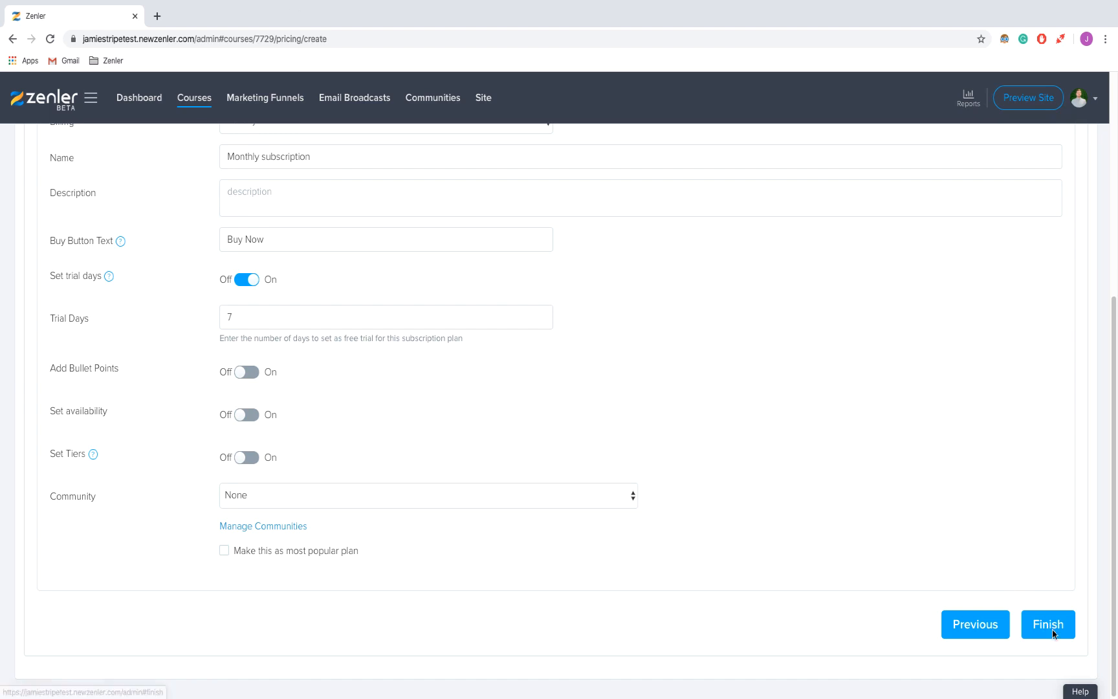
Step: Save the £5 Monthly subscription, then start a new One Time Purchase plan
left_click(1048, 623)
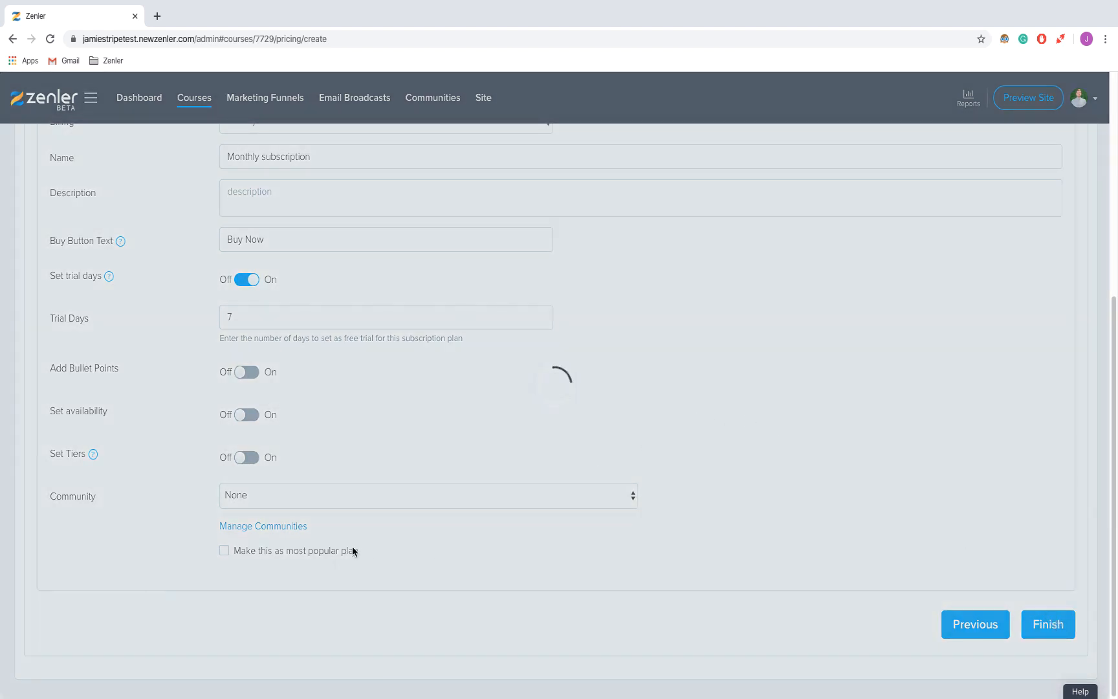
left_click(1047, 624)
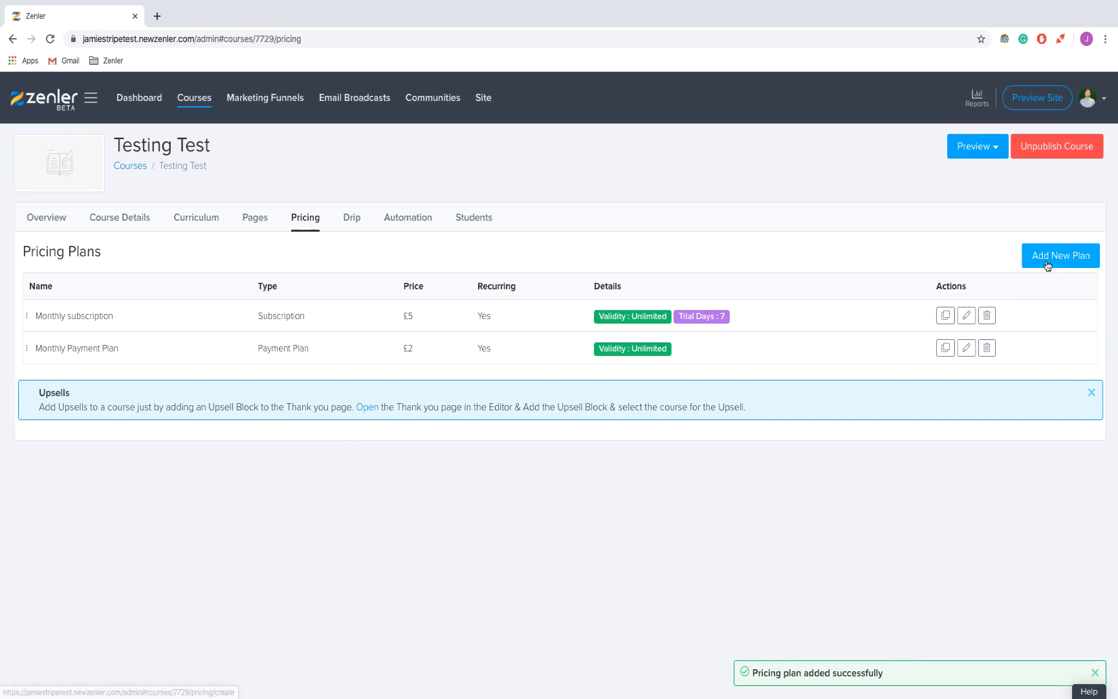
left_click(1061, 256)
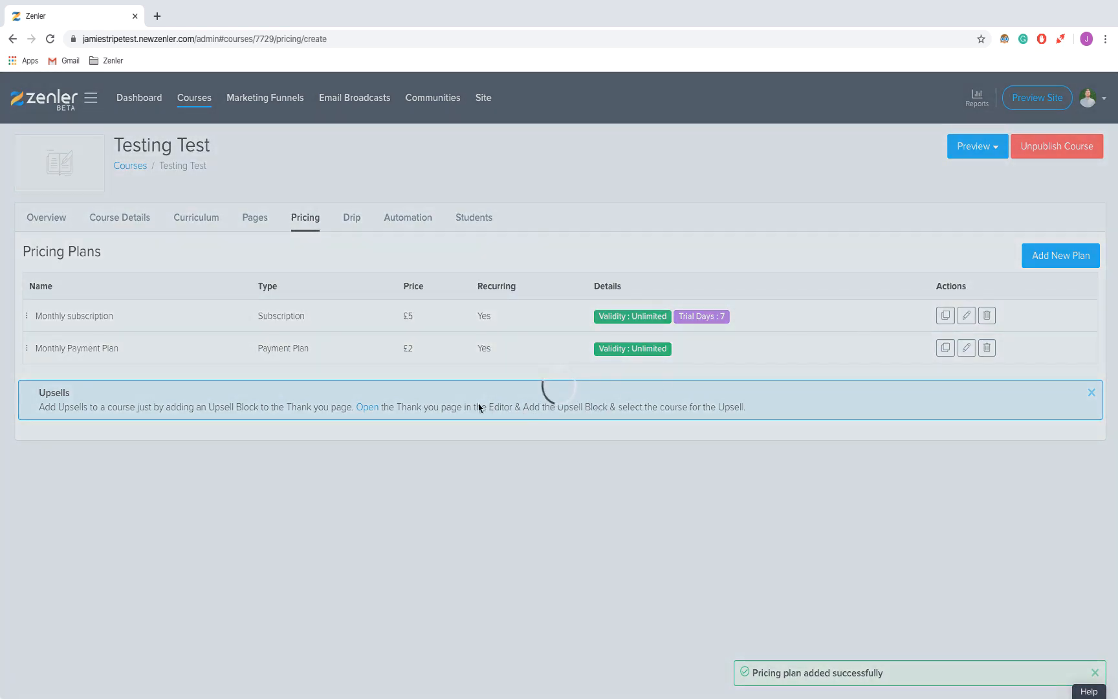
left_click(1060, 255)
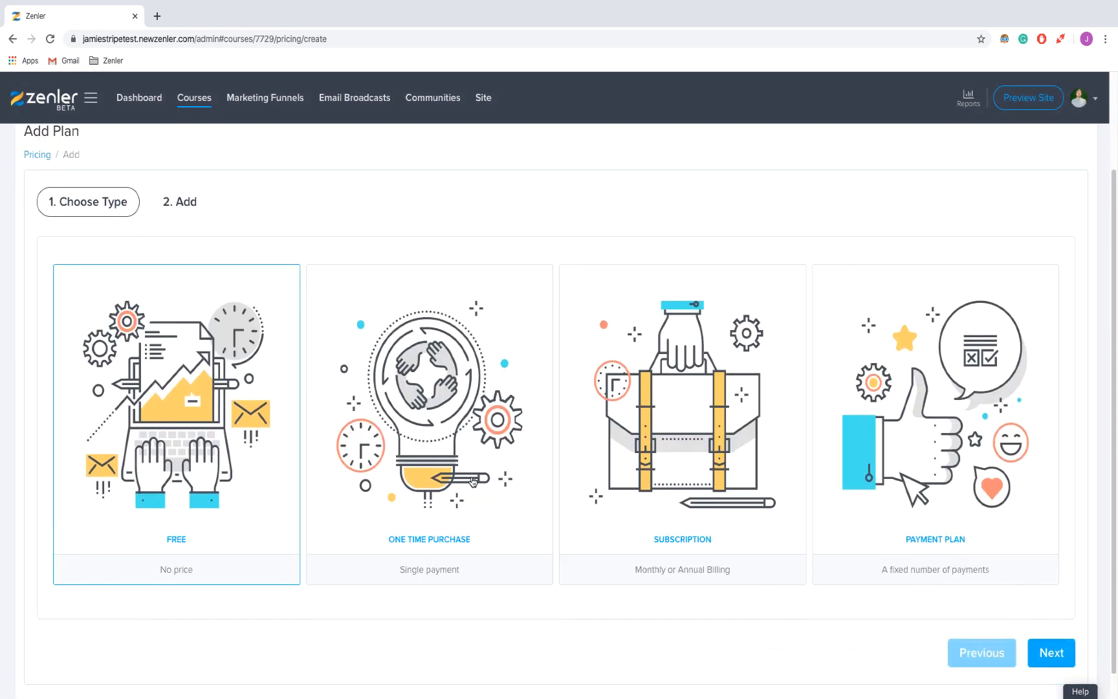
left_click(428, 420)
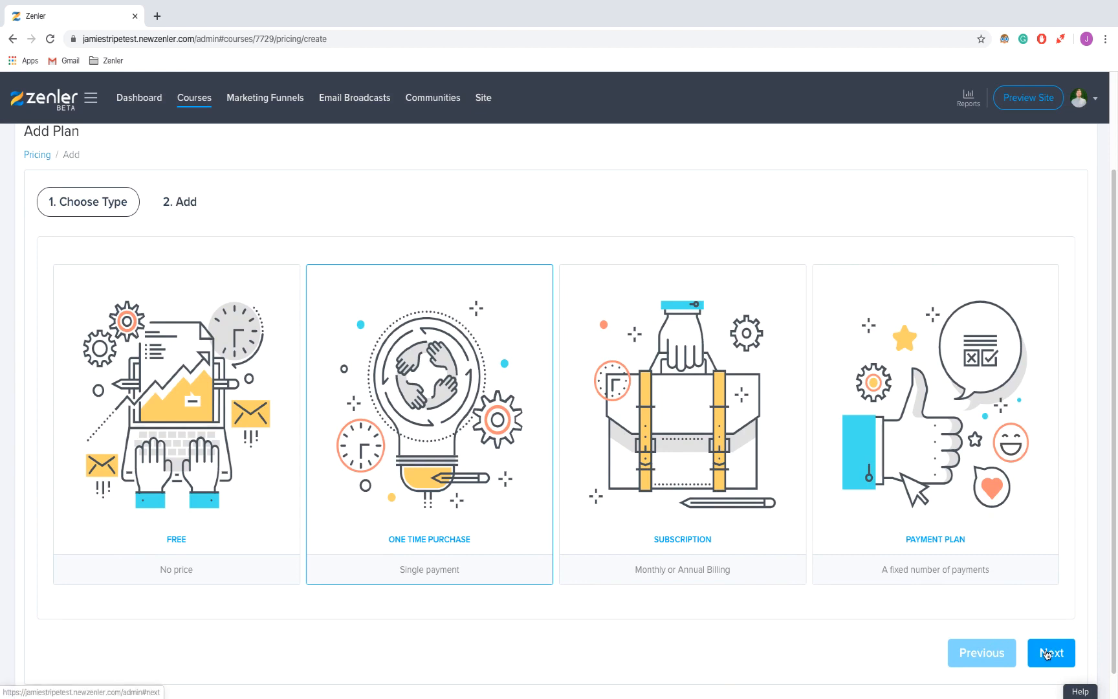
Step: Create and save a £100 one-time plan named 'One Time Payment' with Buy Now button
left_click(1049, 652)
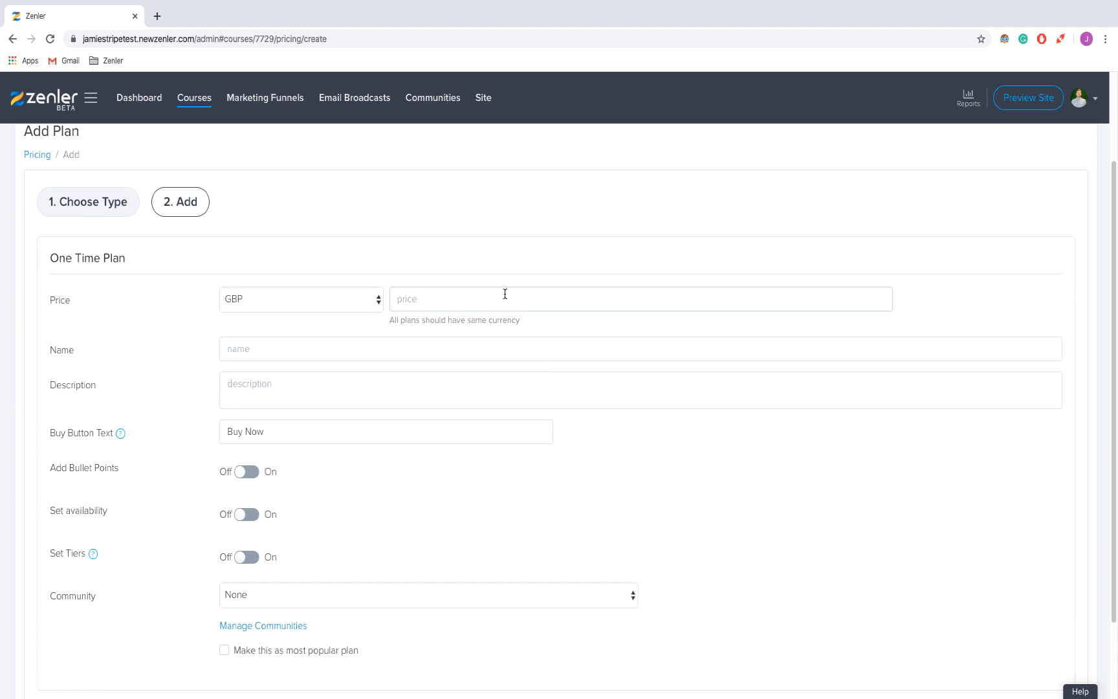
type("100")
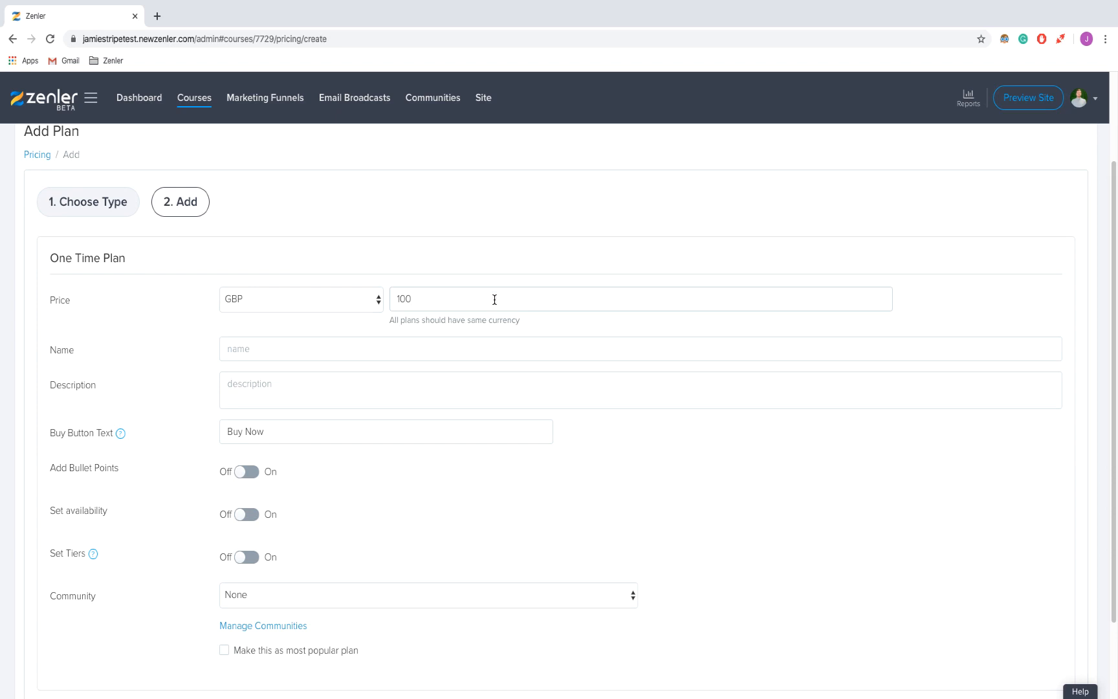
mouse_move(482, 309)
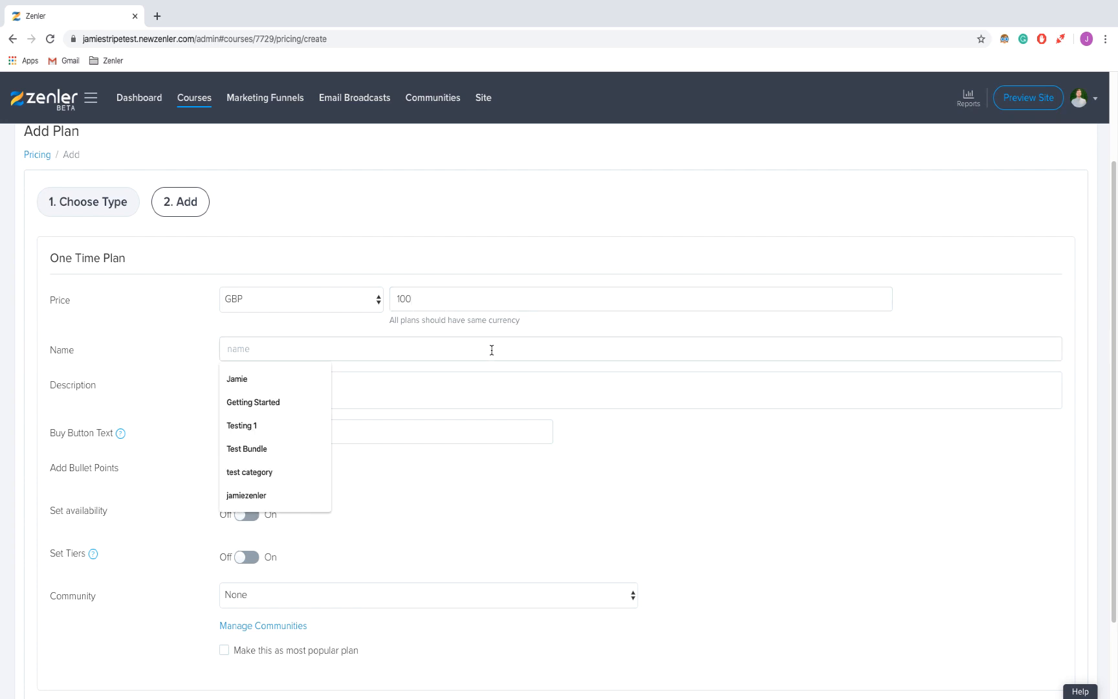
type("O")
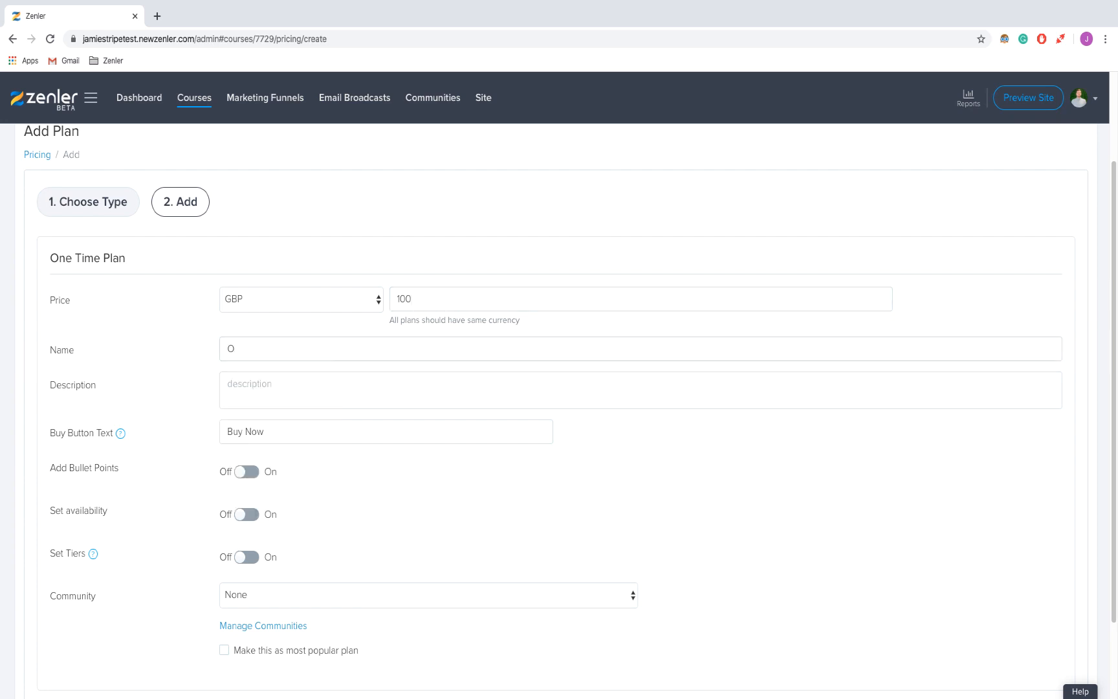
type("One Time Pla")
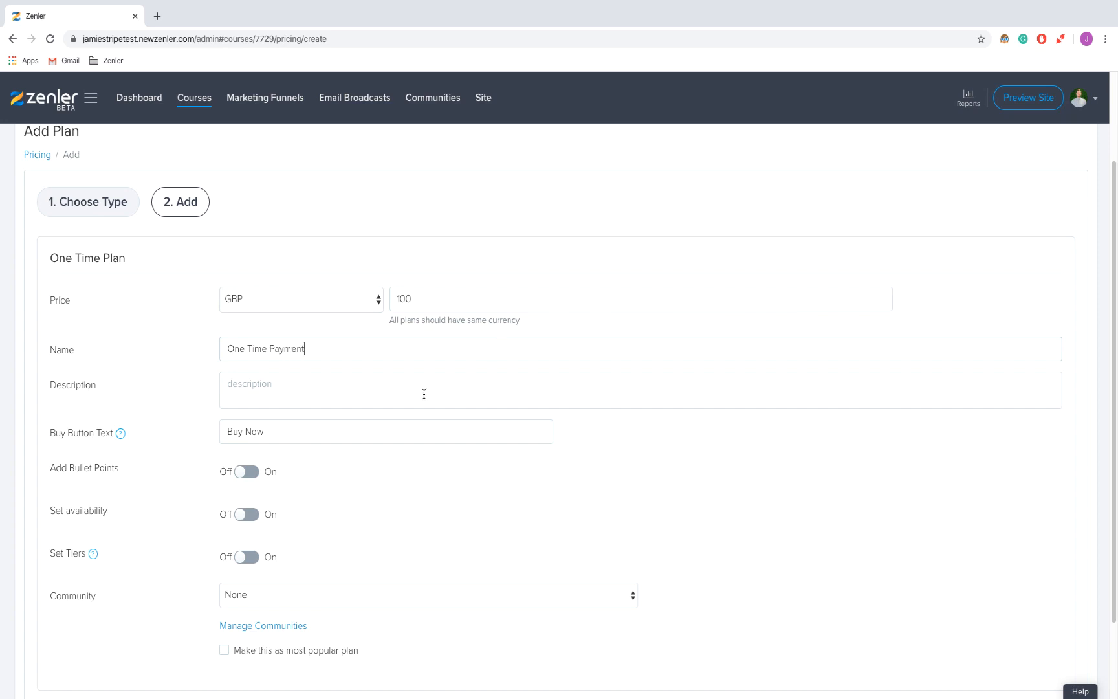
mouse_move(409, 394)
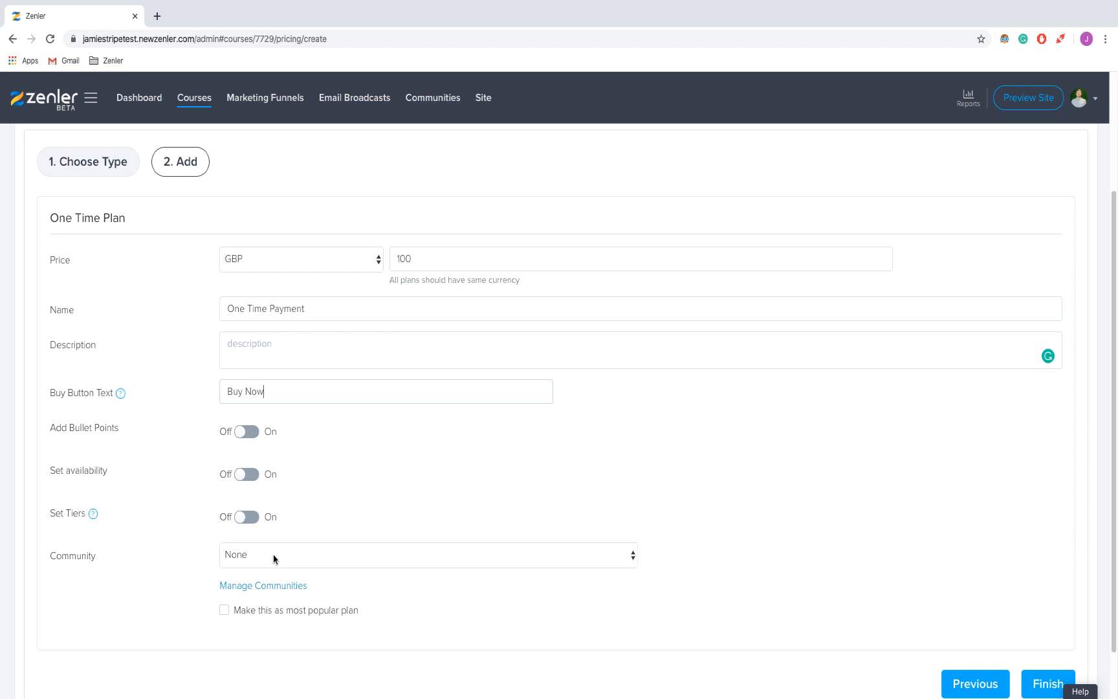
left_click(428, 555)
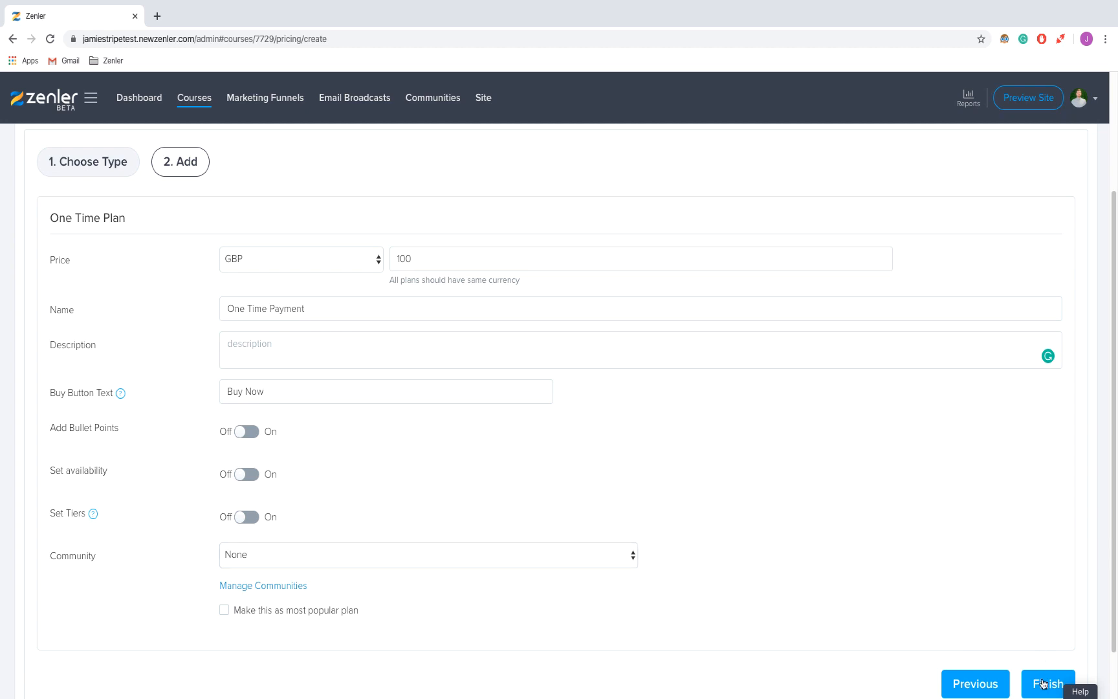
left_click(1049, 684)
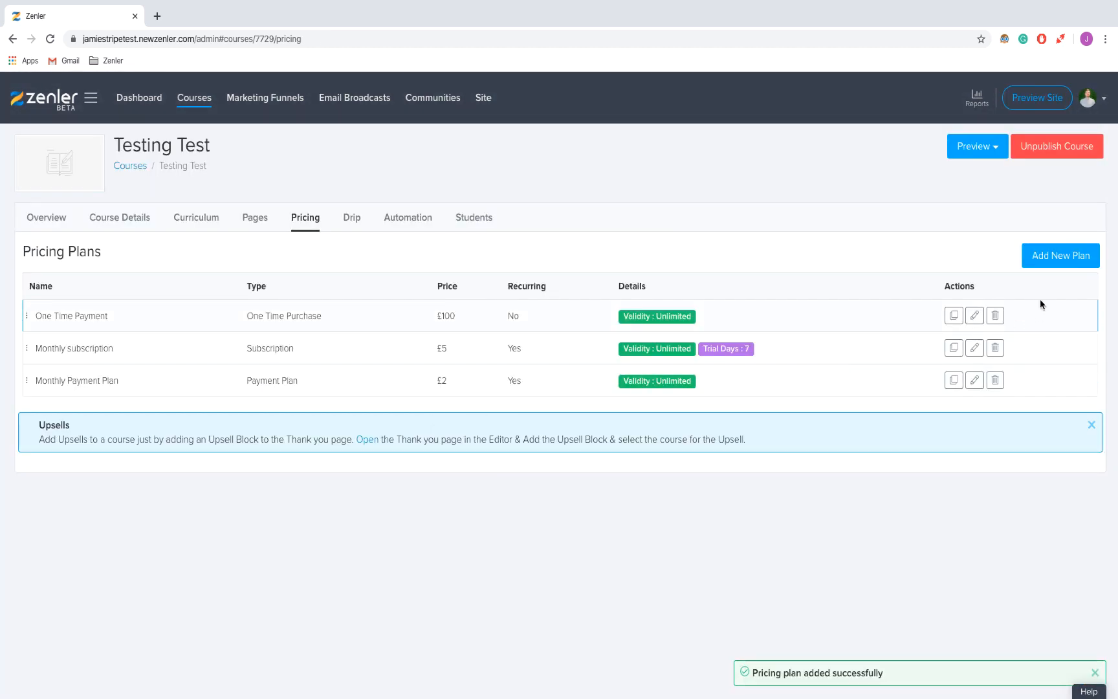
Step: Add a Free-type plan named 'Free' and save it as the fourth plan
left_click(1060, 256)
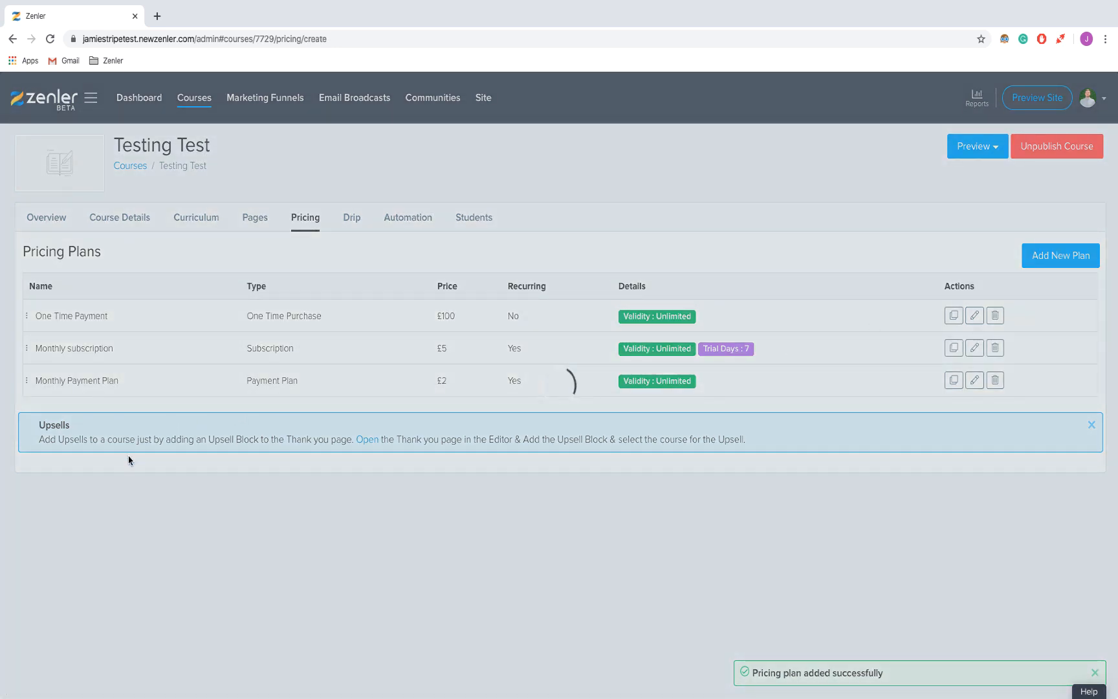
left_click(1061, 255)
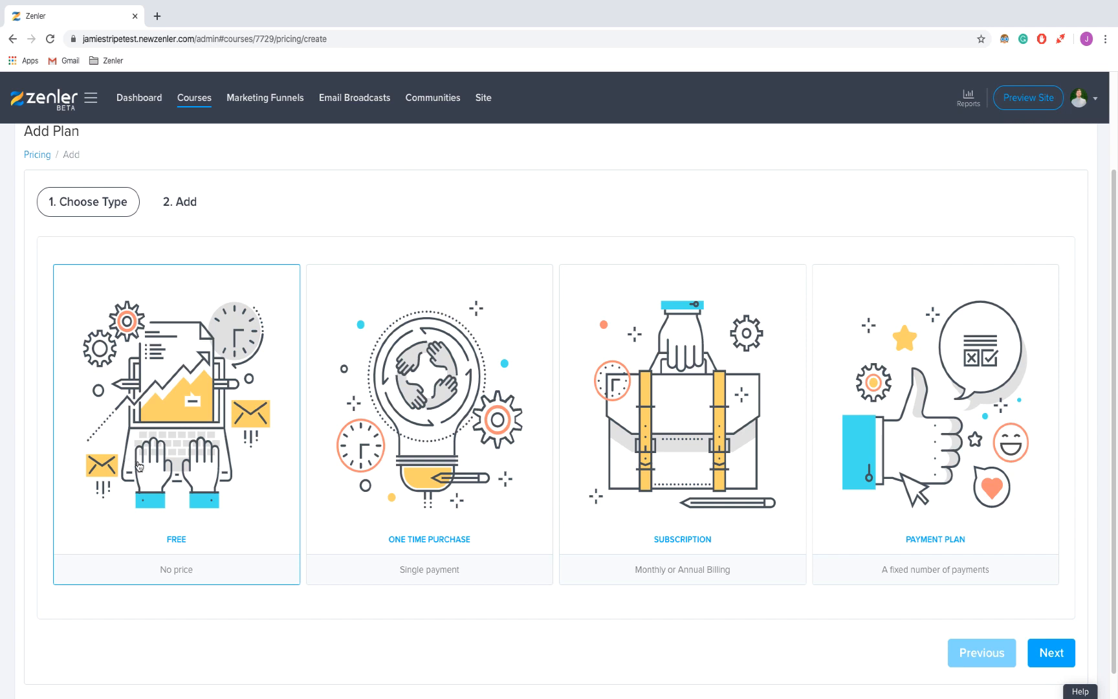
mouse_move(580, 463)
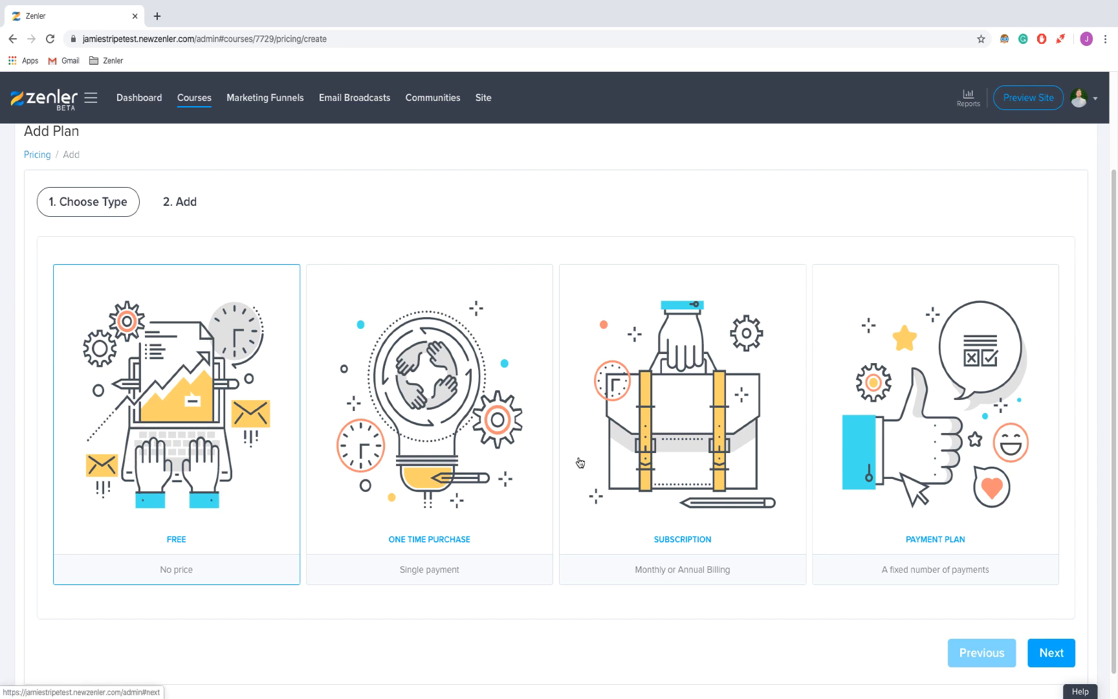
left_click(1050, 652)
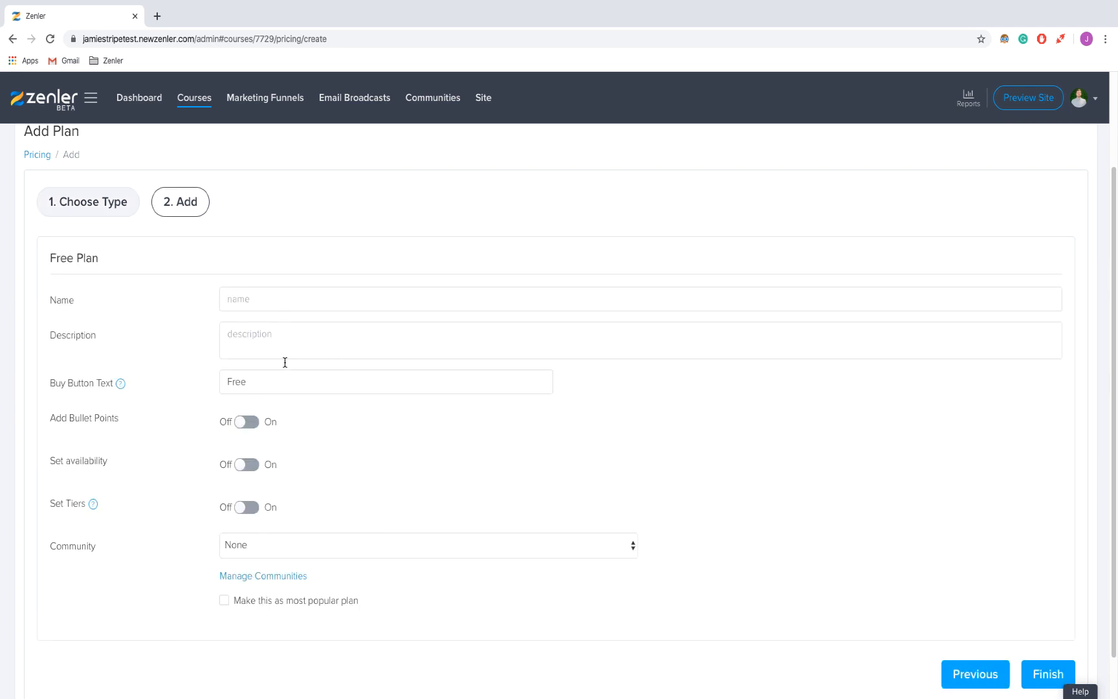
mouse_move(330, 437)
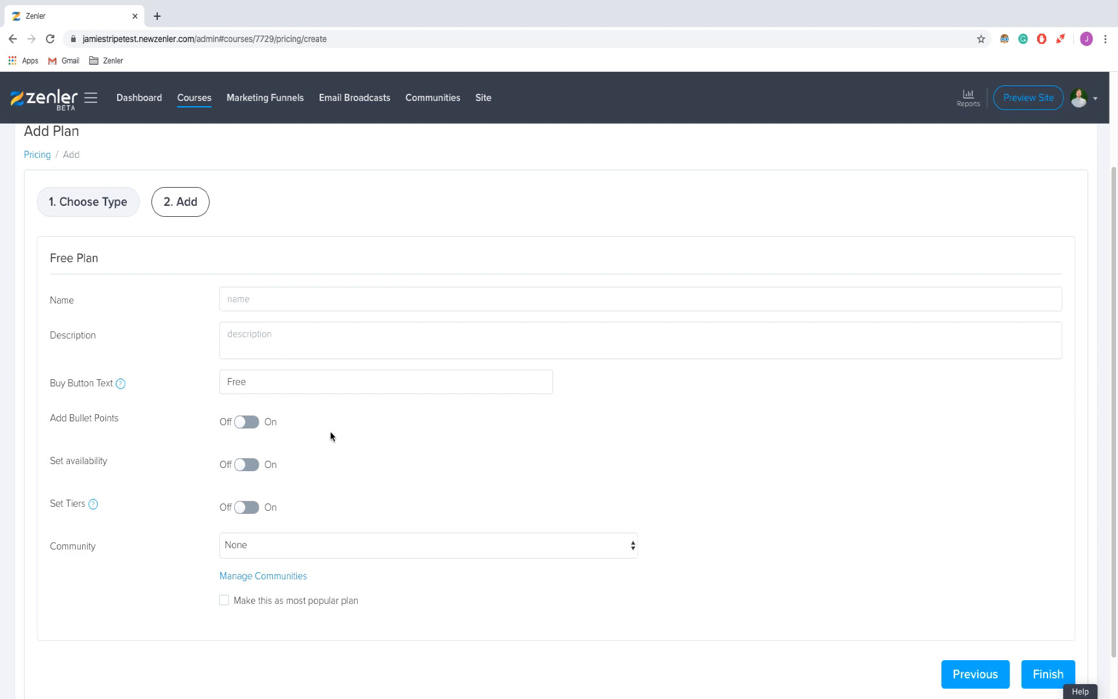
mouse_move(335, 430)
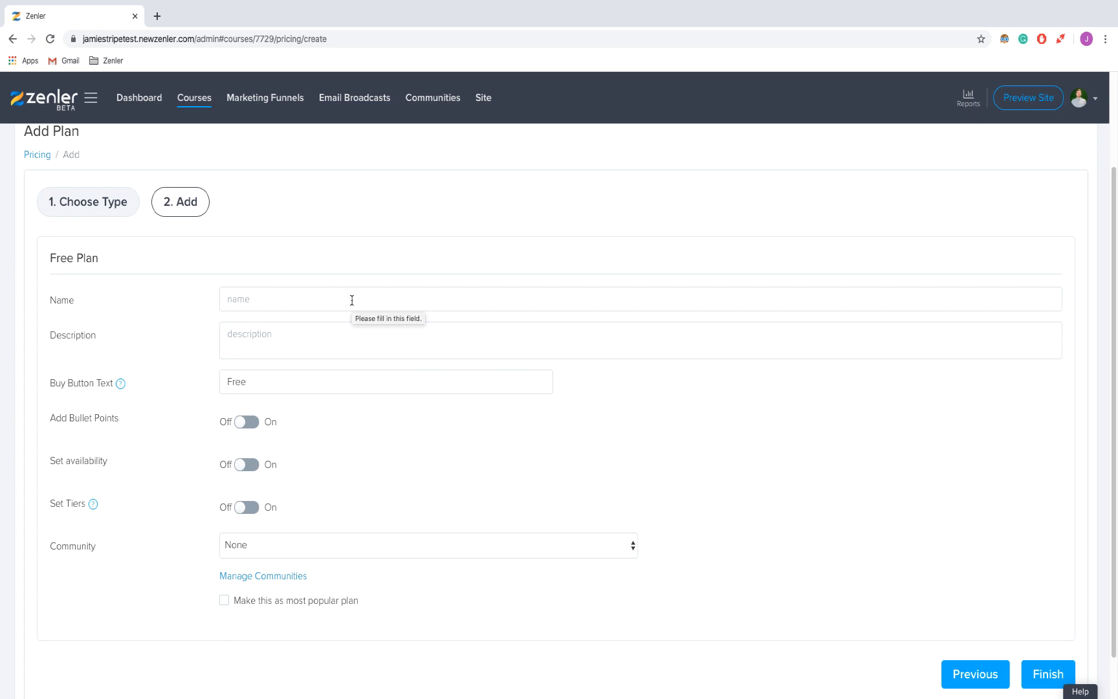
mouse_move(368, 404)
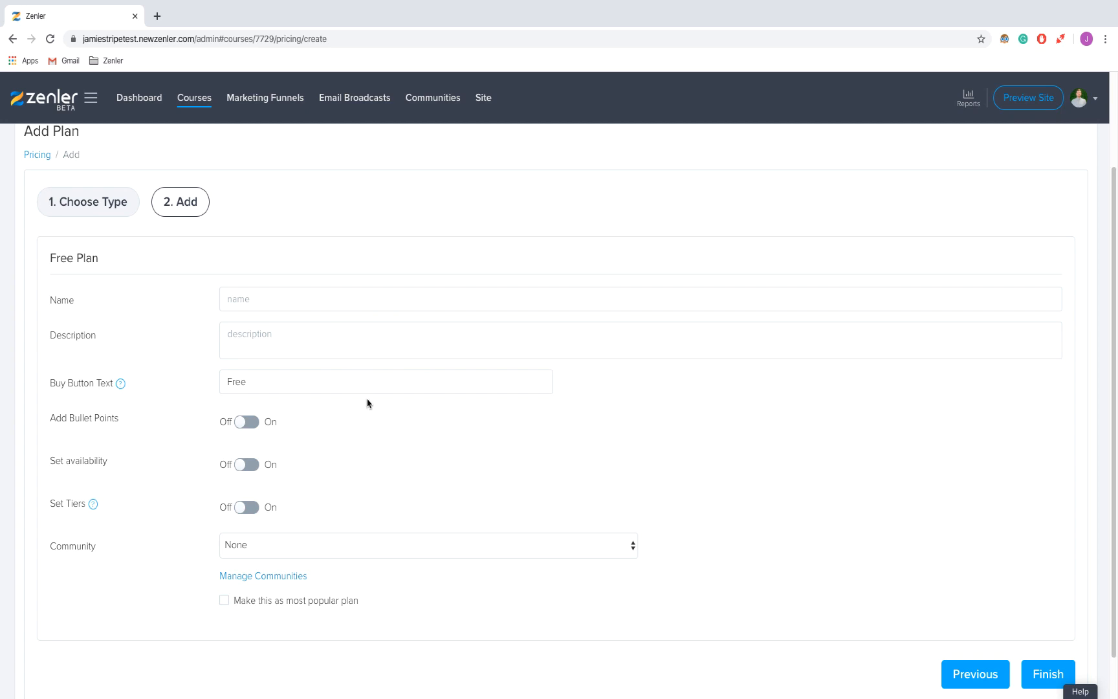
type("Free")
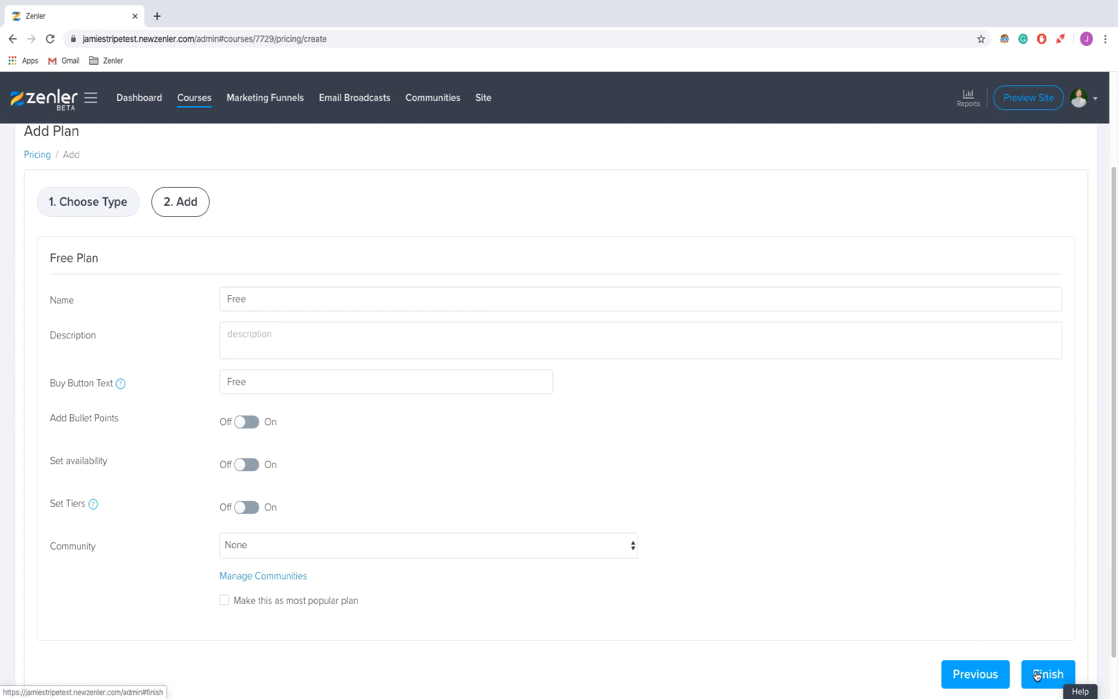
left_click(1049, 674)
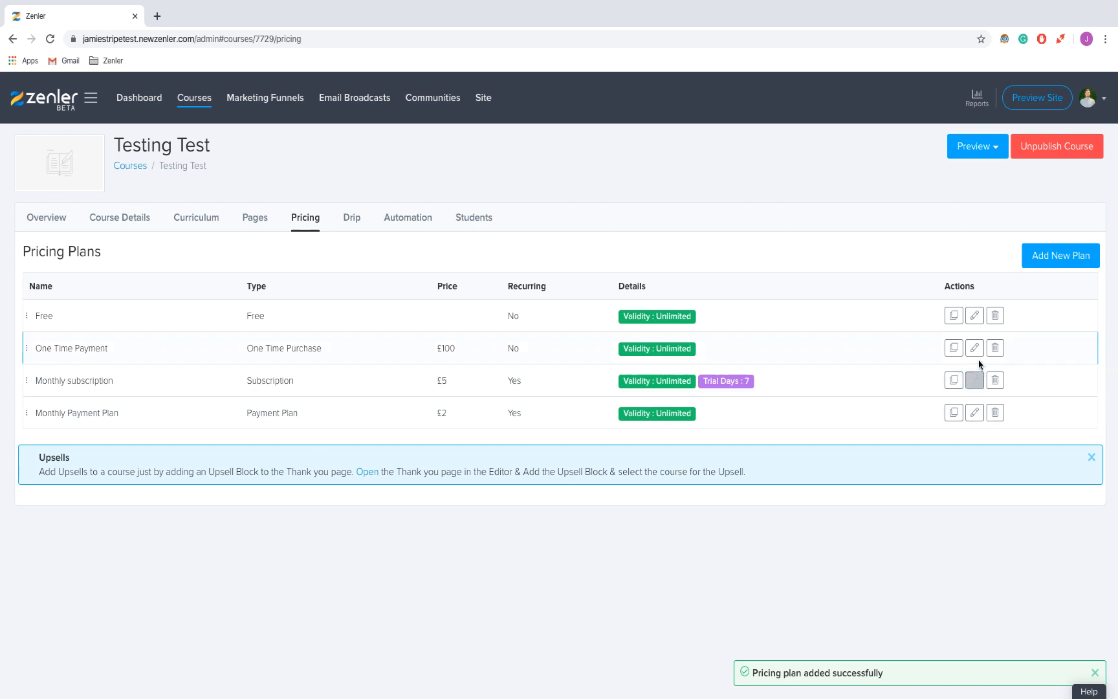
Step: Flag the One Time Payment plan as 'most popular' and save the update
left_click(974, 380)
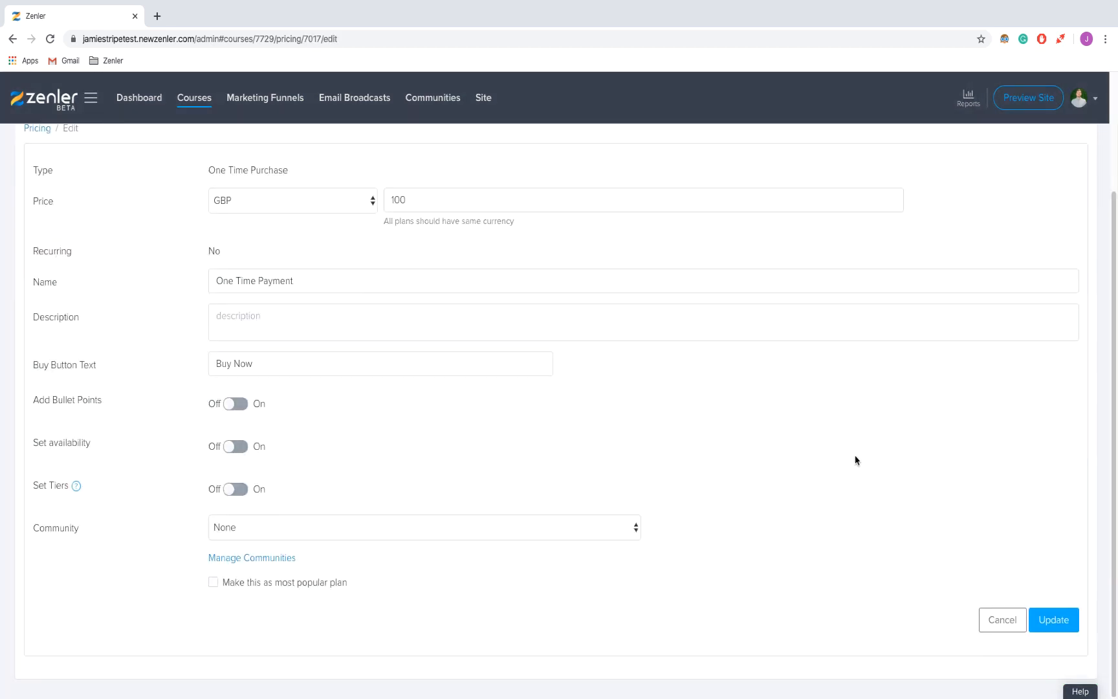
left_click(212, 582)
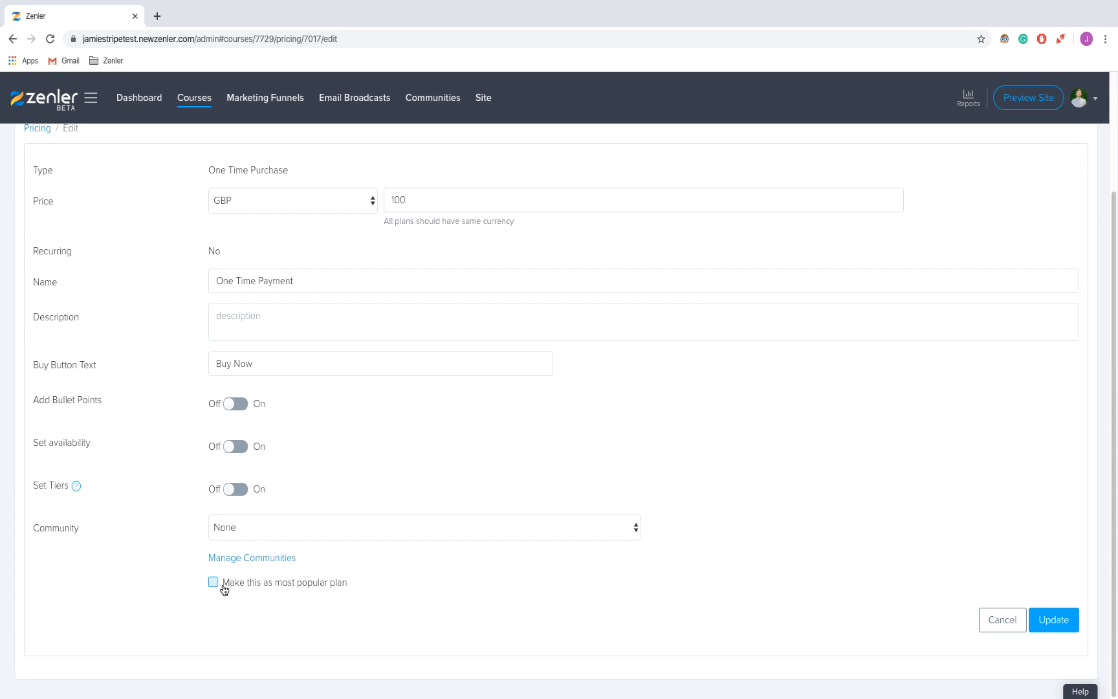
left_click(212, 582)
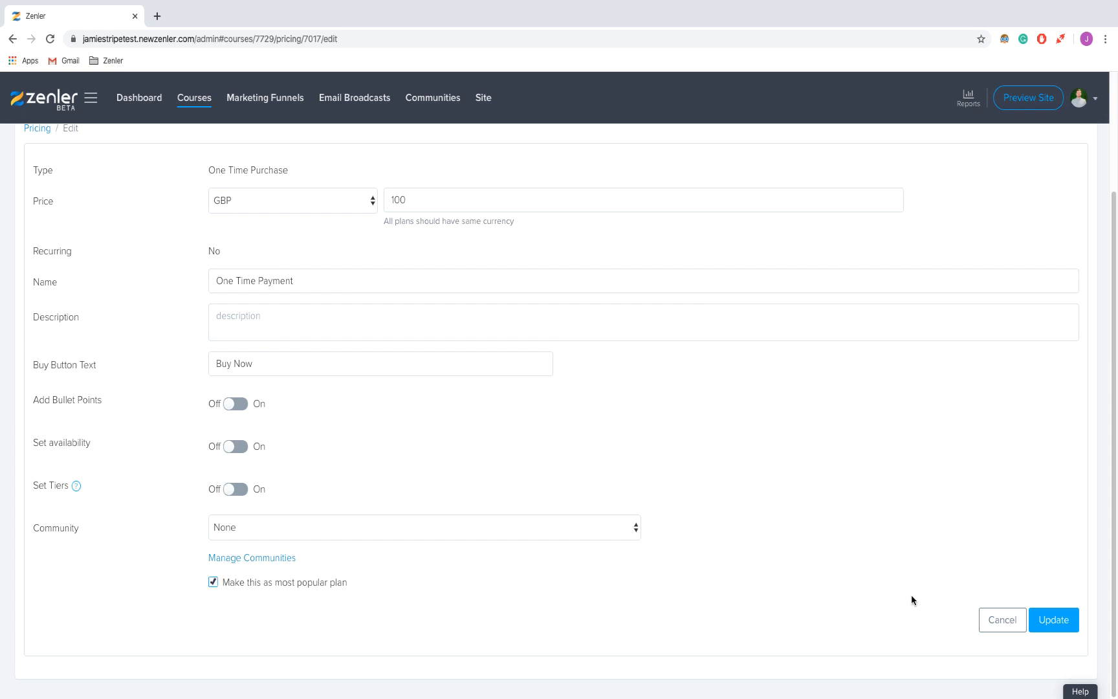
left_click(1053, 620)
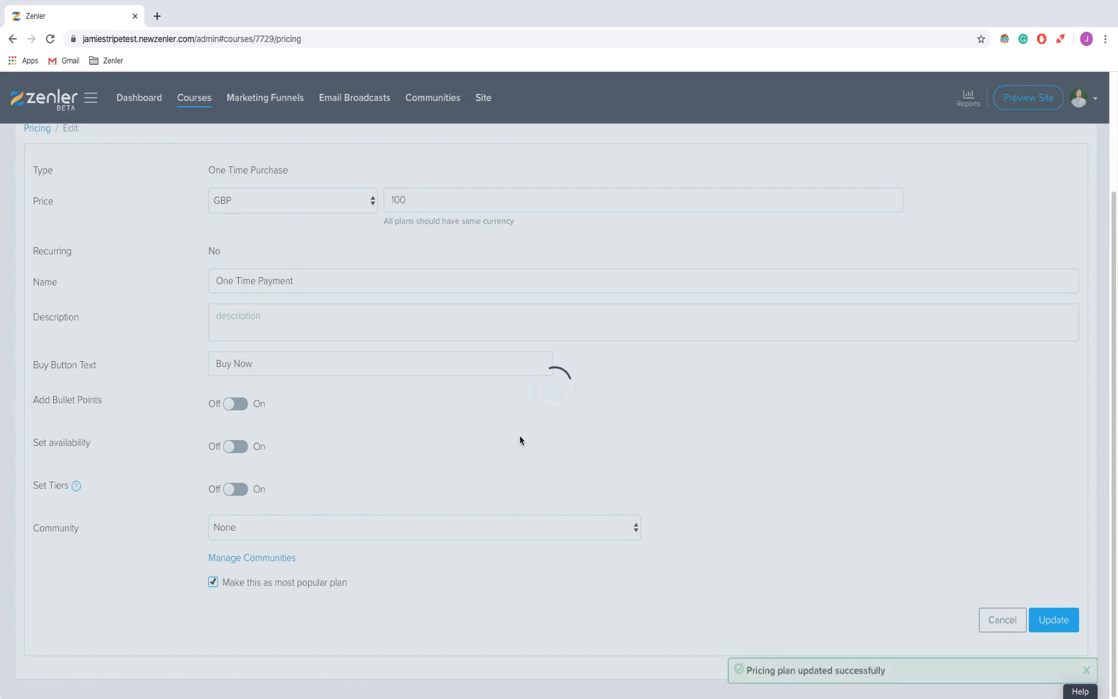
left_click(1054, 619)
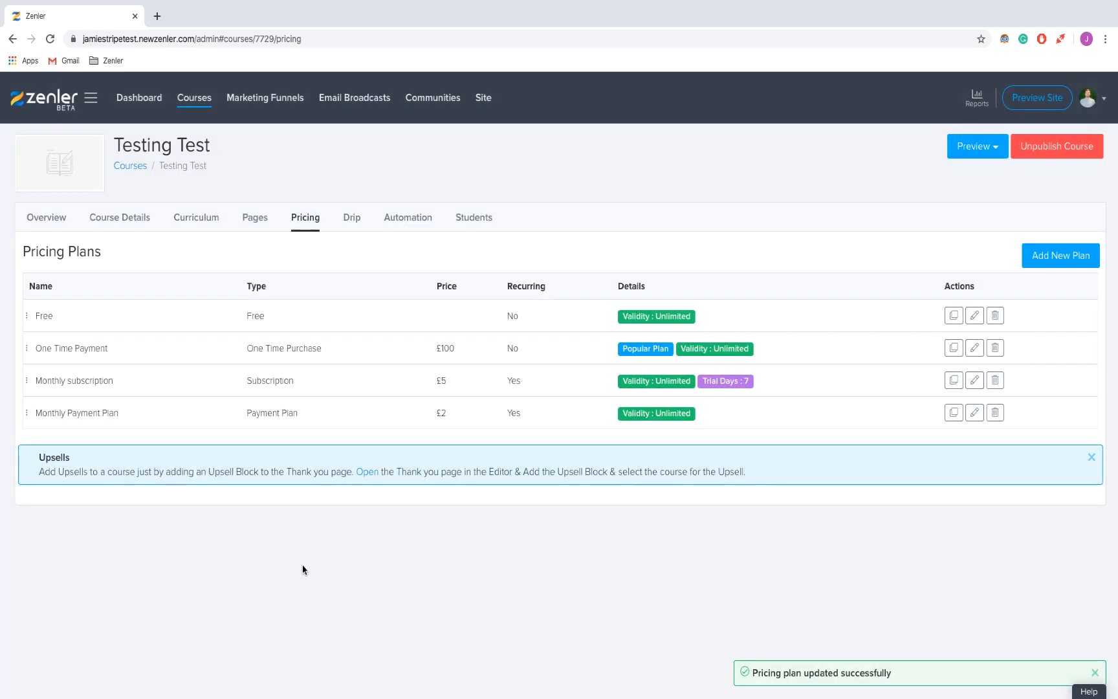
left_click(186, 39)
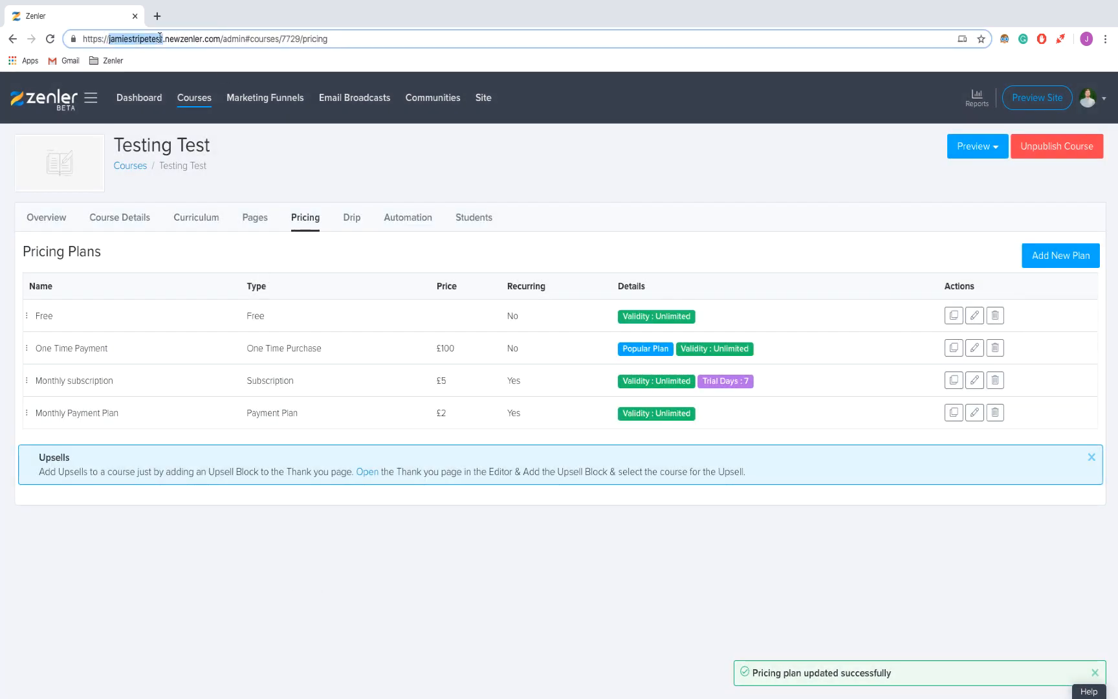
Step: Paste the school site address into a new tab and open the Testing Test course
right_click(163, 39)
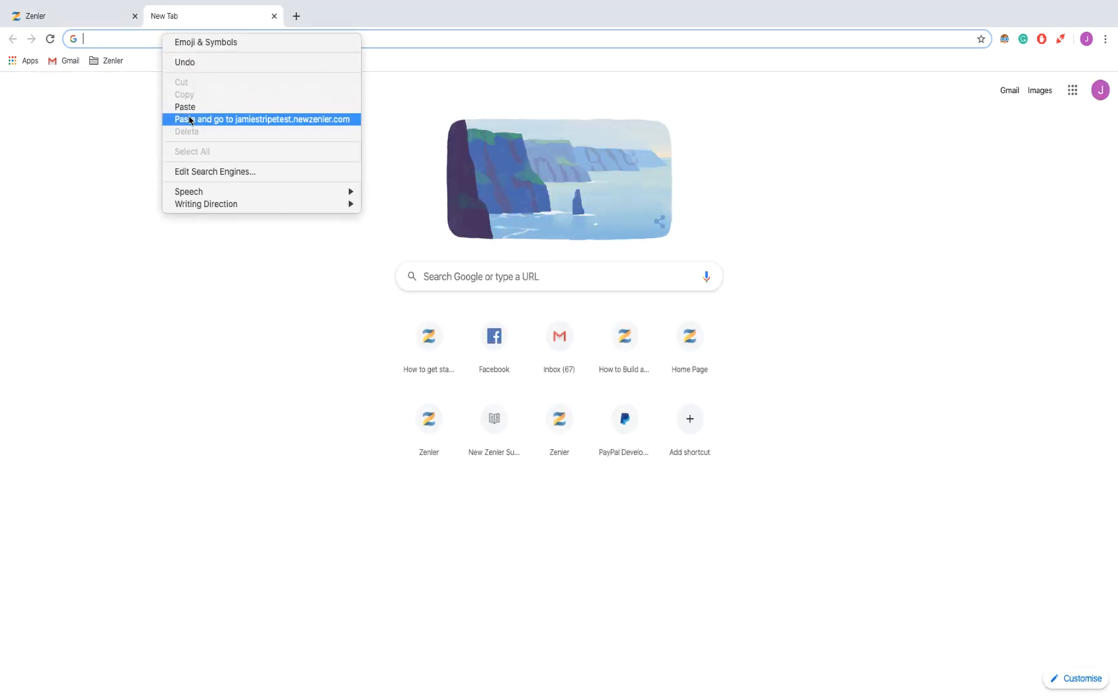
left_click(261, 119)
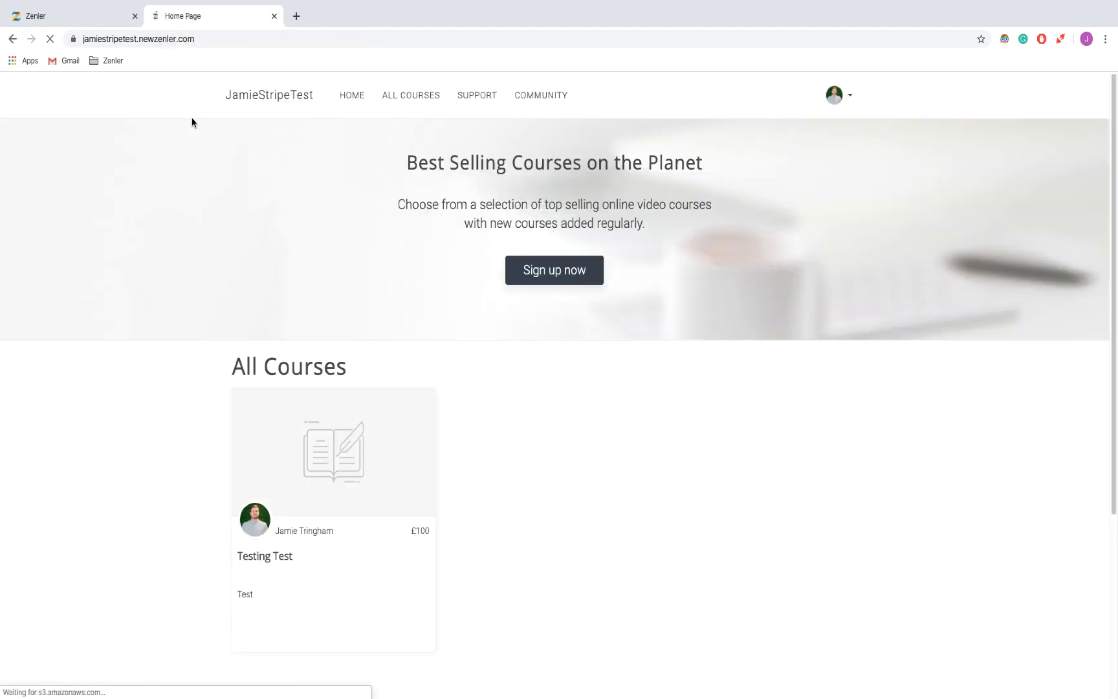
left_click(333, 448)
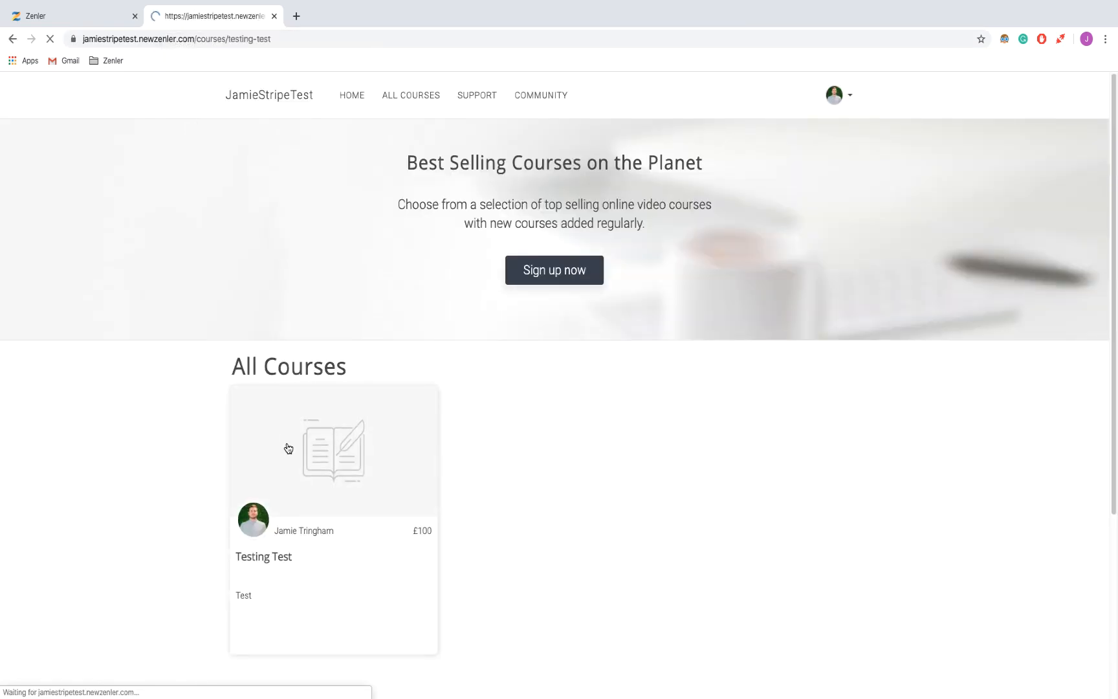
left_click(333, 449)
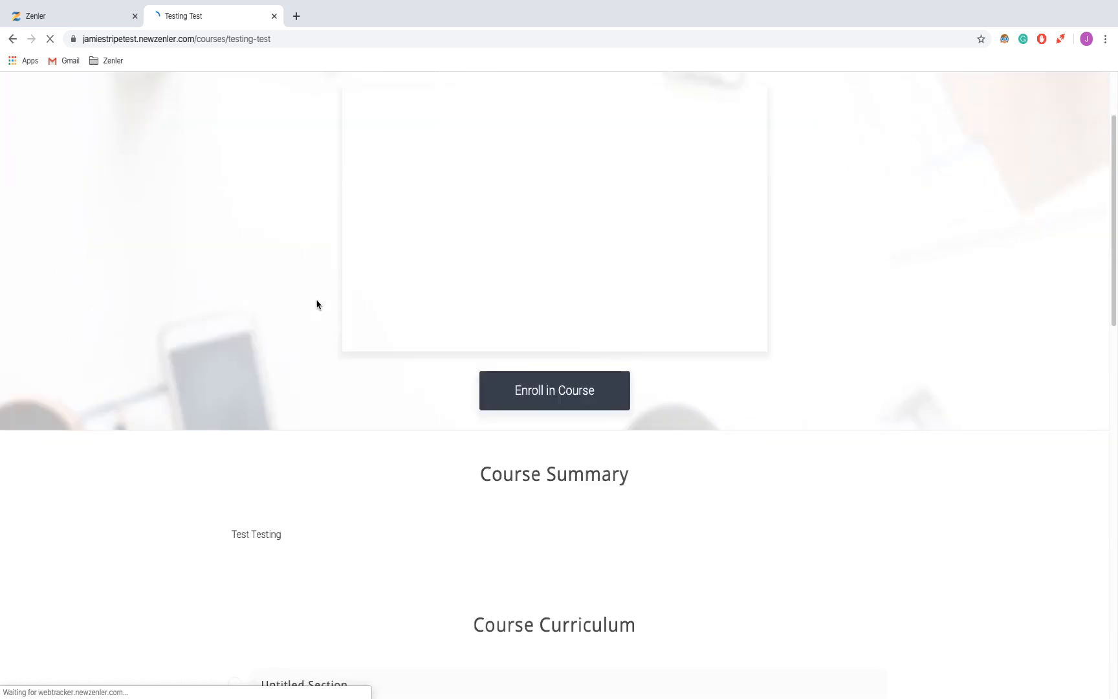
Step: Scroll down the course page to review the four Course Pricing cards
scroll("down", 3)
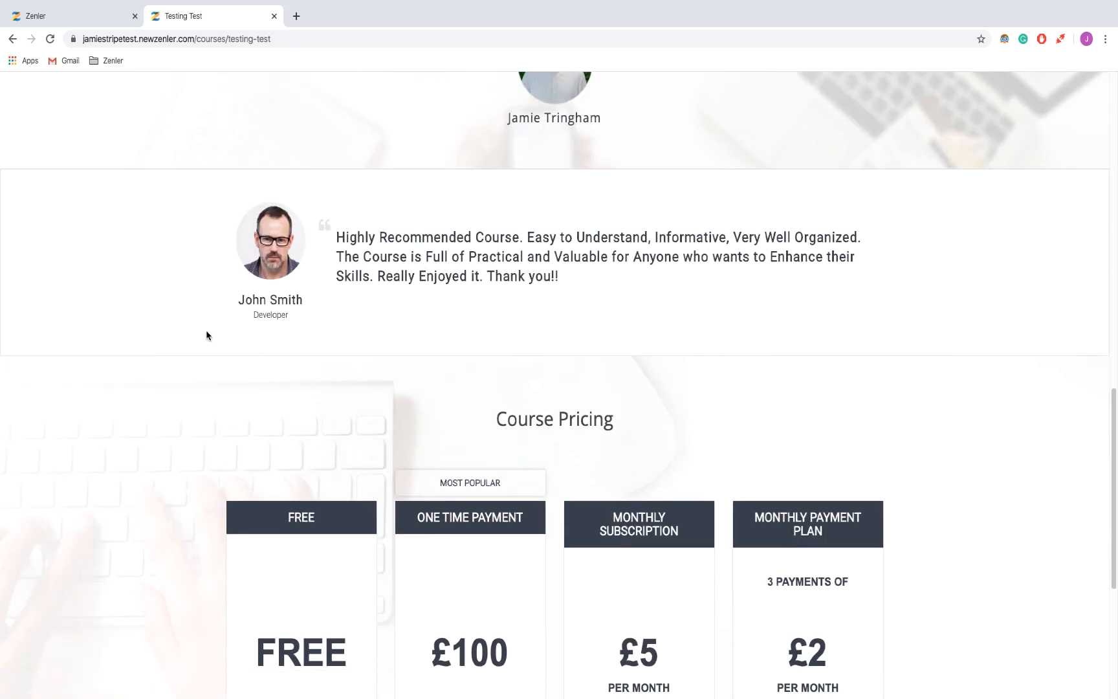
scroll("down", 3)
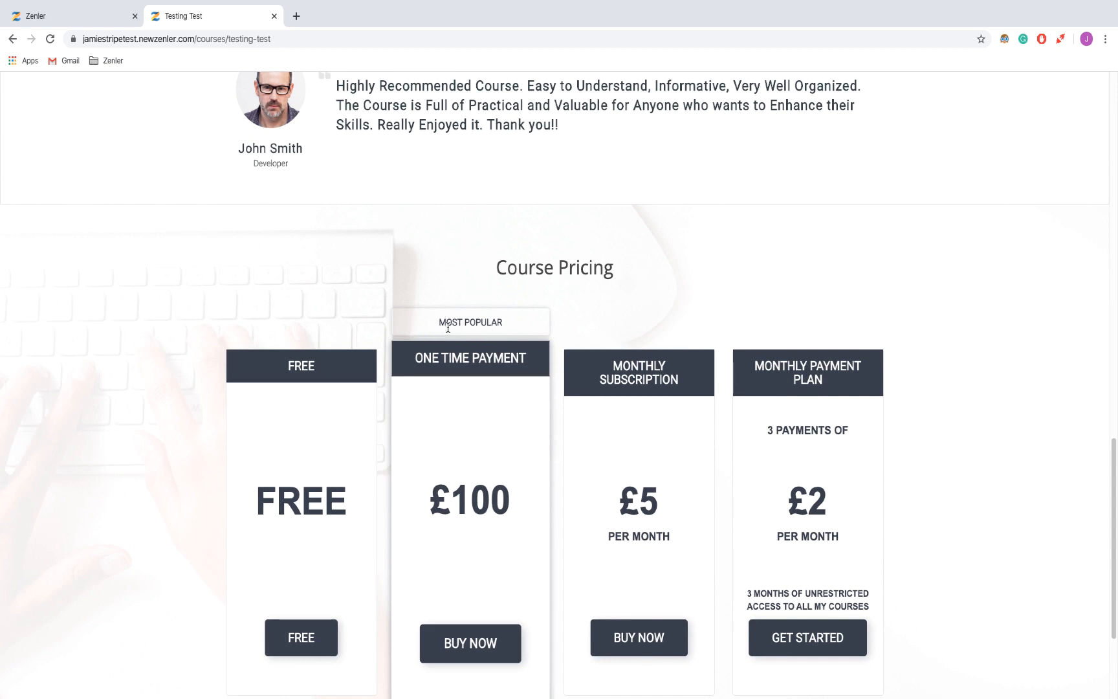
mouse_move(440, 330)
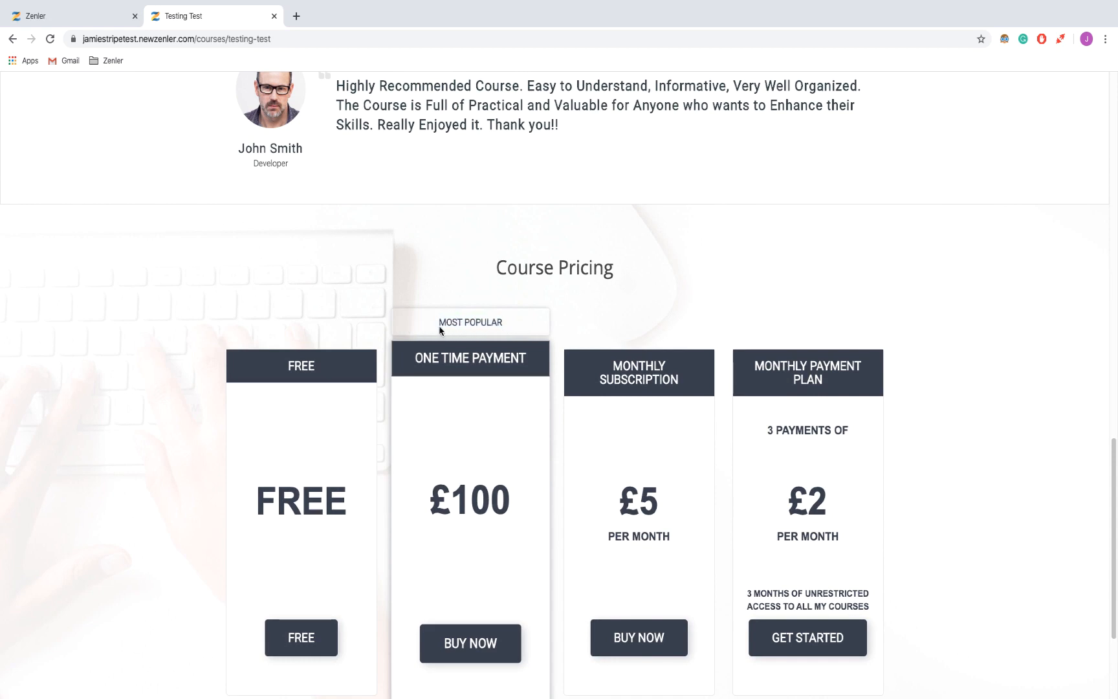
scroll("down", 3)
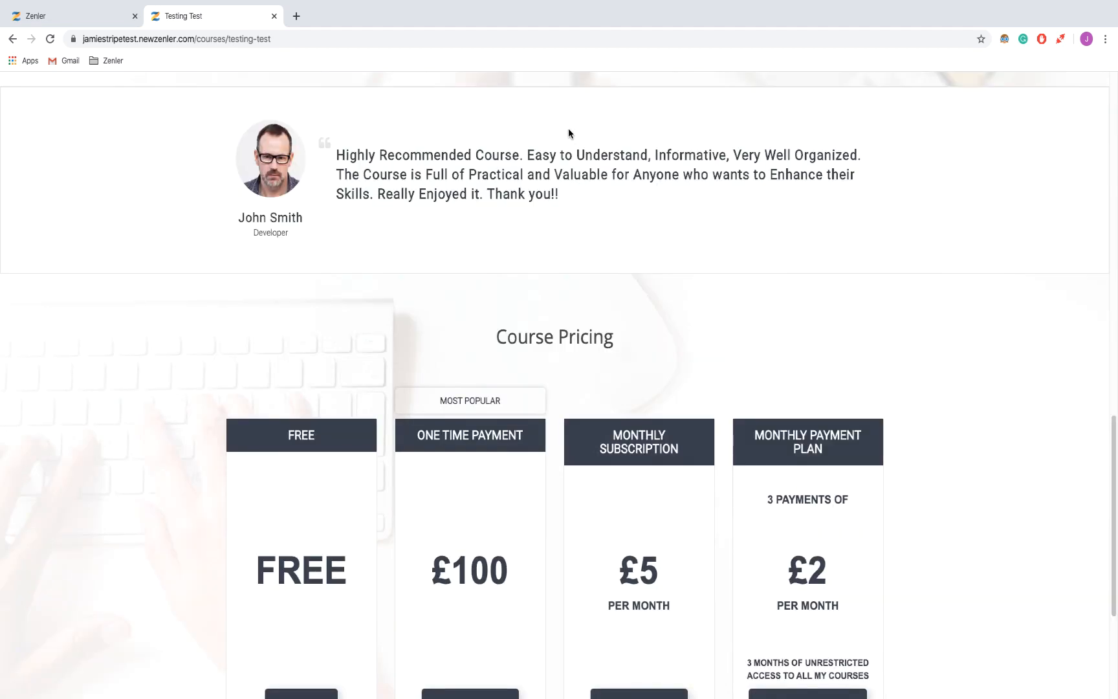
mouse_move(579, 201)
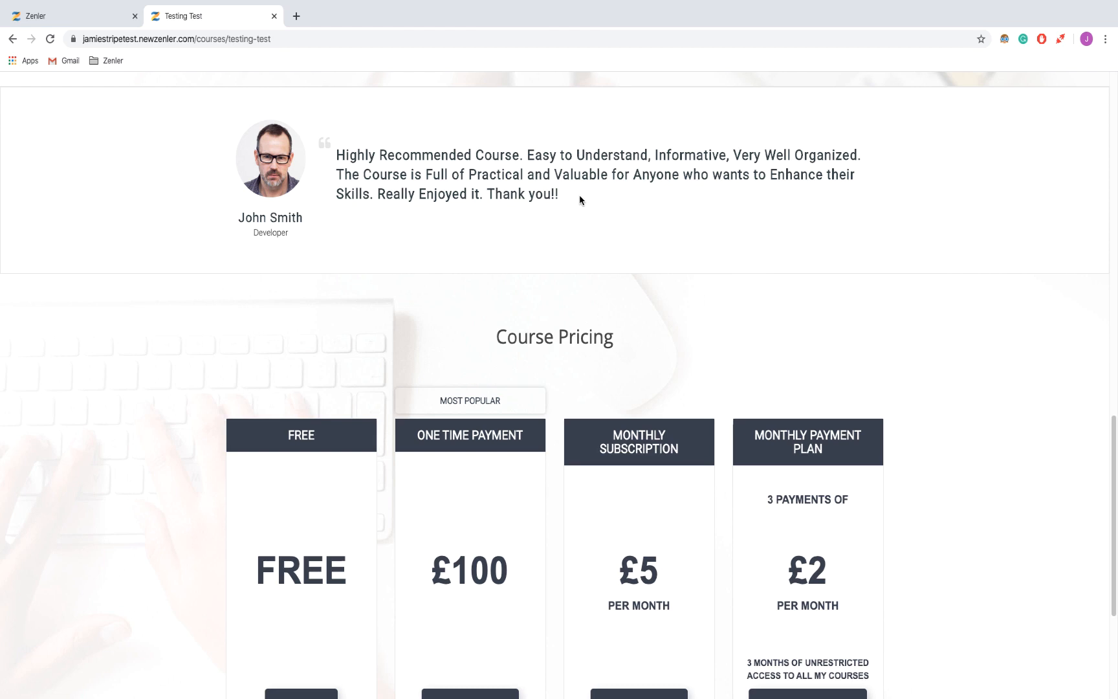